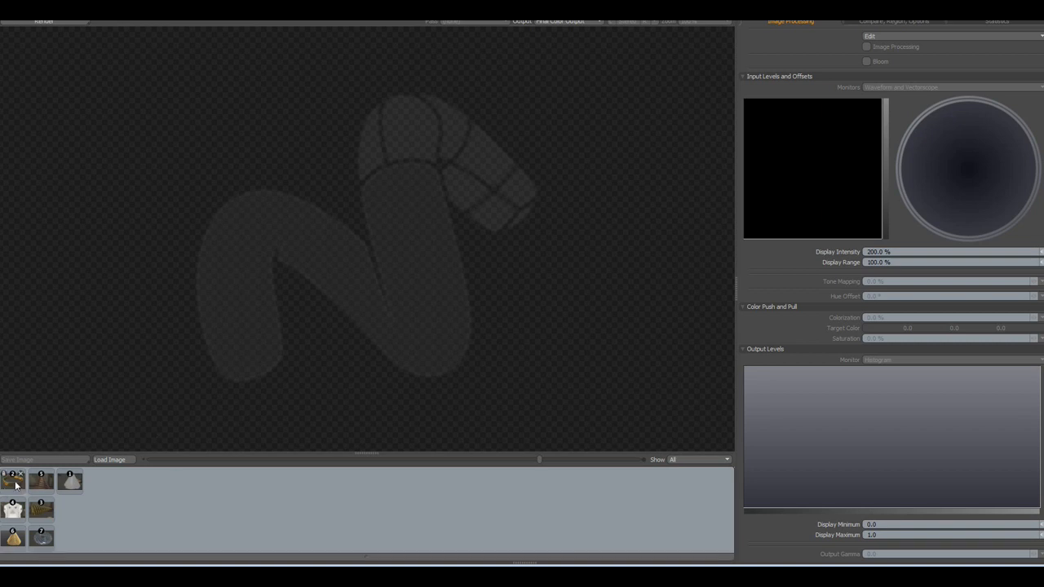
- View the gold spiral bangle, carved column with spiral scrolls, and stacked gold cone renders
click(13, 483)
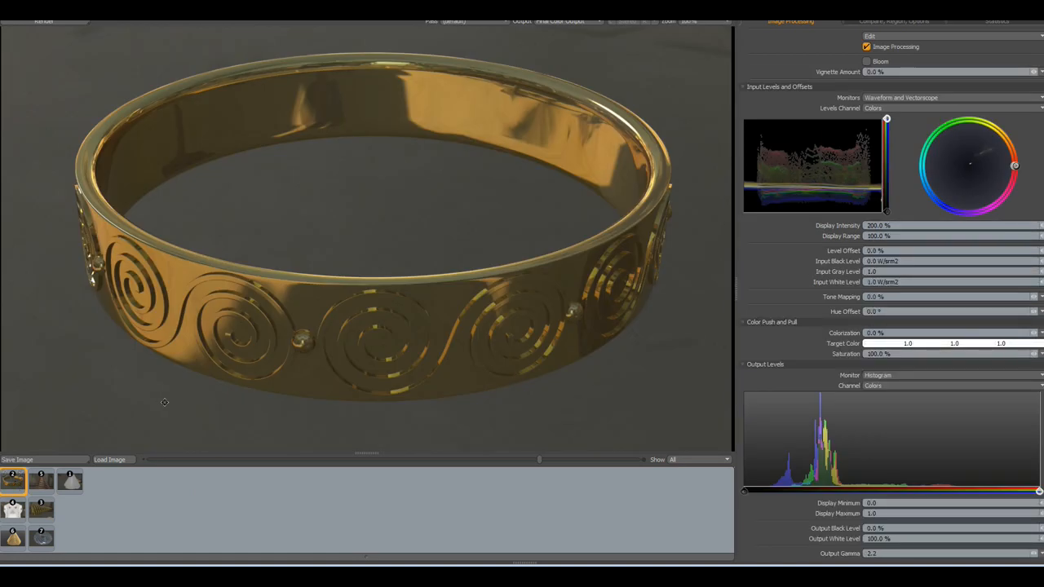
click(15, 512)
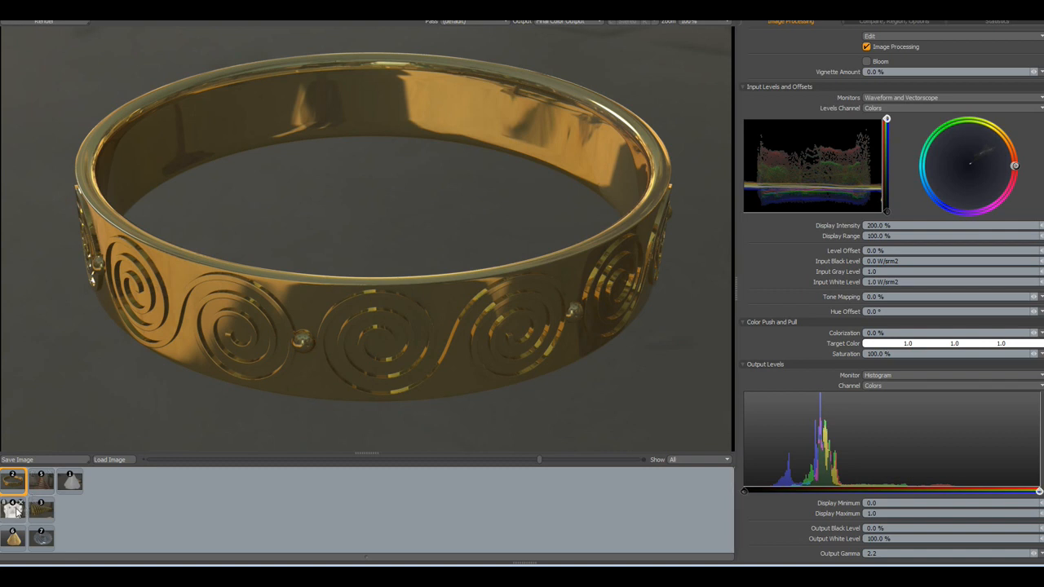
click(14, 507)
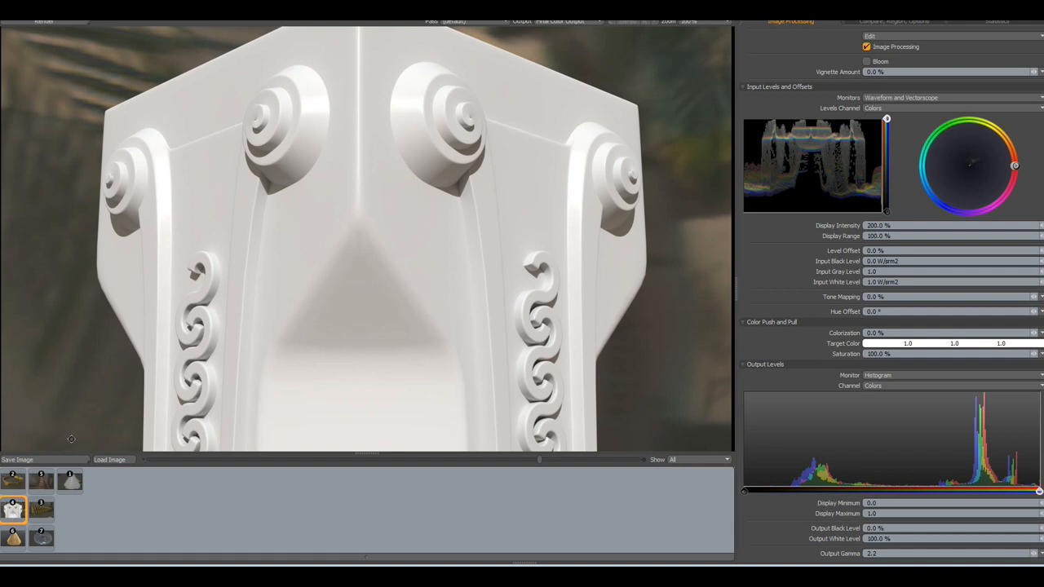
mouse_move(268, 166)
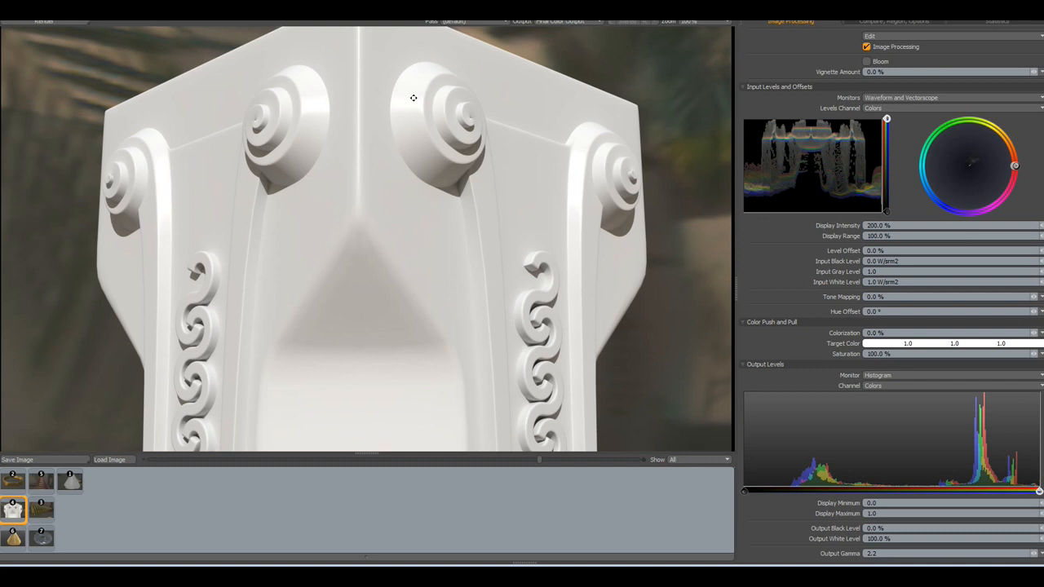
mouse_move(429, 81)
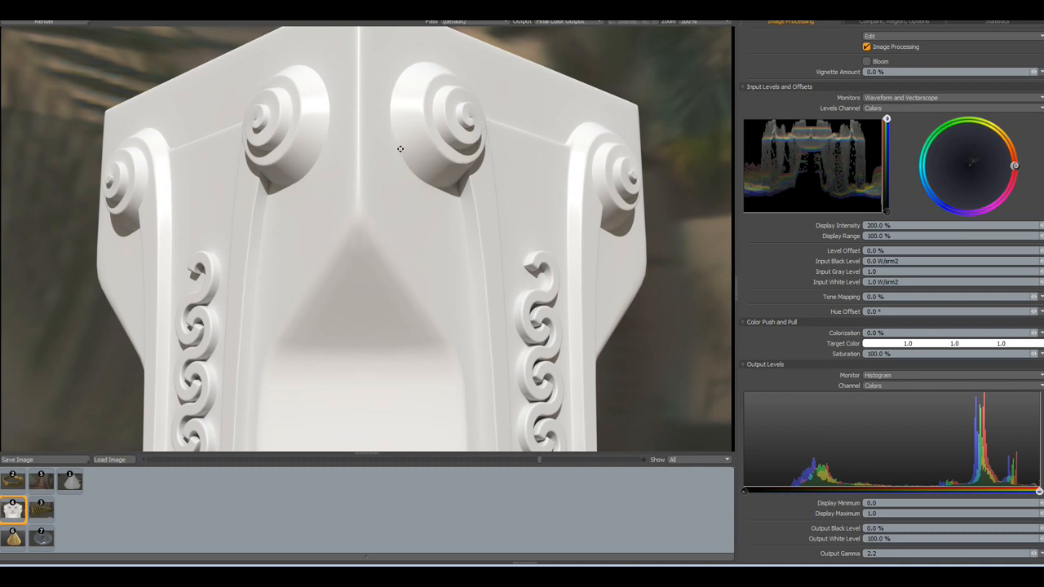
mouse_move(480, 106)
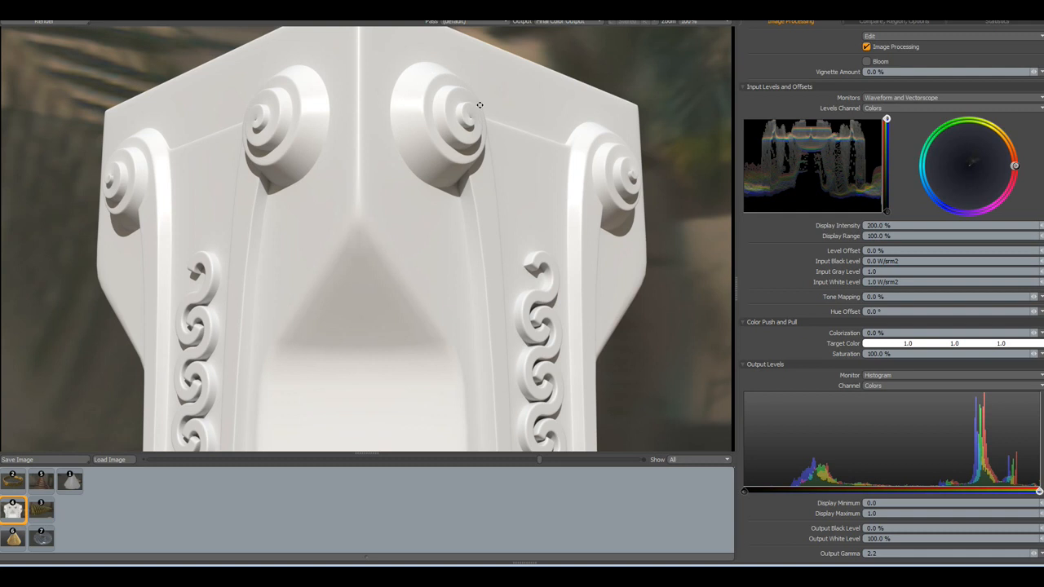
mouse_move(450, 166)
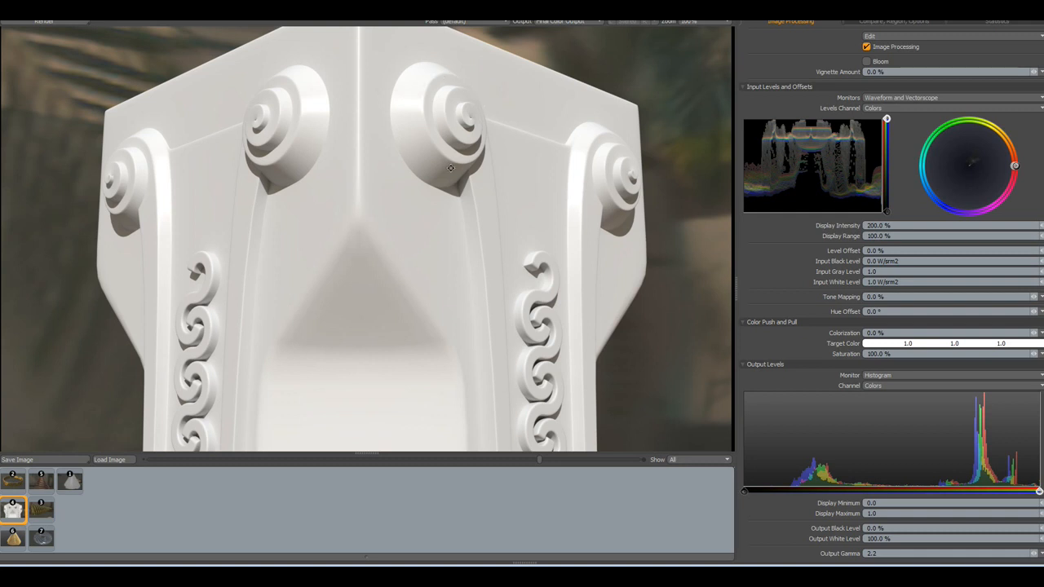
mouse_move(440, 177)
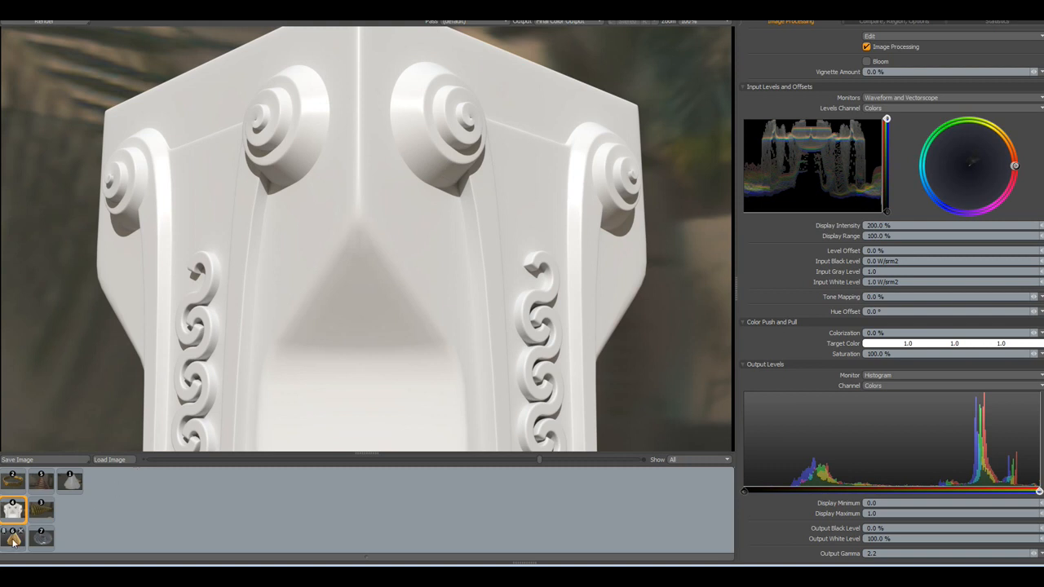
click(15, 543)
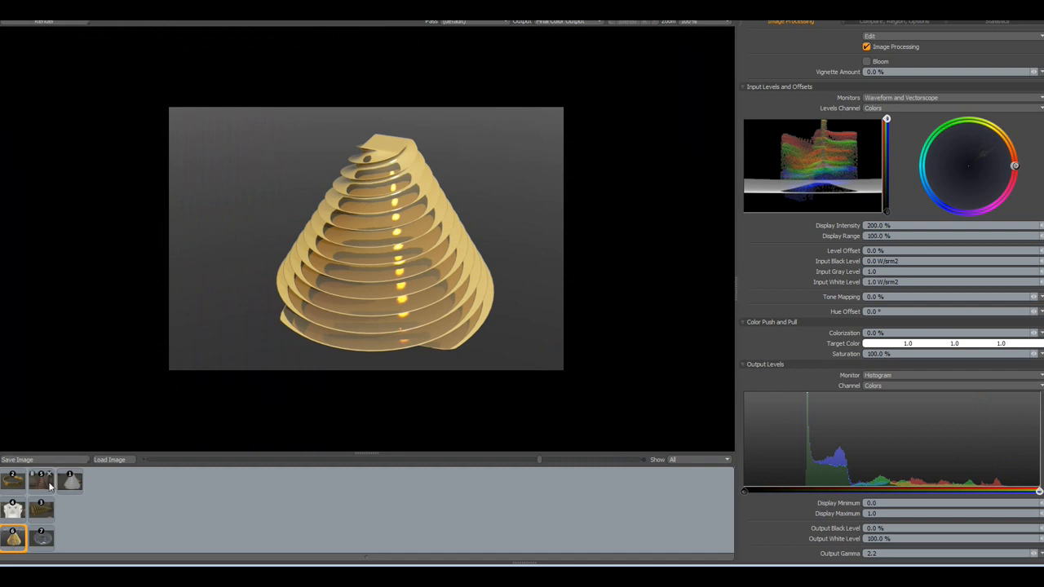
- View the copper spiral tree, gold spiral rings, and swirled metal disc renders
click(41, 482)
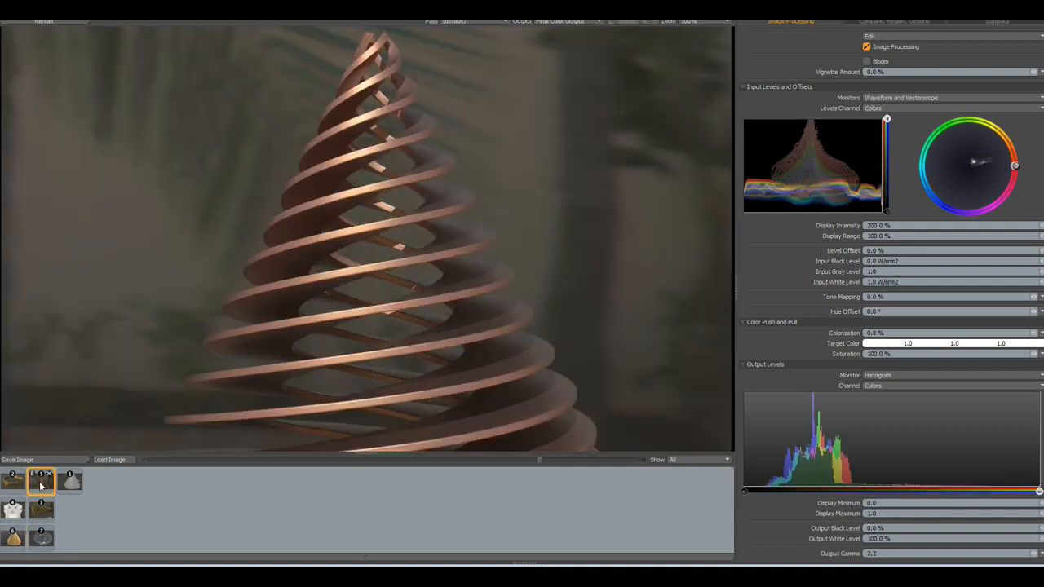
click(42, 509)
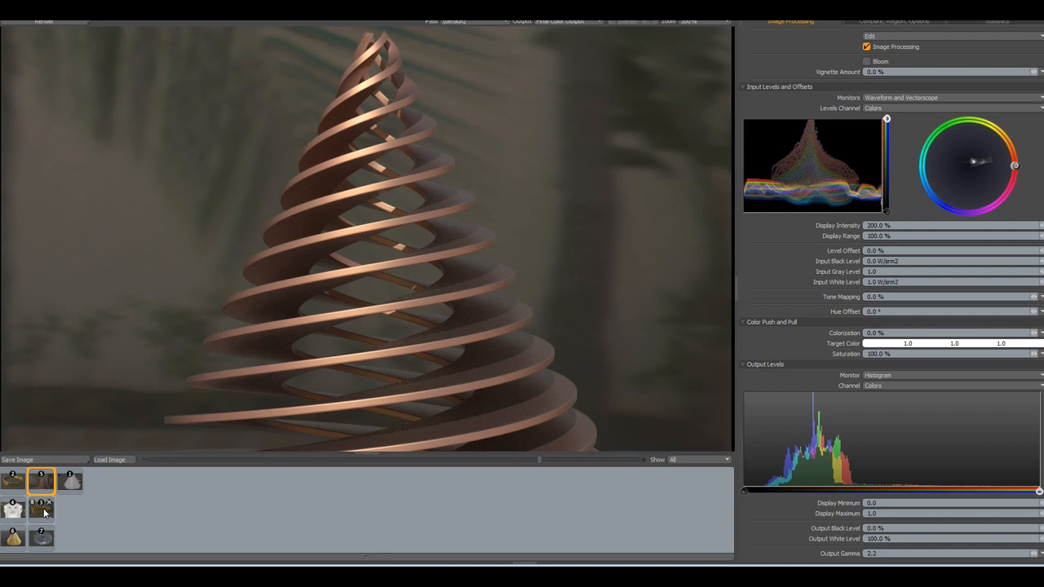
click(39, 505)
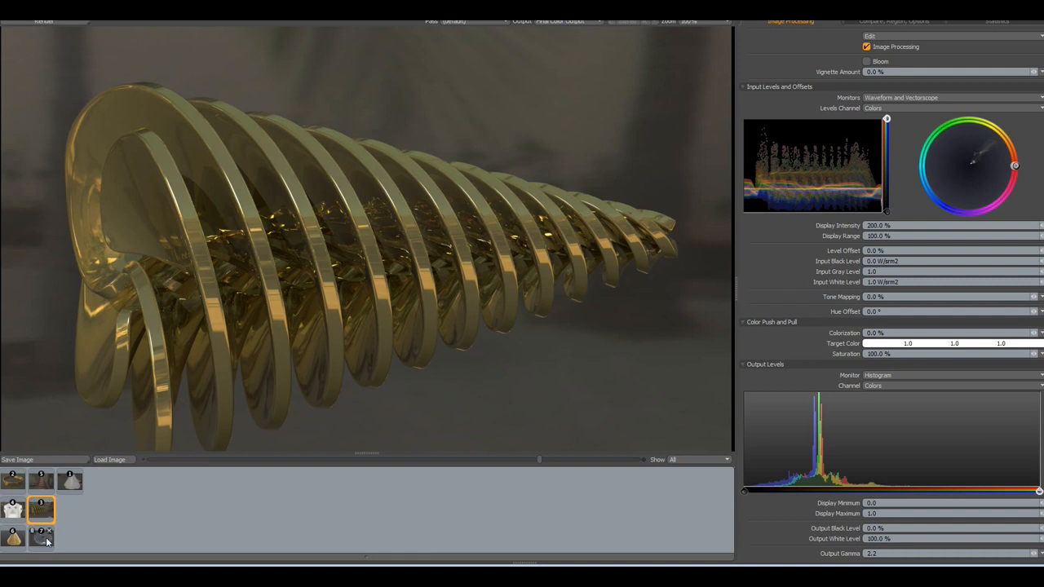
click(41, 539)
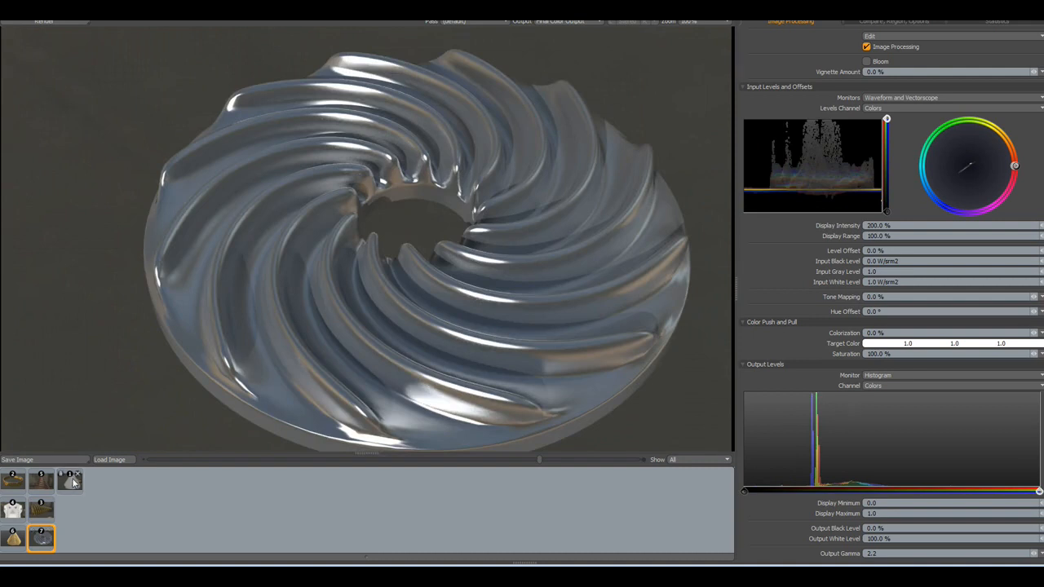
click(69, 483)
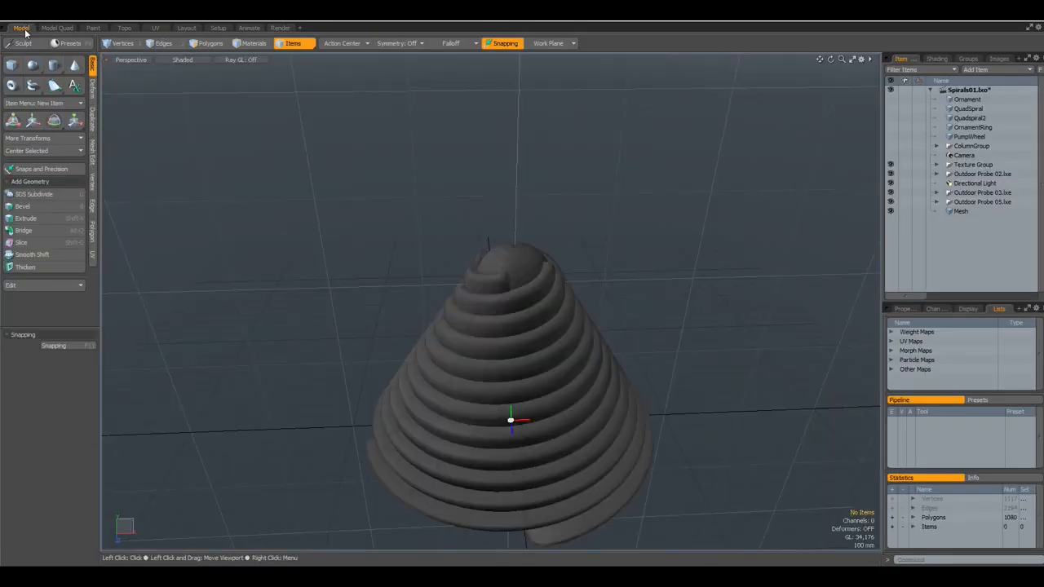
mouse_move(616, 186)
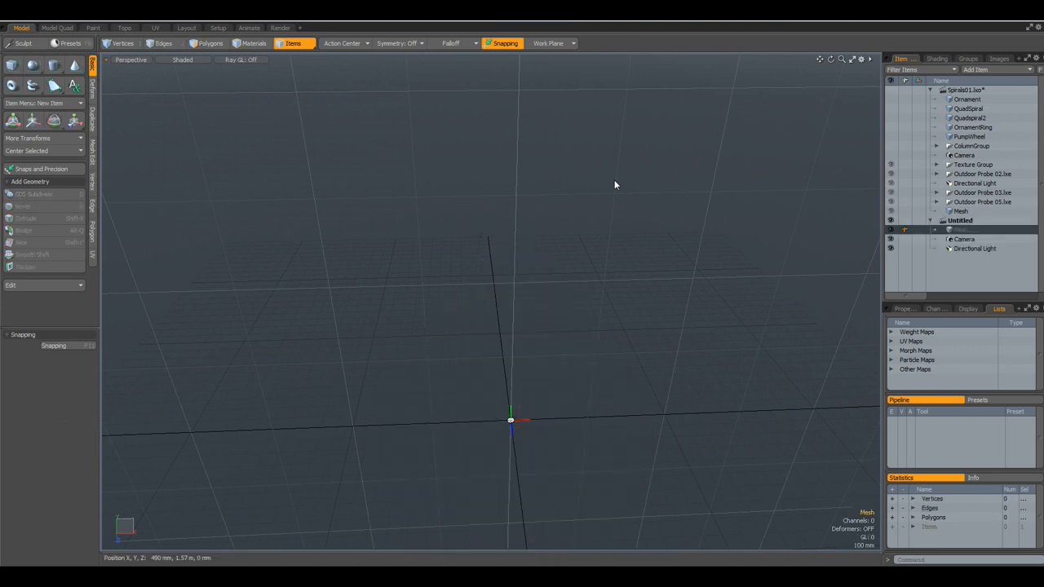
mouse_move(527, 349)
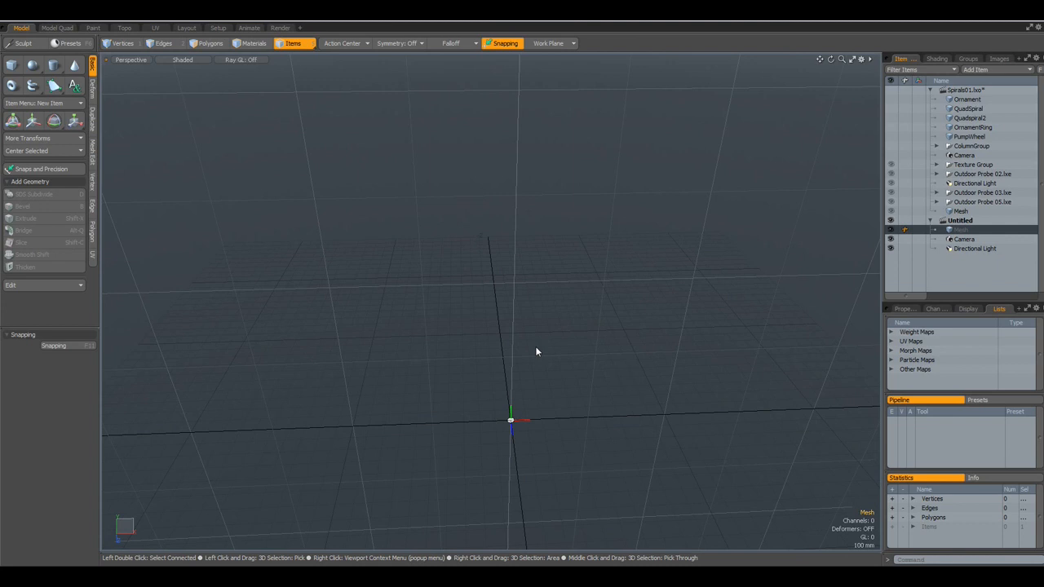
- Switch the new empty scene's viewport to look straight down on the grid
click(137, 59)
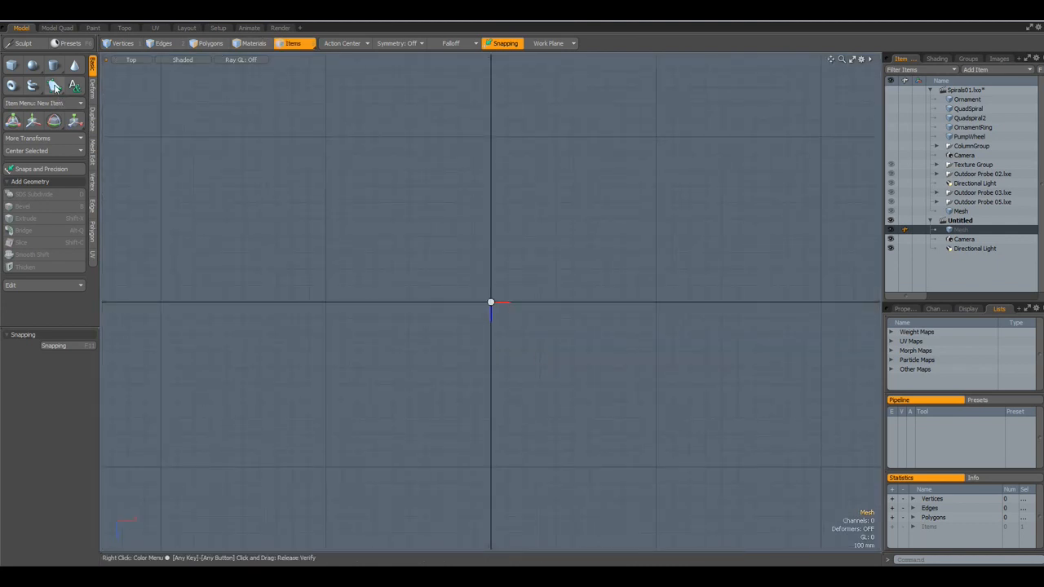
- Draw a two-point line with the Pen tool from left of the origin to the origin
click(56, 81)
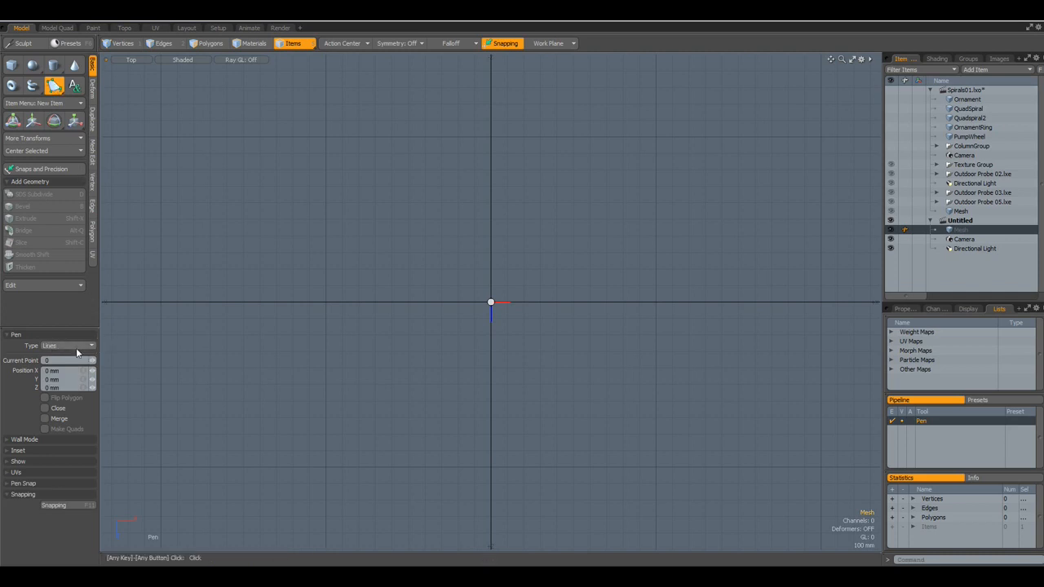
mouse_move(78, 352)
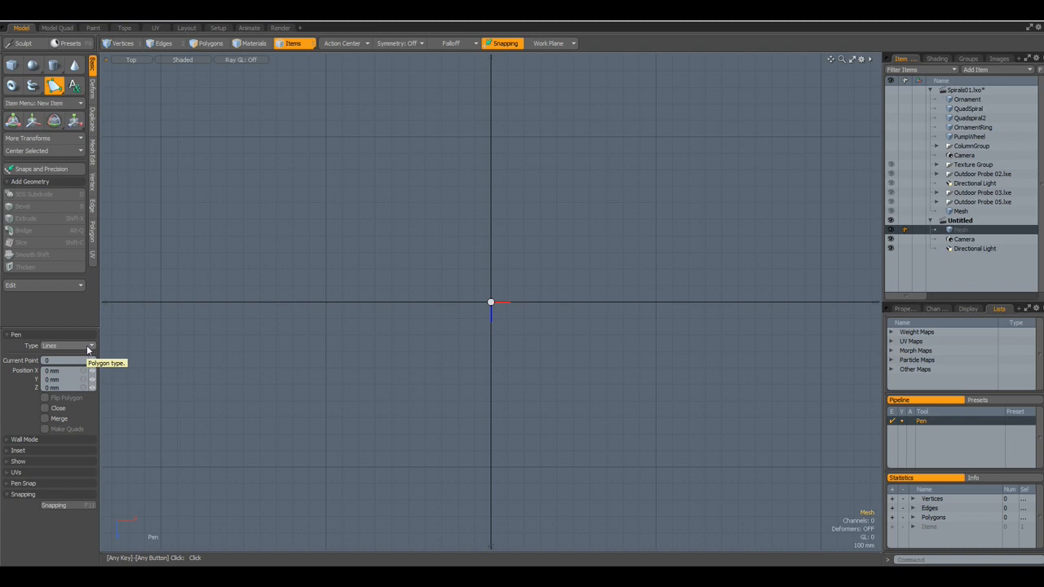
mouse_move(91, 346)
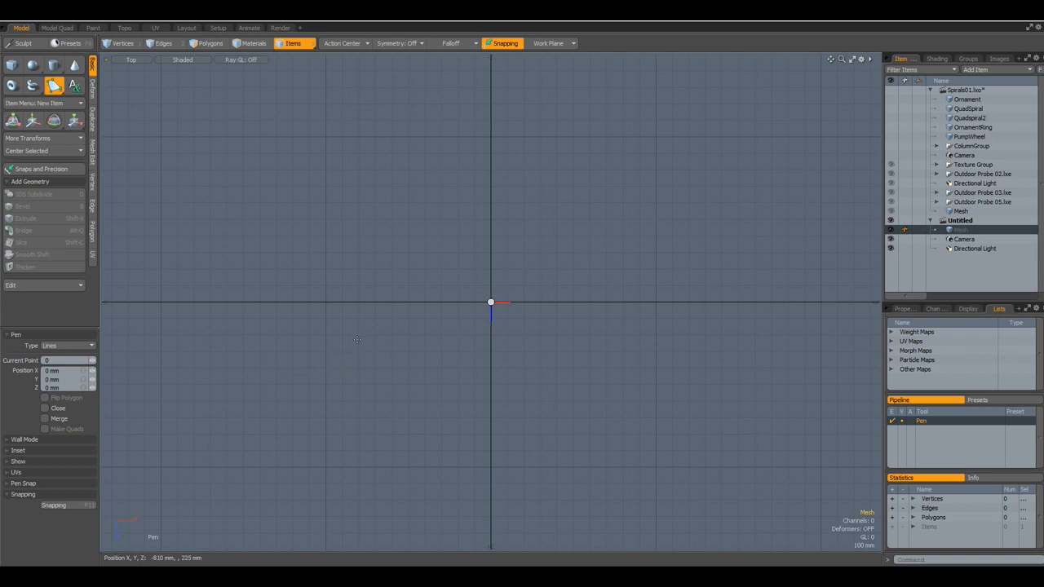
mouse_move(362, 340)
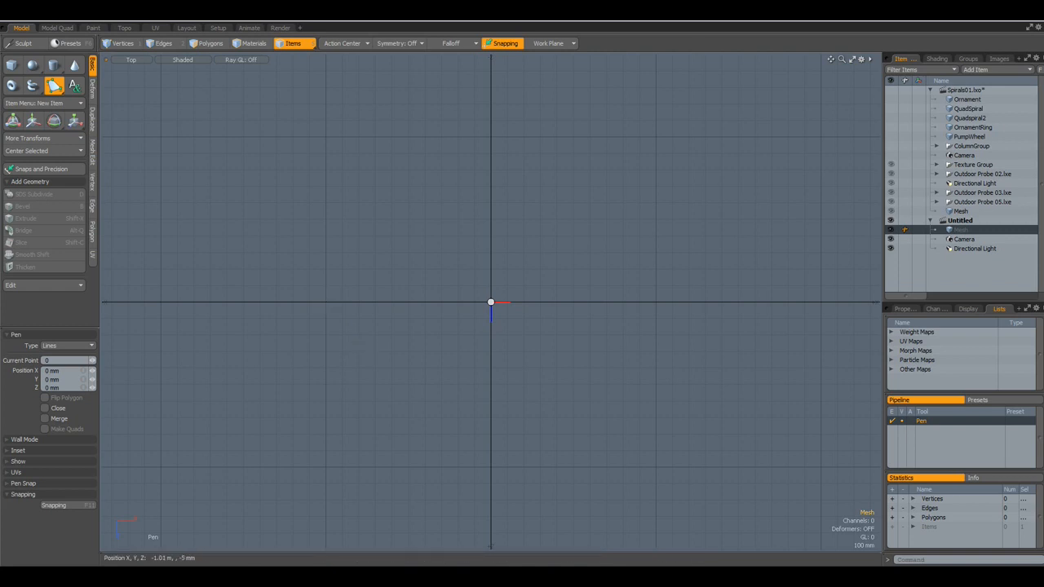
click(323, 300)
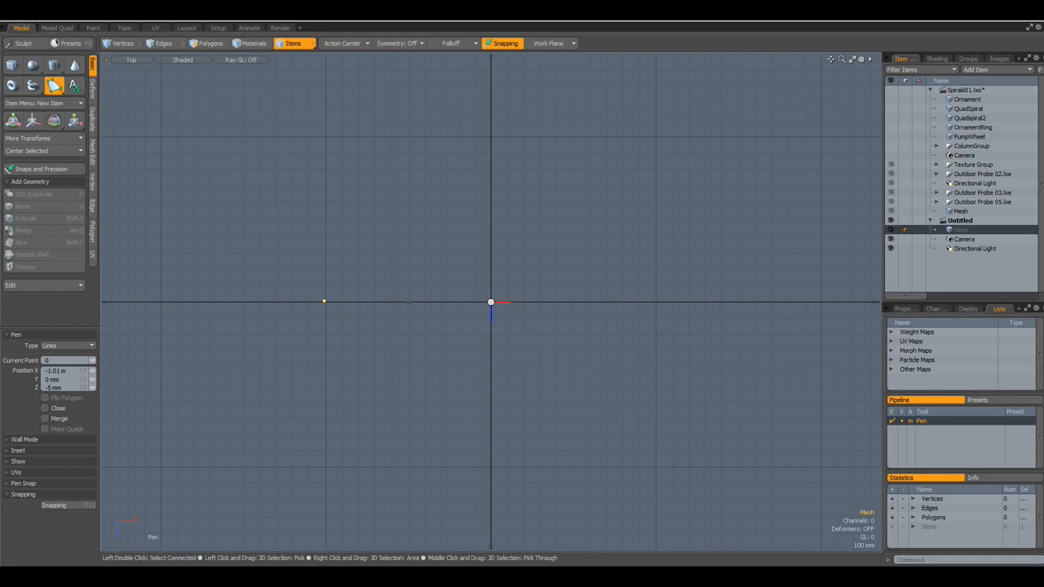
click(408, 302)
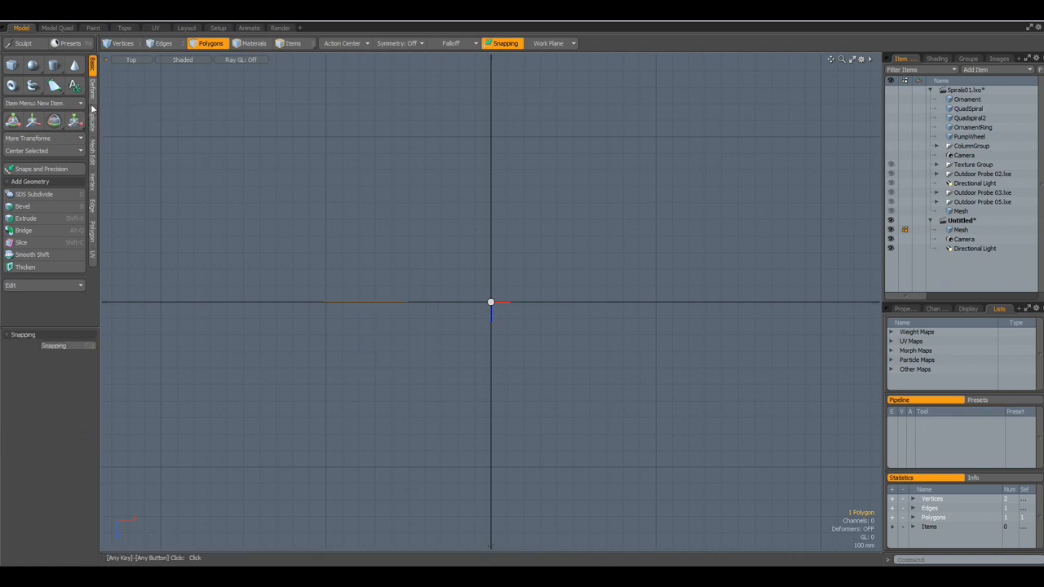
click(36, 150)
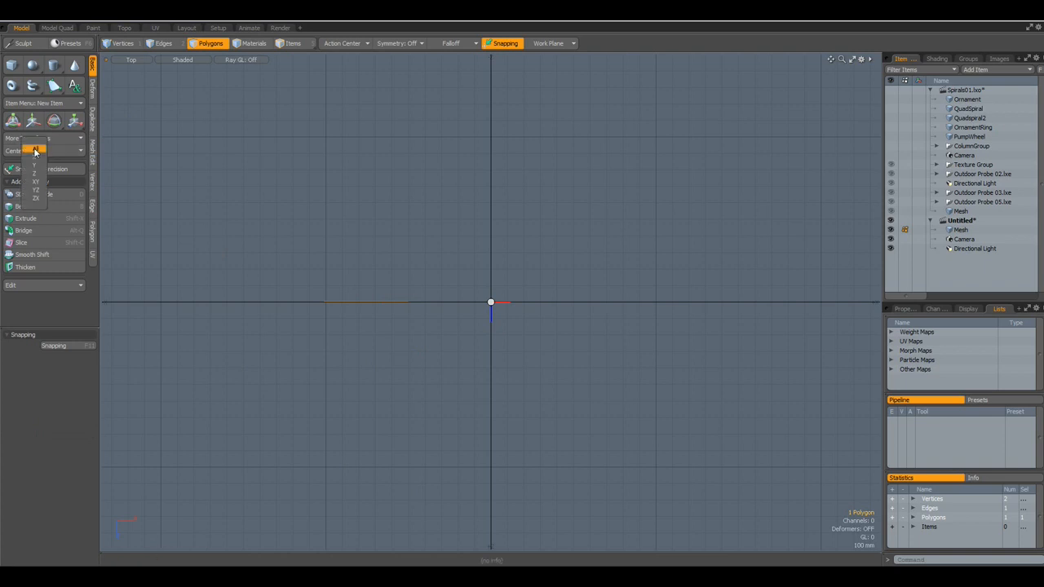
click(36, 150)
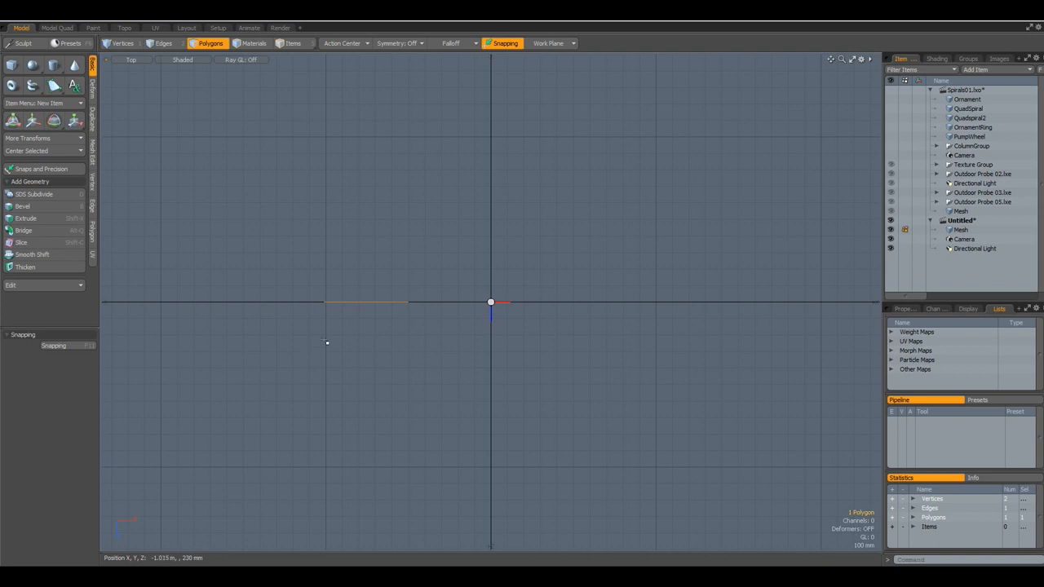
mouse_move(342, 351)
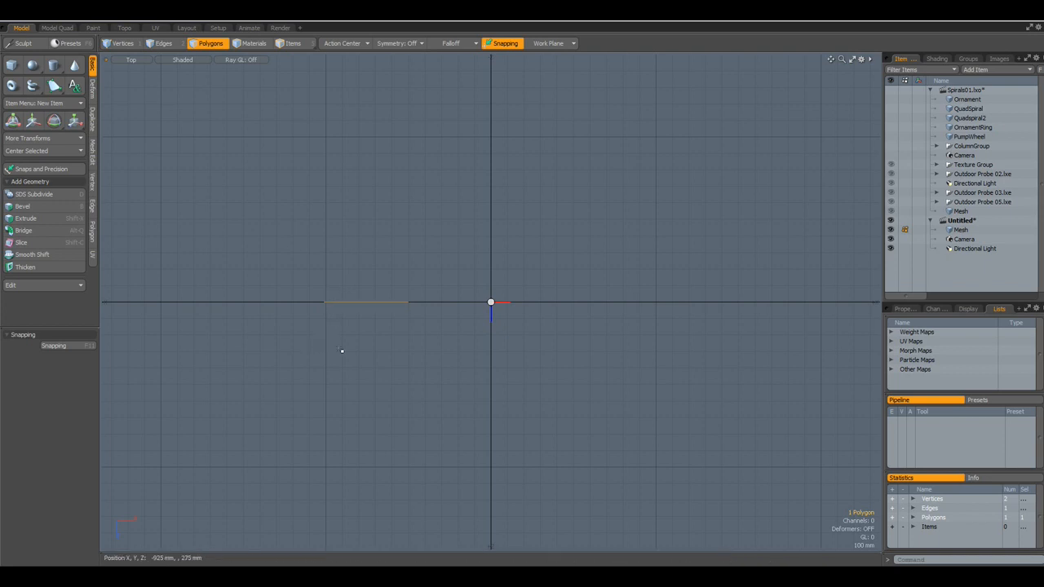
mouse_move(394, 359)
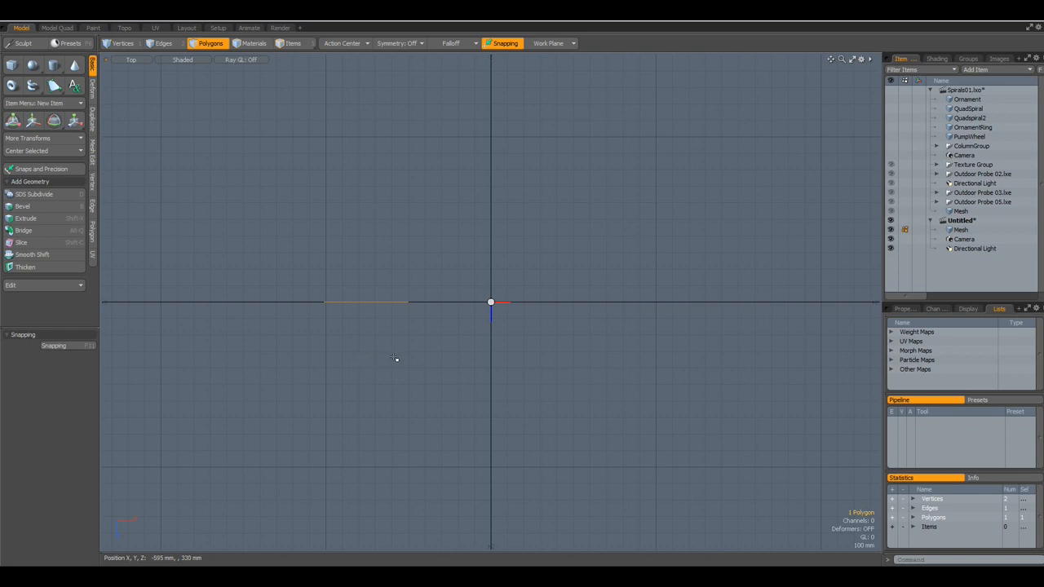
mouse_move(343, 271)
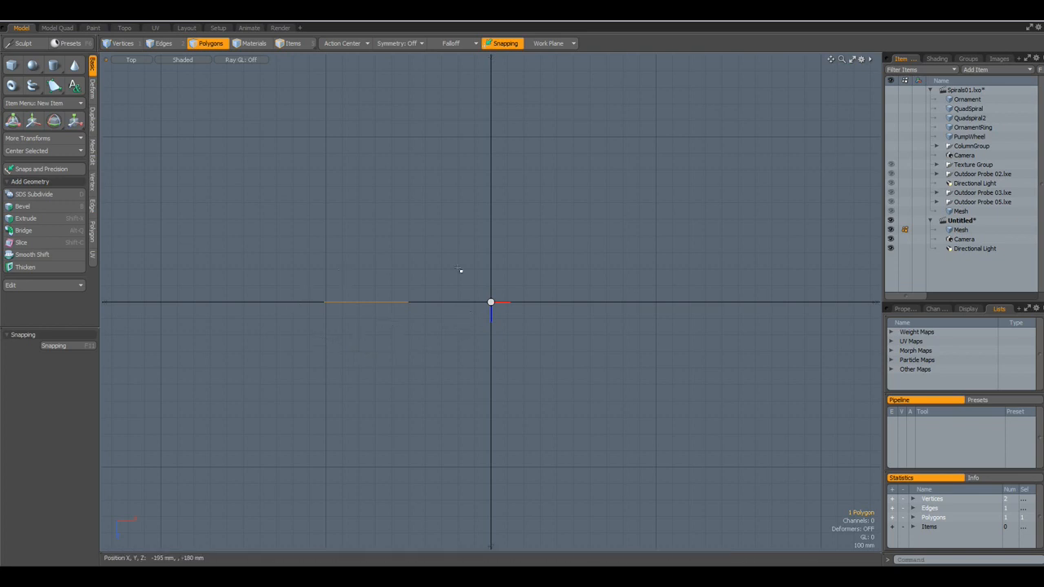
mouse_move(525, 383)
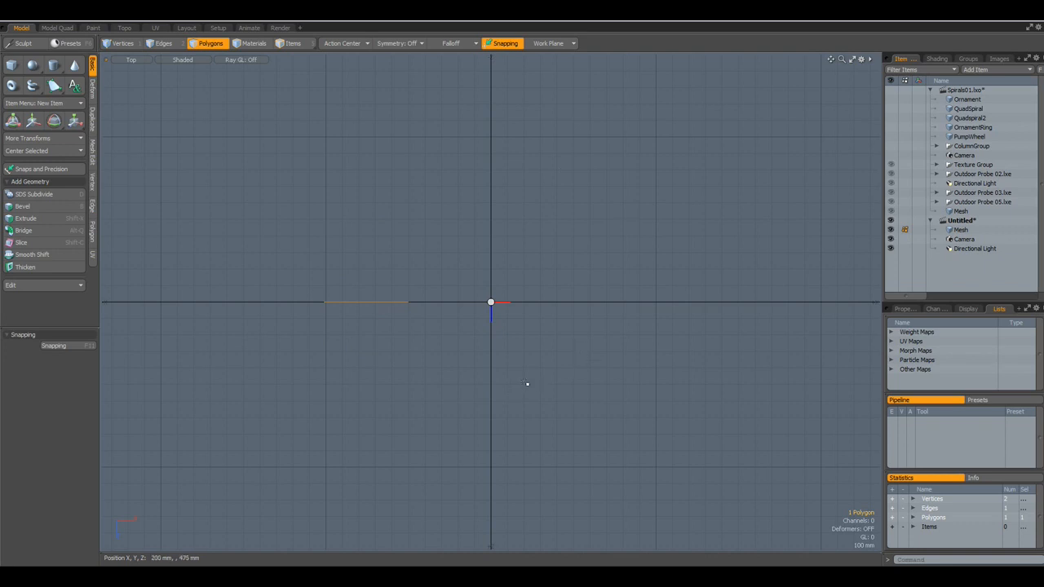
mouse_move(404, 313)
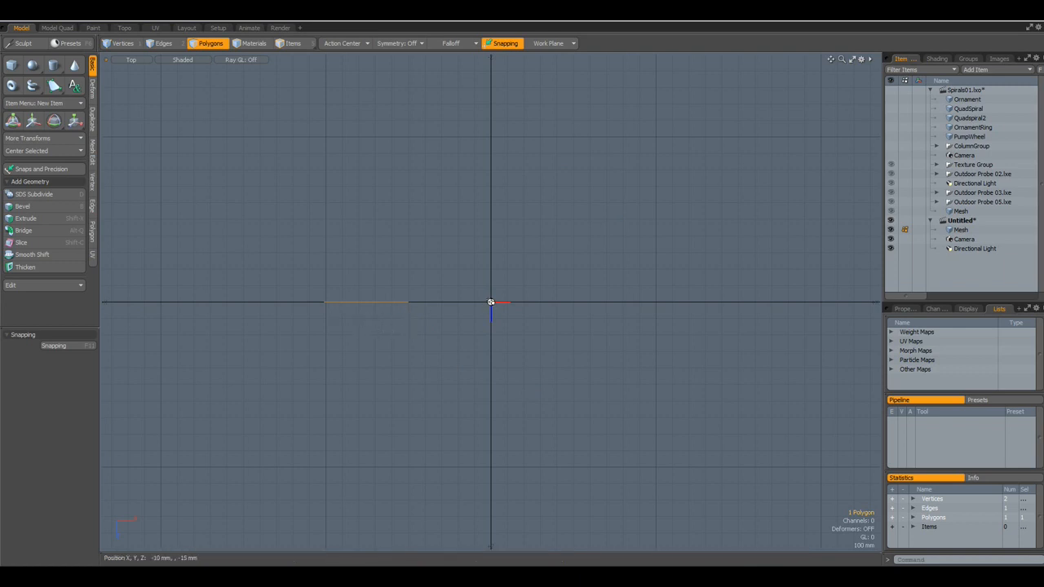
mouse_move(388, 274)
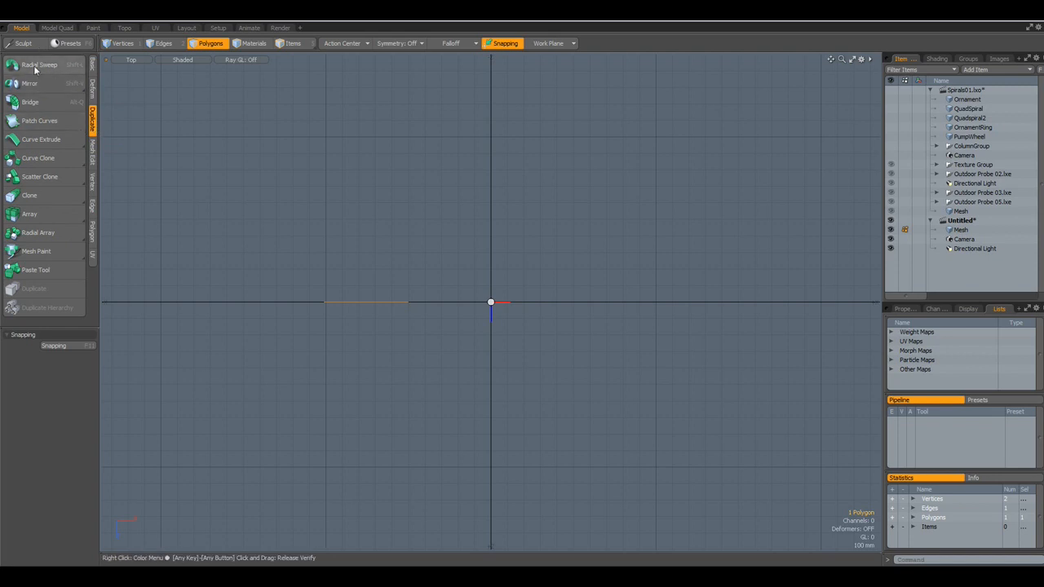
- Radial-sweep the line with a 600 mm helix offset so it spirals upward
click(41, 65)
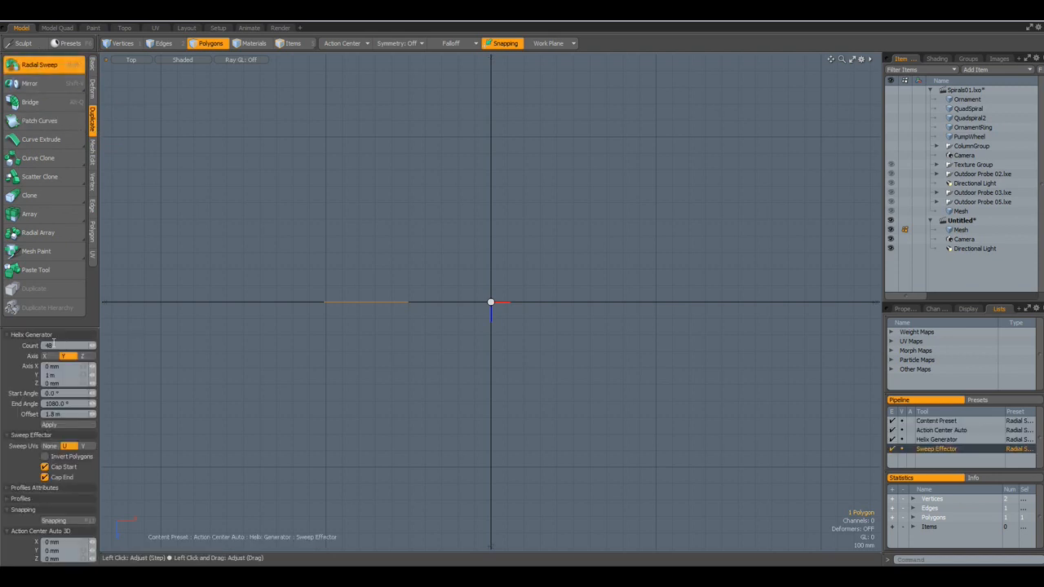
mouse_move(65, 346)
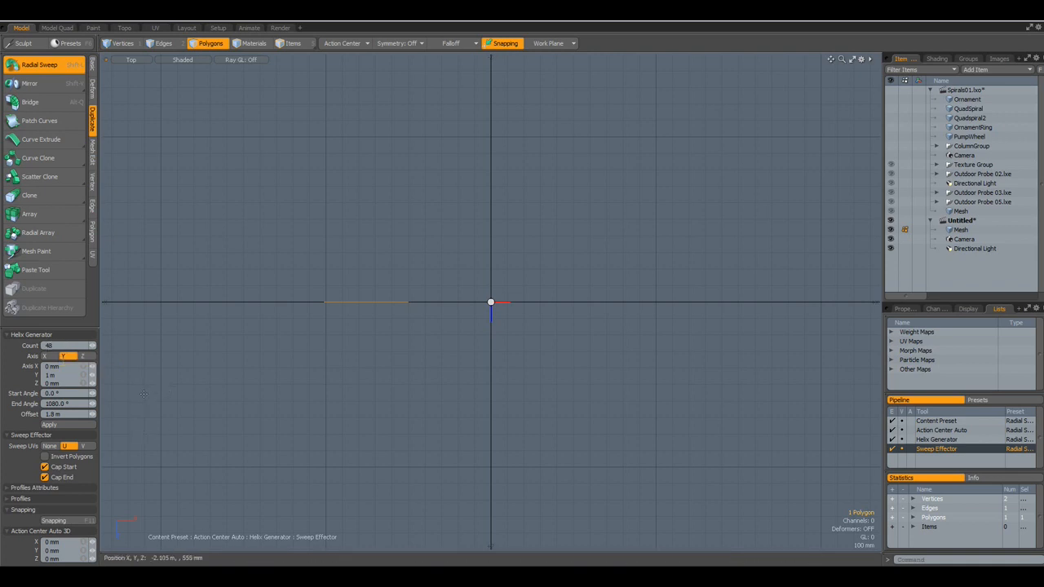
mouse_move(65, 402)
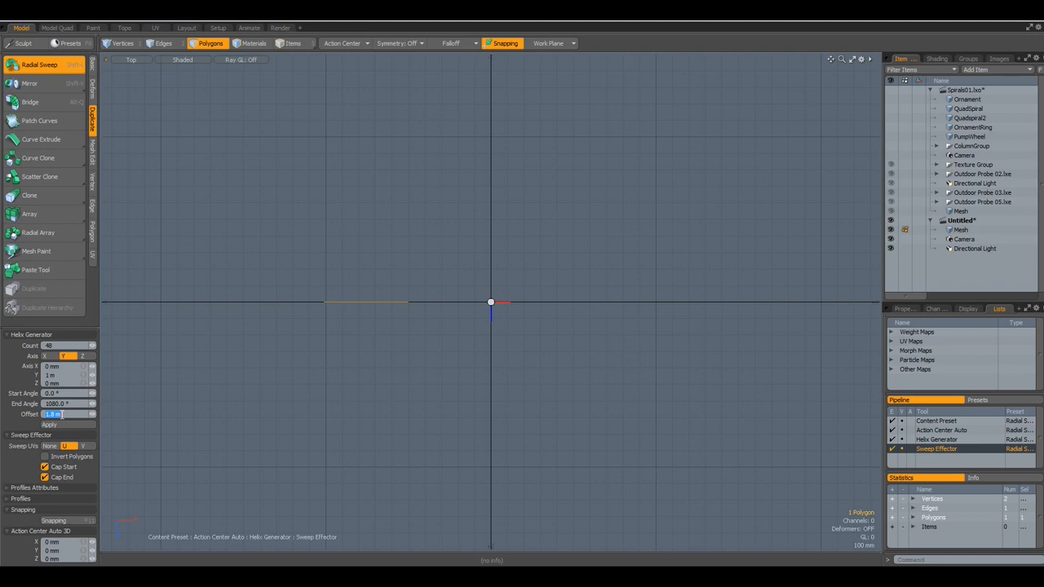
text(600 mm)
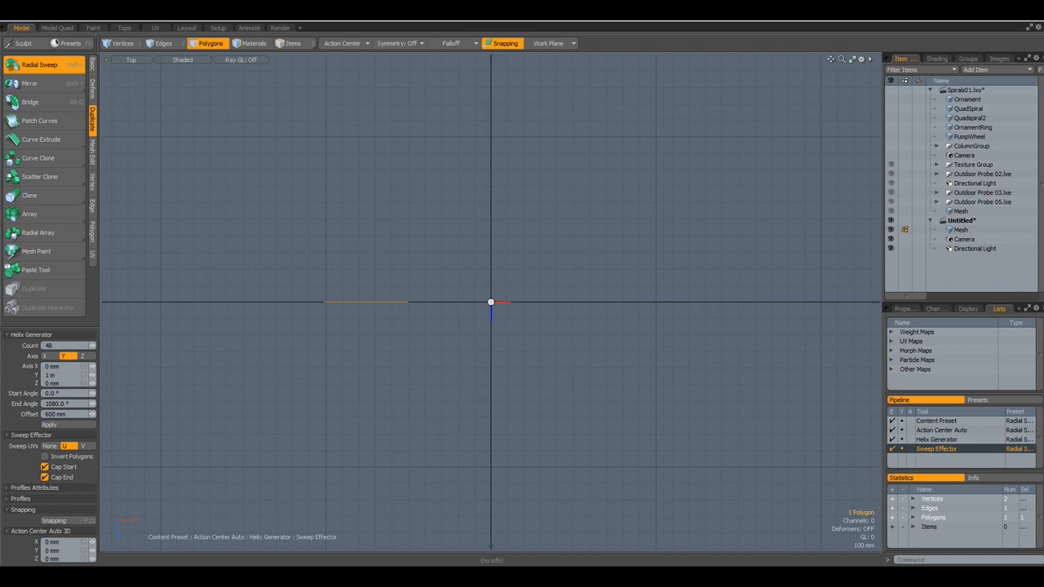
click(354, 42)
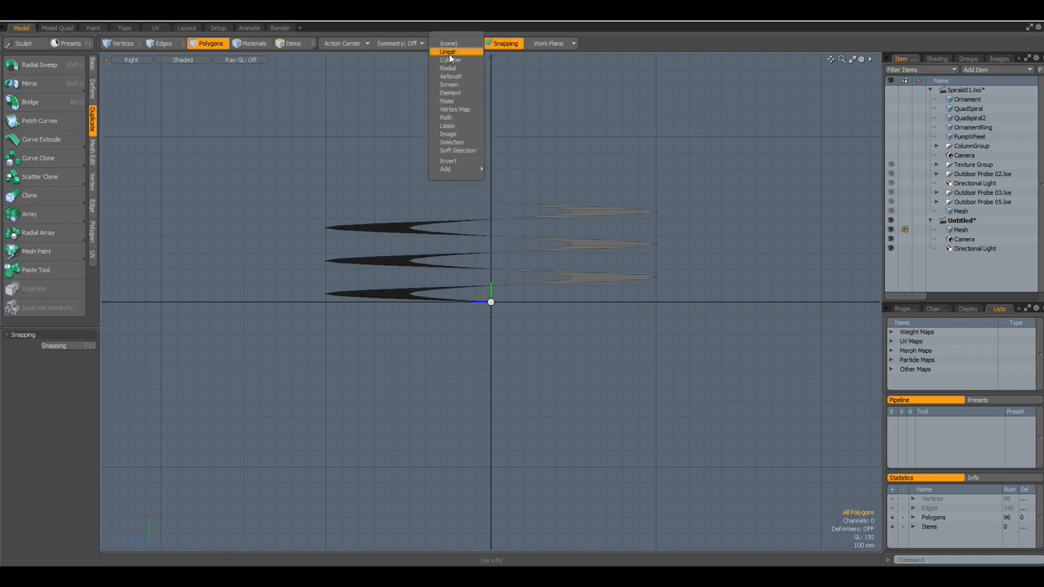
- Scale the spiral under a Linear falloff so its turns taper inward
click(446, 52)
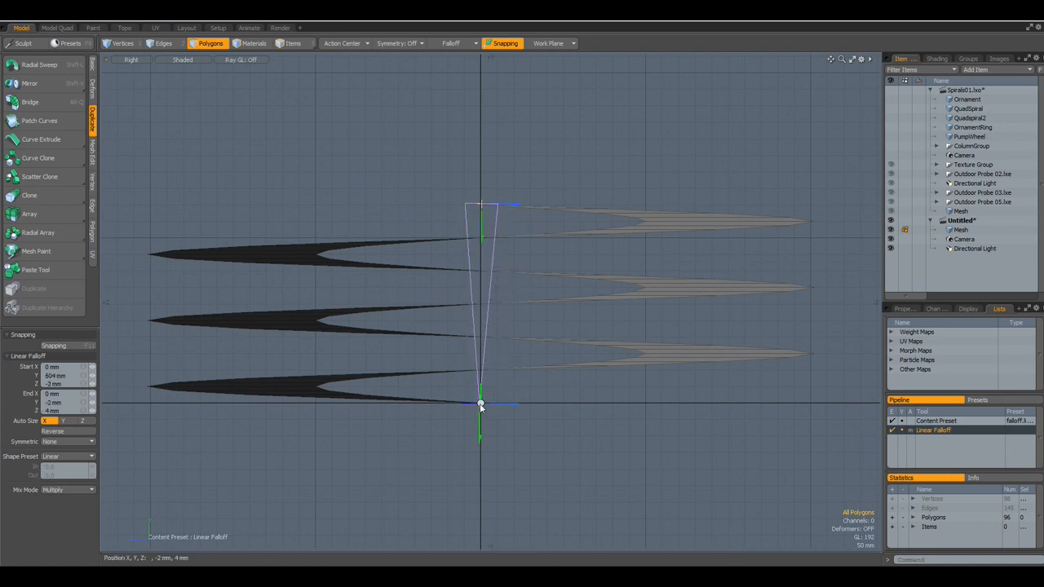
click(59, 375)
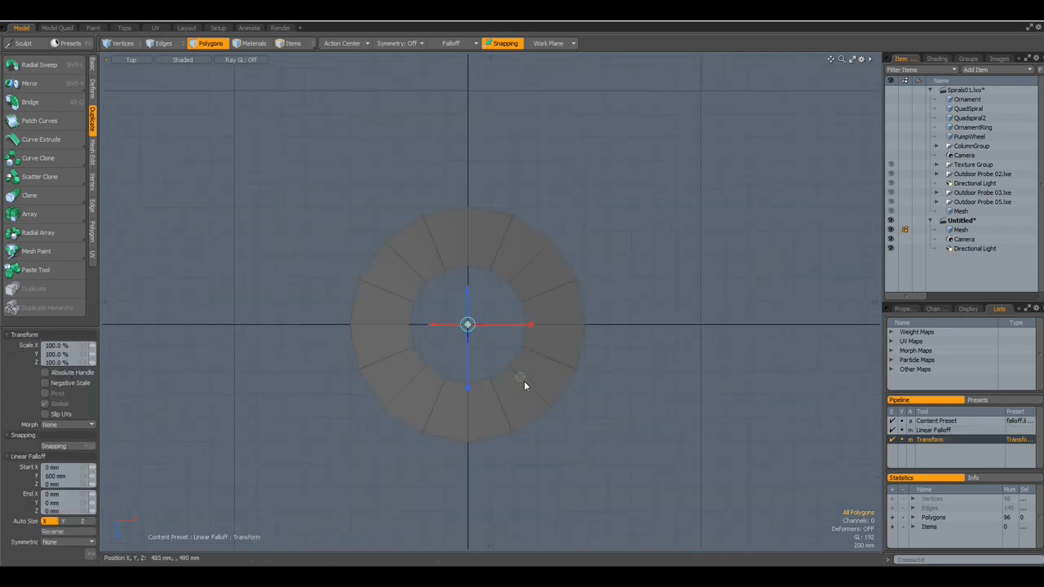
drag(525, 385, 519, 377)
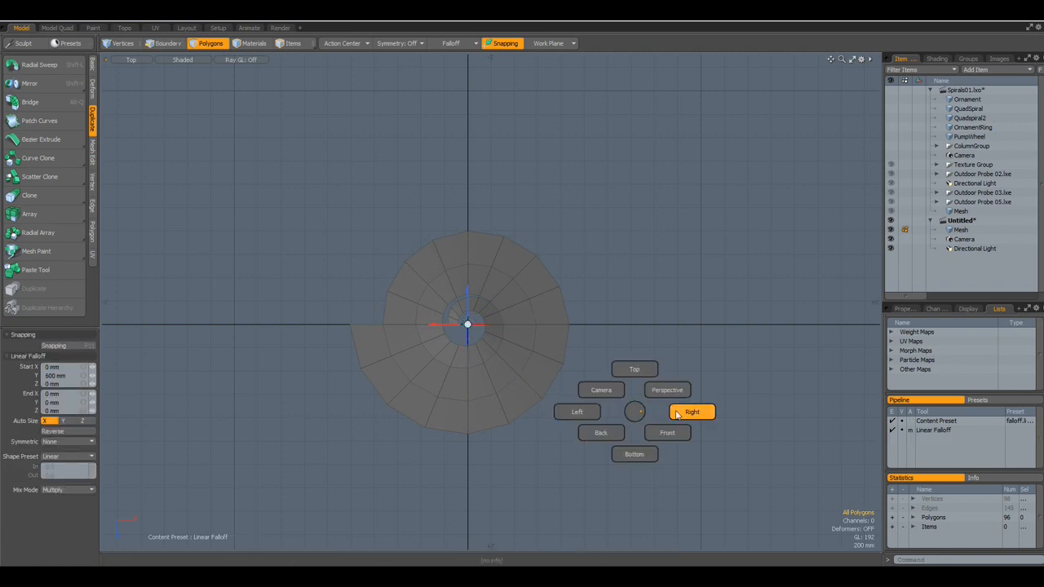
- Unify the mesh in Perspective view to merge away duplicate polygons, leaving 48
click(692, 411)
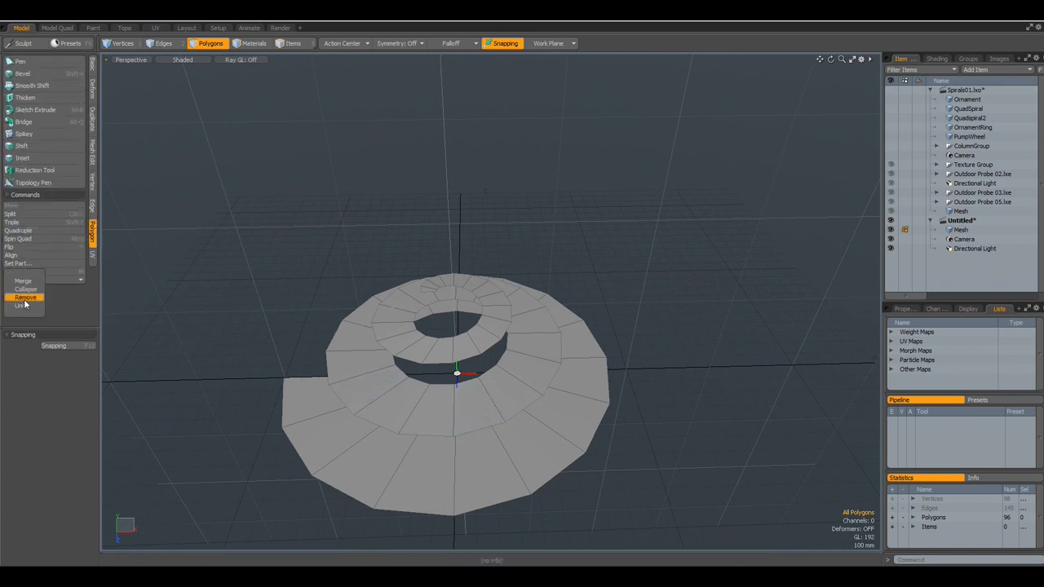
click(20, 307)
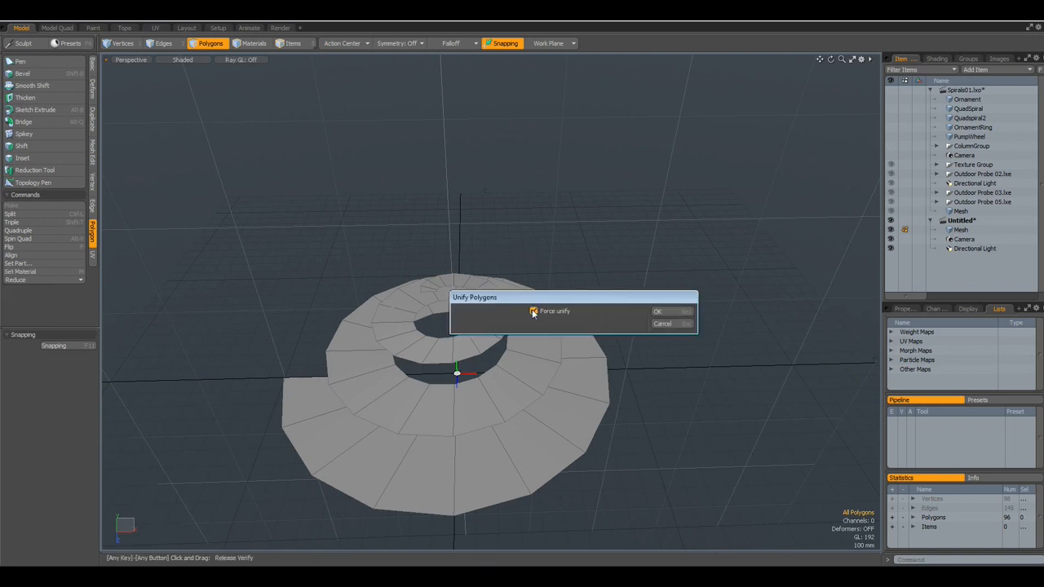
click(657, 309)
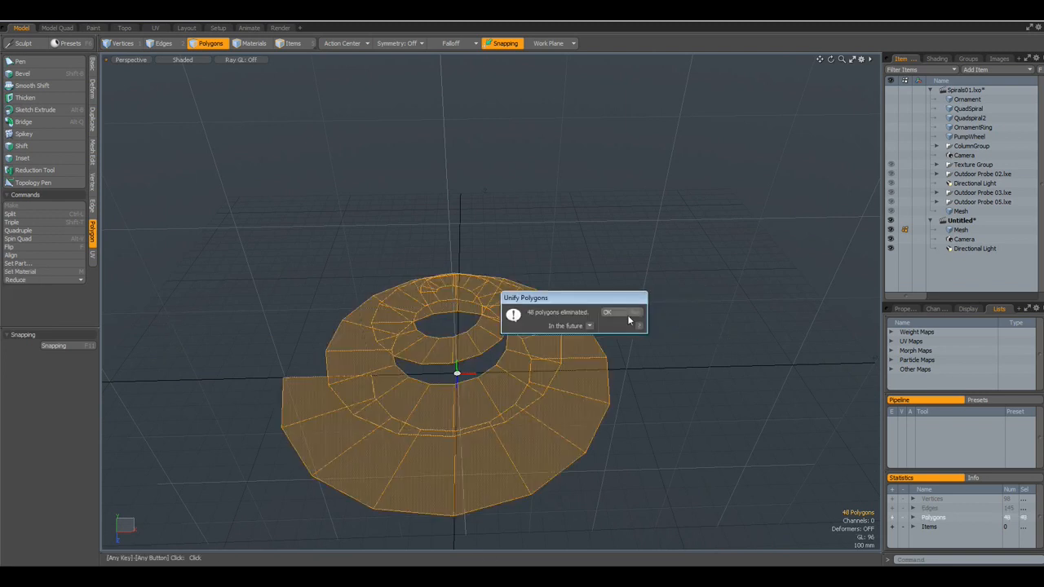
click(614, 314)
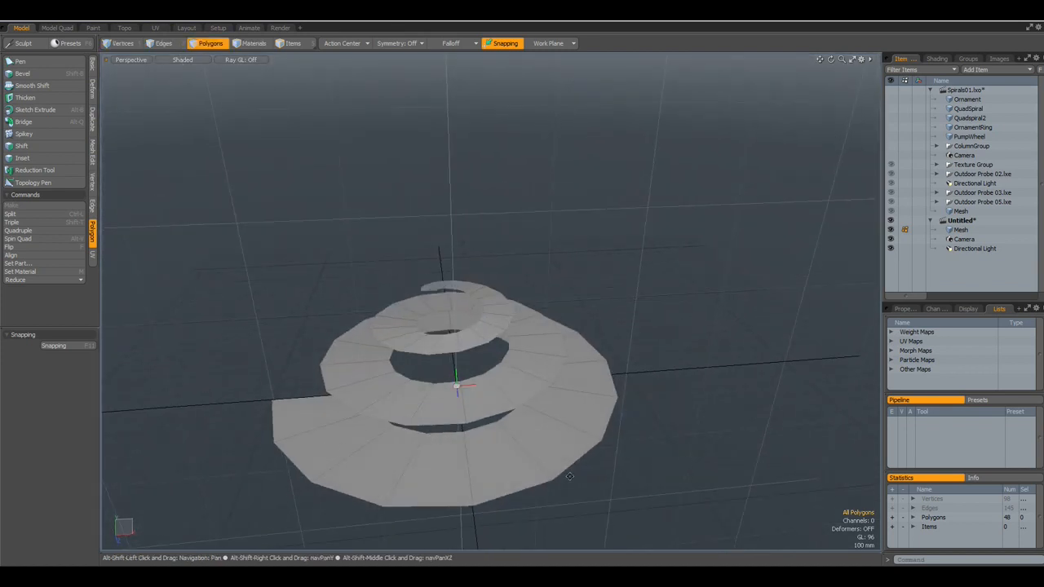
- Orbit the view around the spiral ramp to inspect it
drag(570, 476, 606, 503)
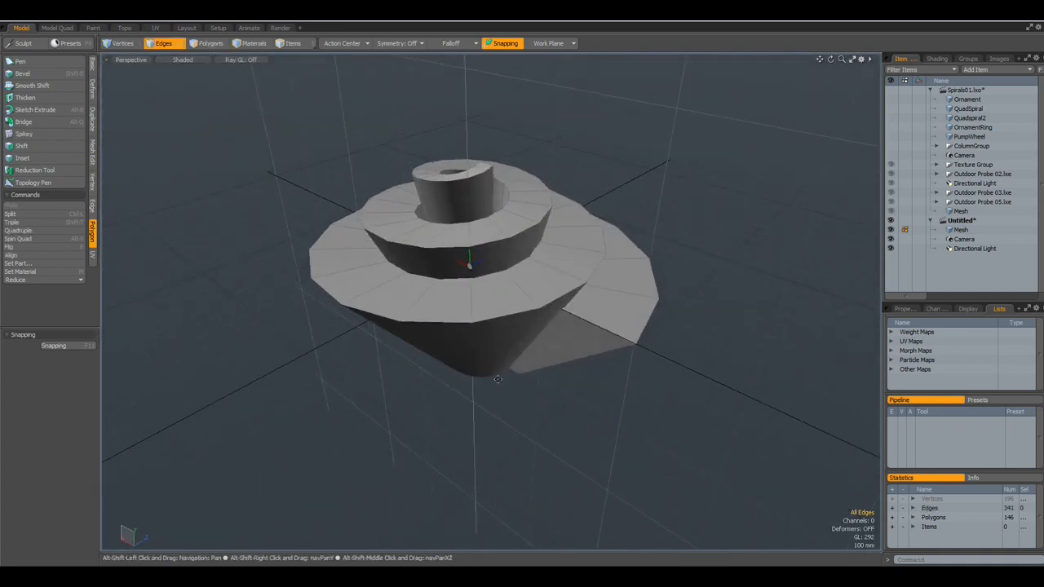
- Orbit above the ramp and select its outer rim edge loop
drag(497, 378, 499, 415)
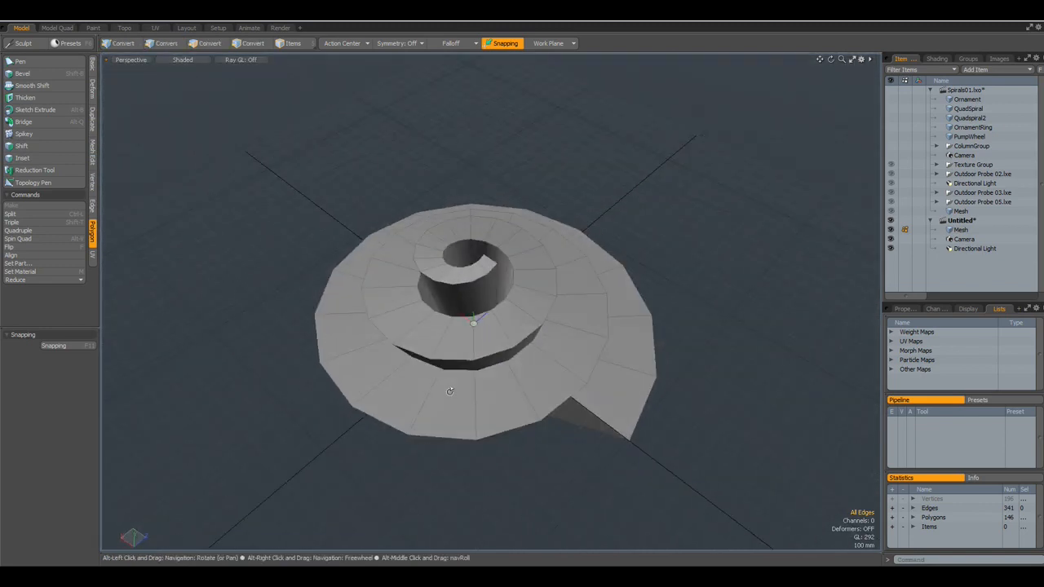
click(163, 42)
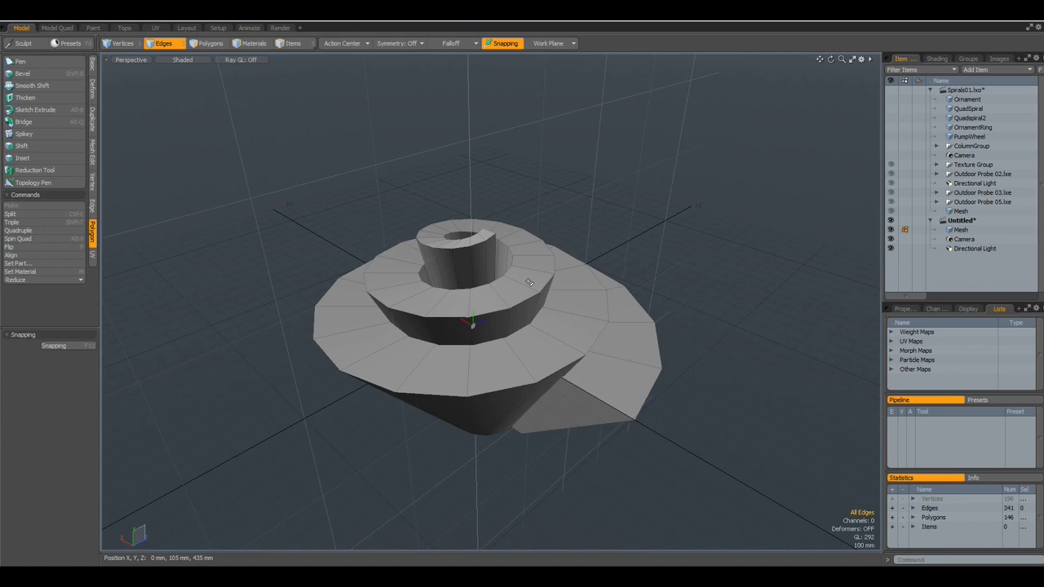
mouse_move(525, 269)
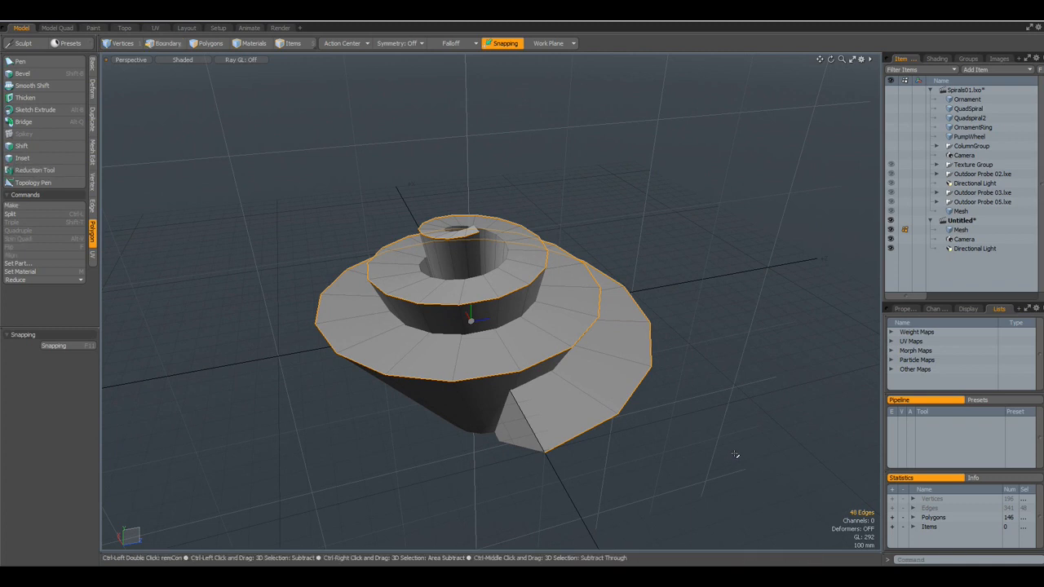
- Cut the rim edges into a new mesh item as a standalone spiral curve
click(163, 42)
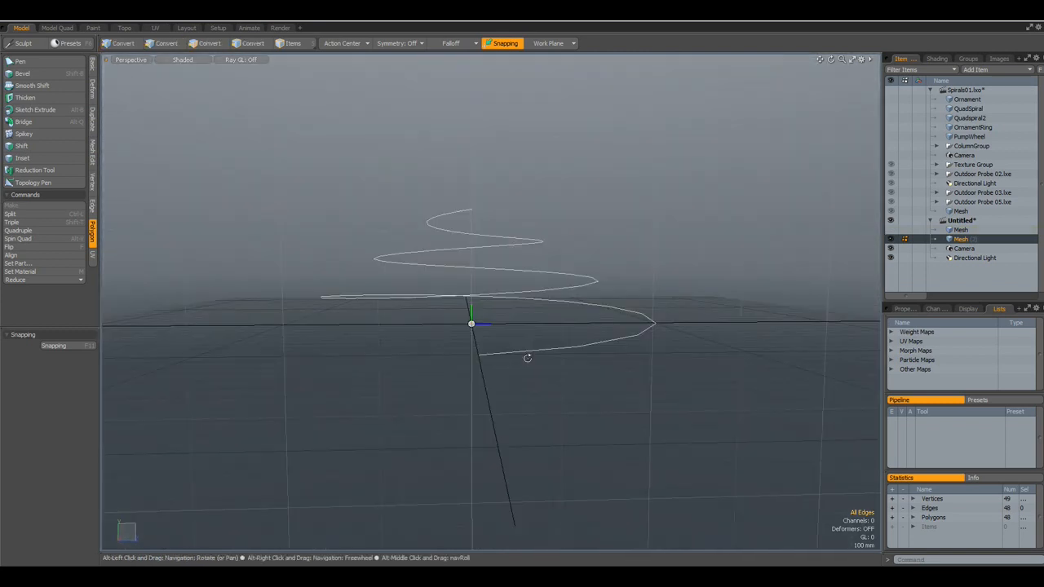
drag(528, 359, 525, 376)
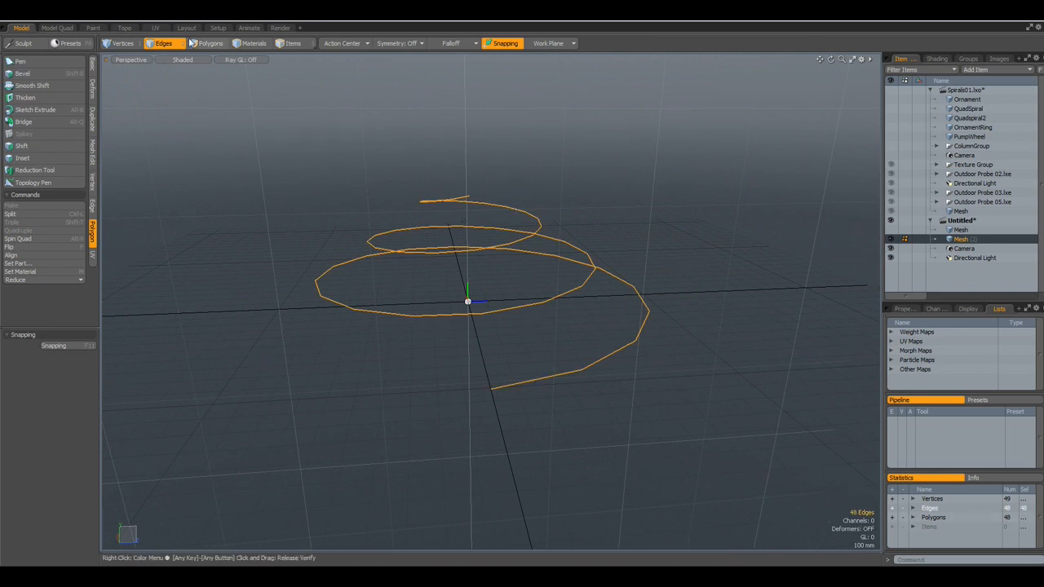
- Extrude the spiral curve edges upward into a 48-polygon ribbon wall
click(211, 42)
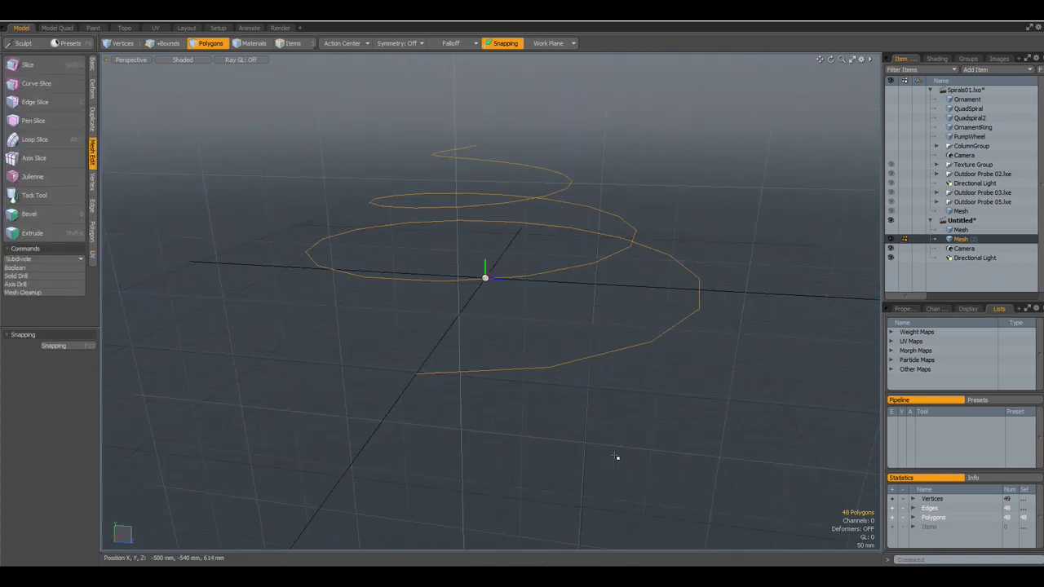
click(33, 231)
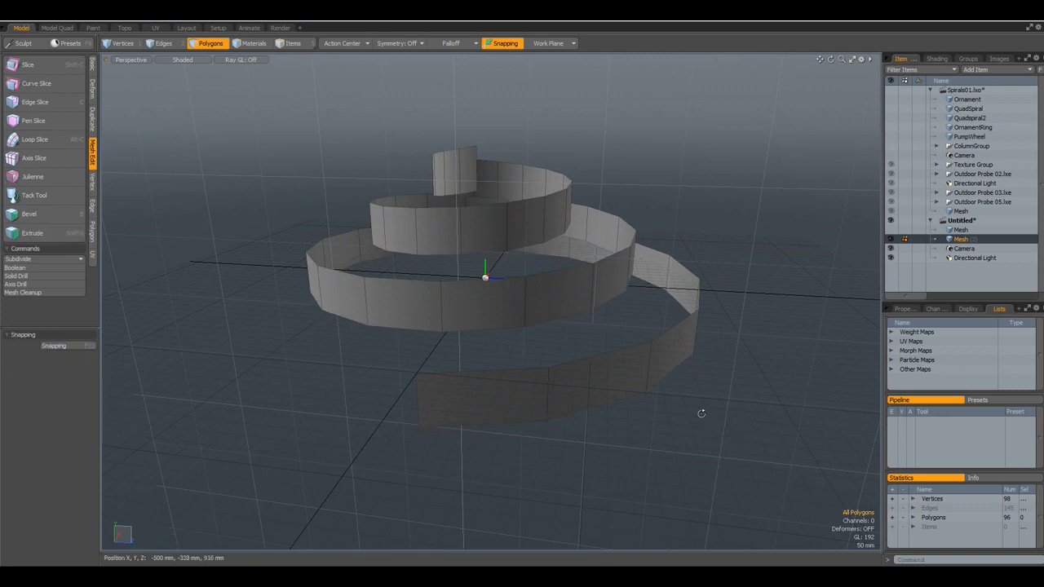
drag(702, 414, 693, 424)
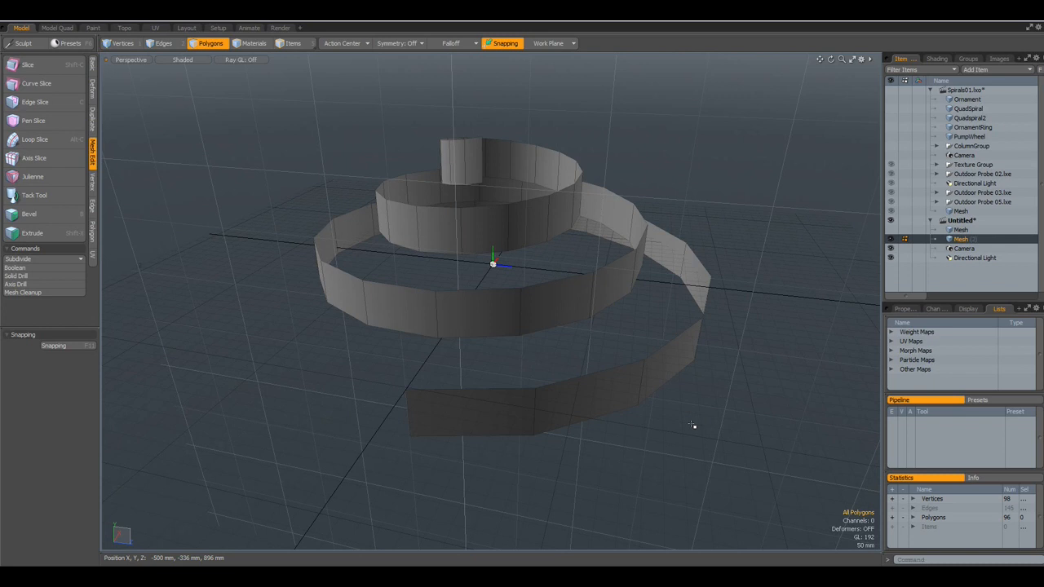
- Run Mesh Cleanup on the ribbon and accept the report, then inspect it from the side
click(23, 292)
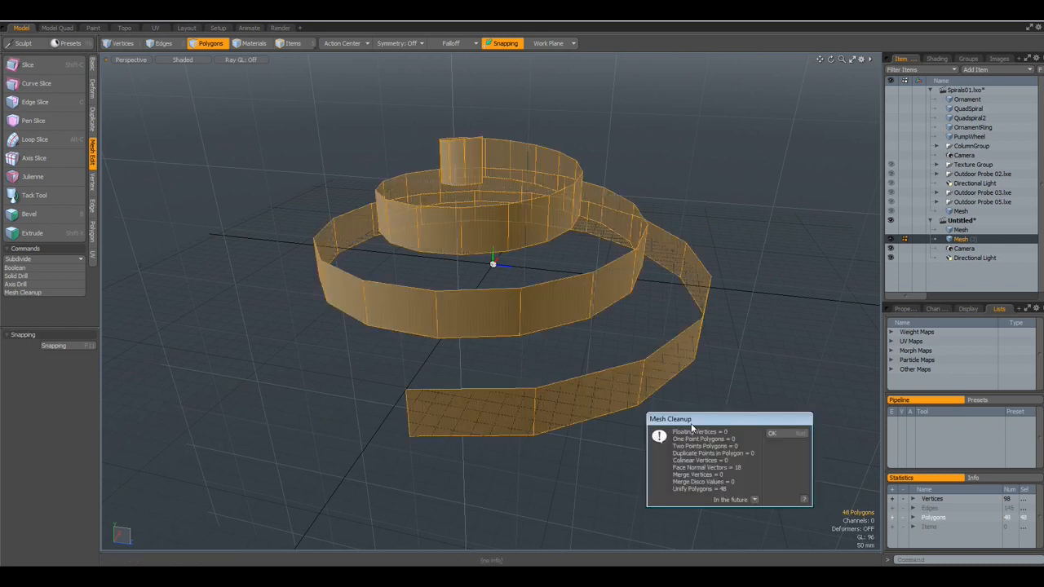
click(772, 434)
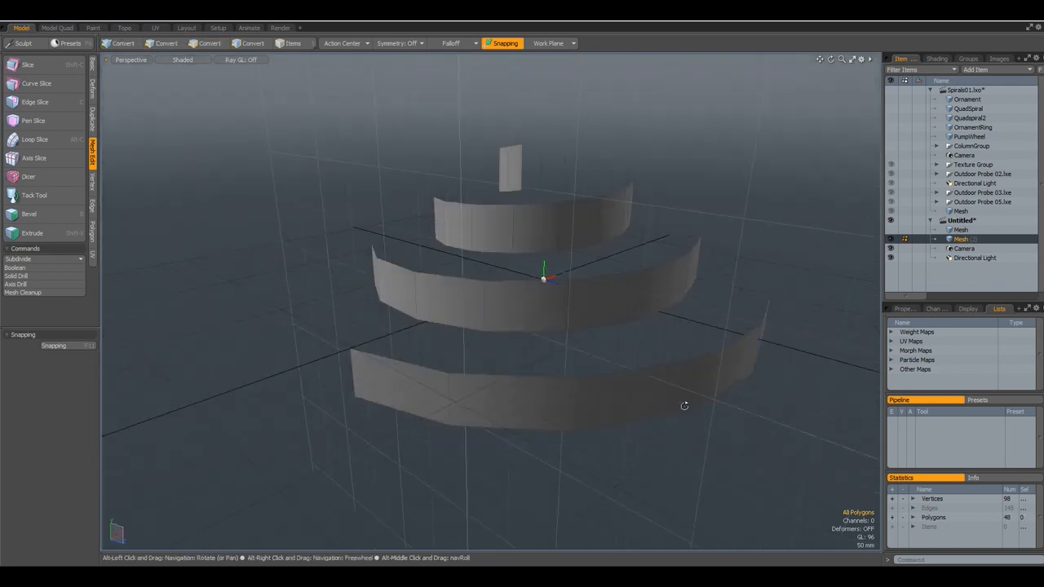
drag(684, 404, 269, 390)
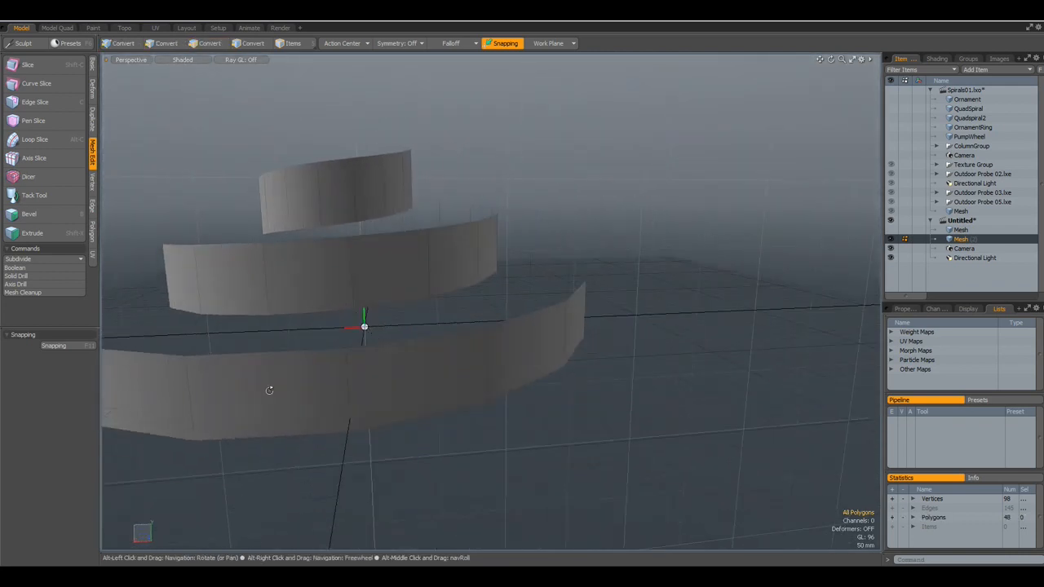
drag(270, 390, 639, 380)
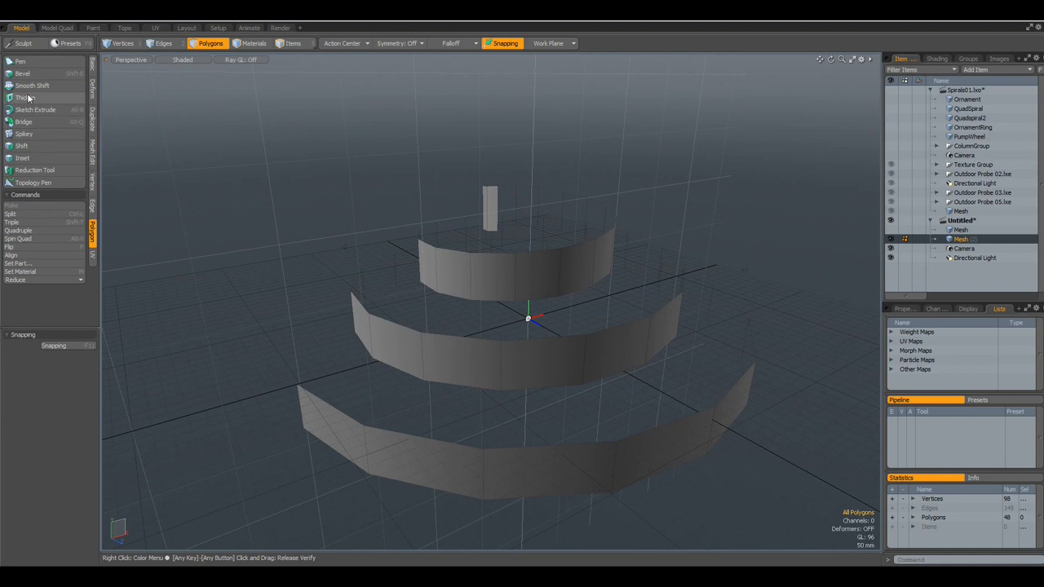
- Thicken the spiral ribbon into a solid coiled band of about 96 polygons
click(26, 97)
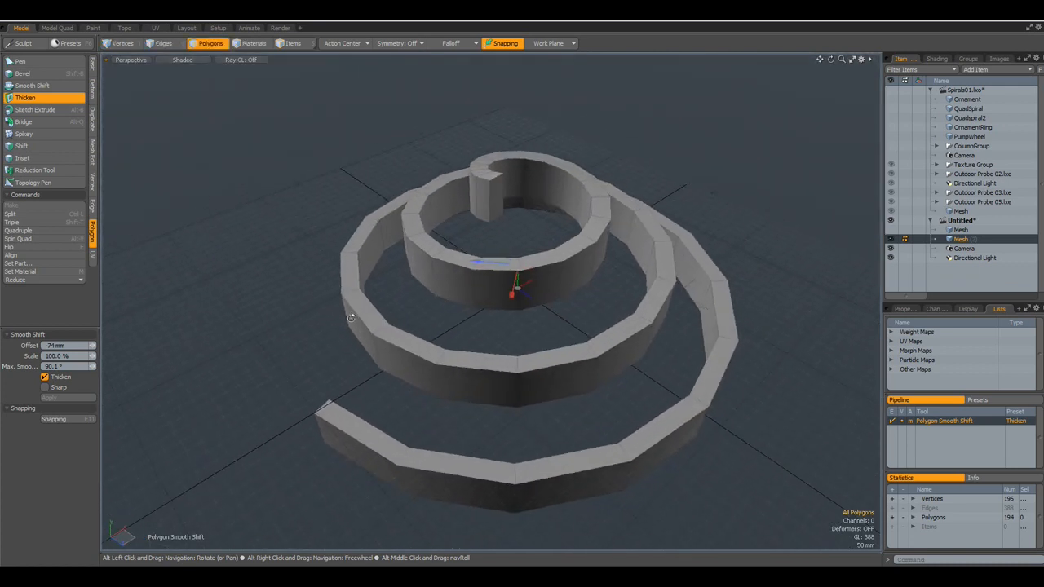
drag(351, 318, 374, 393)
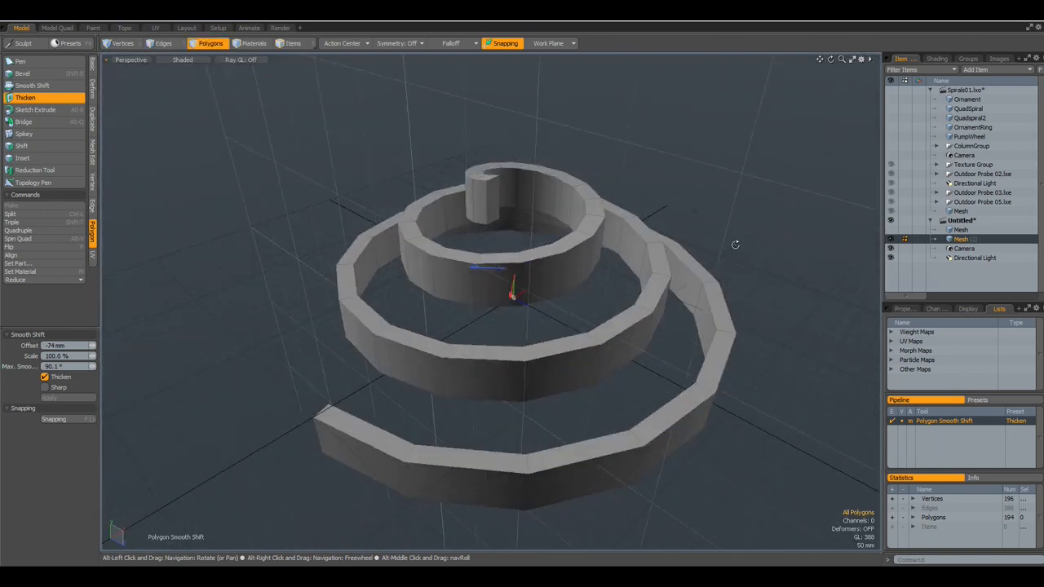
drag(734, 245, 737, 241)
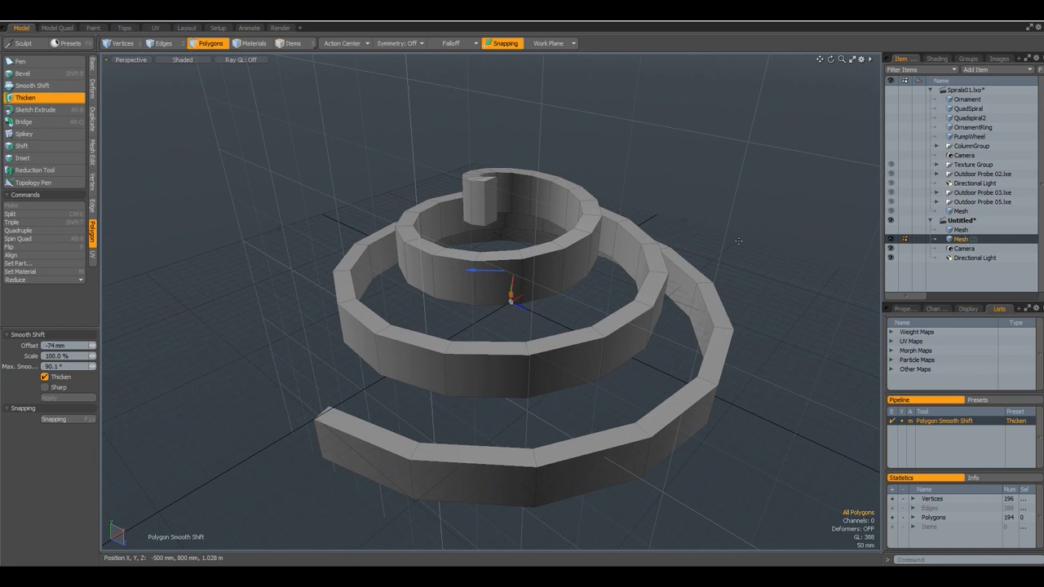
mouse_move(715, 235)
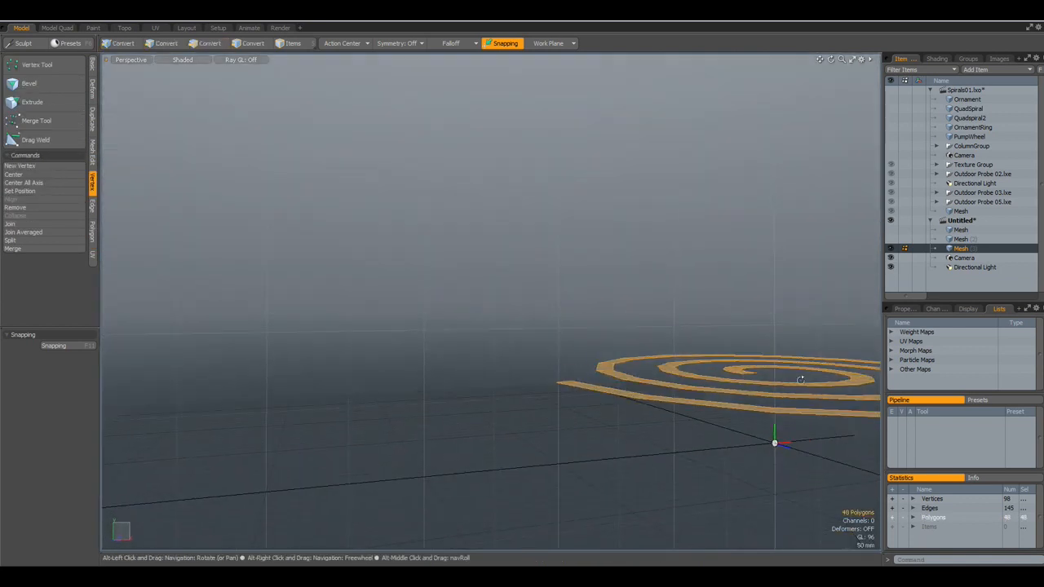
- Clear the polygon selection and view the flat spiral from above
click(212, 42)
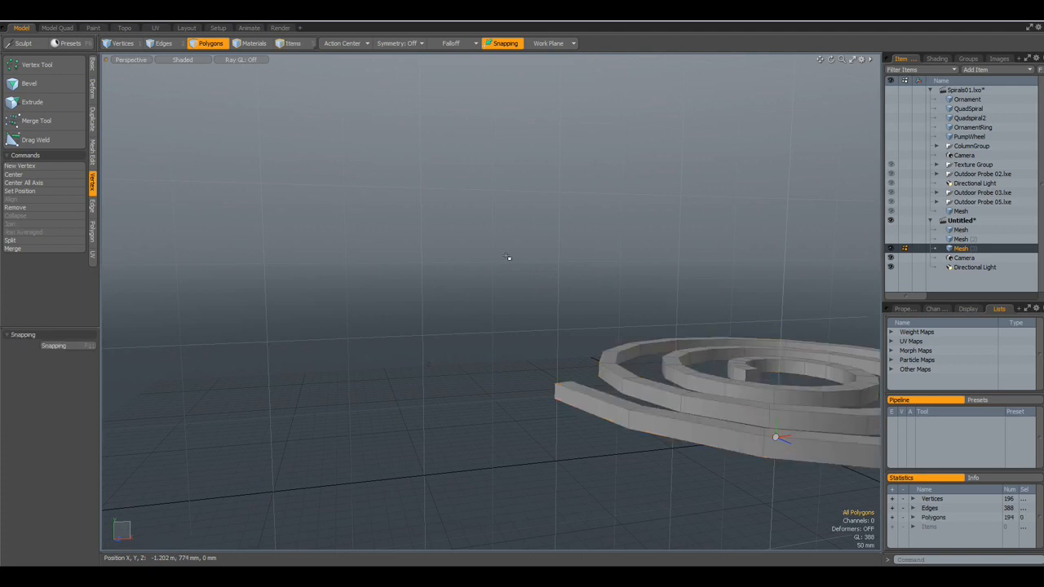
drag(509, 257, 431, 372)
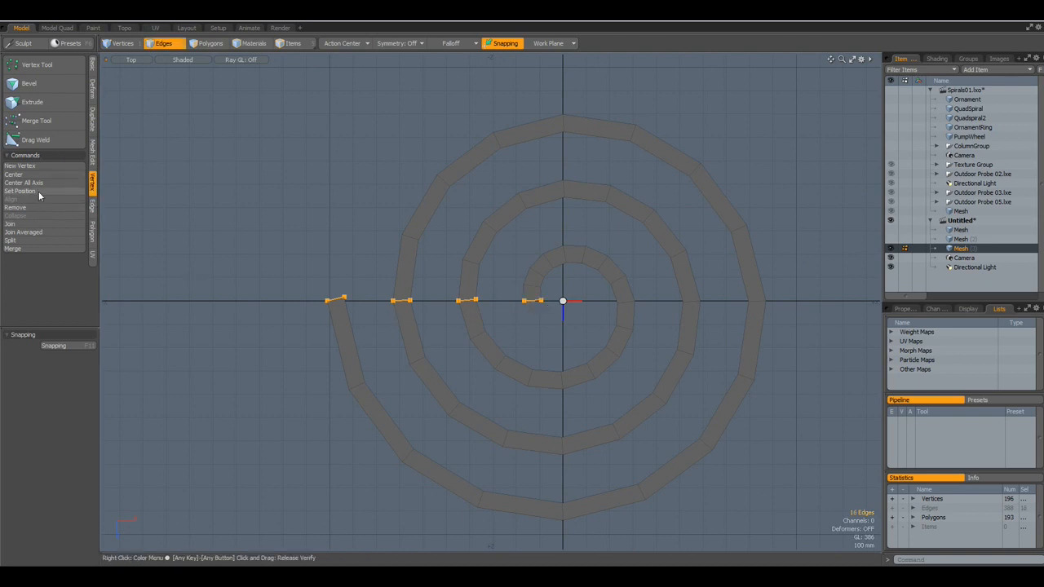
- Select one spiral-strip polygon and extend the selection along the strip
click(20, 191)
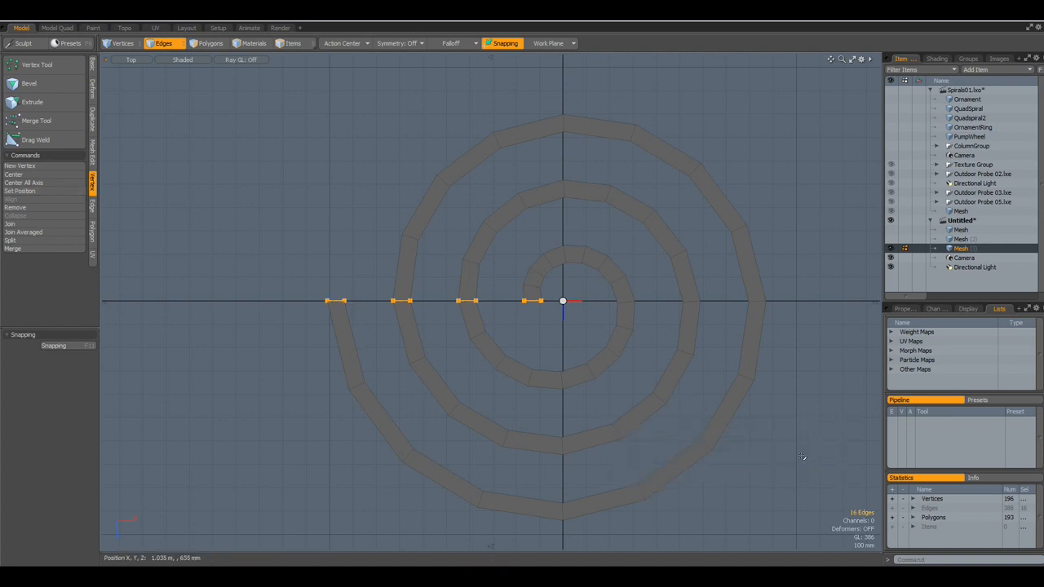
click(212, 42)
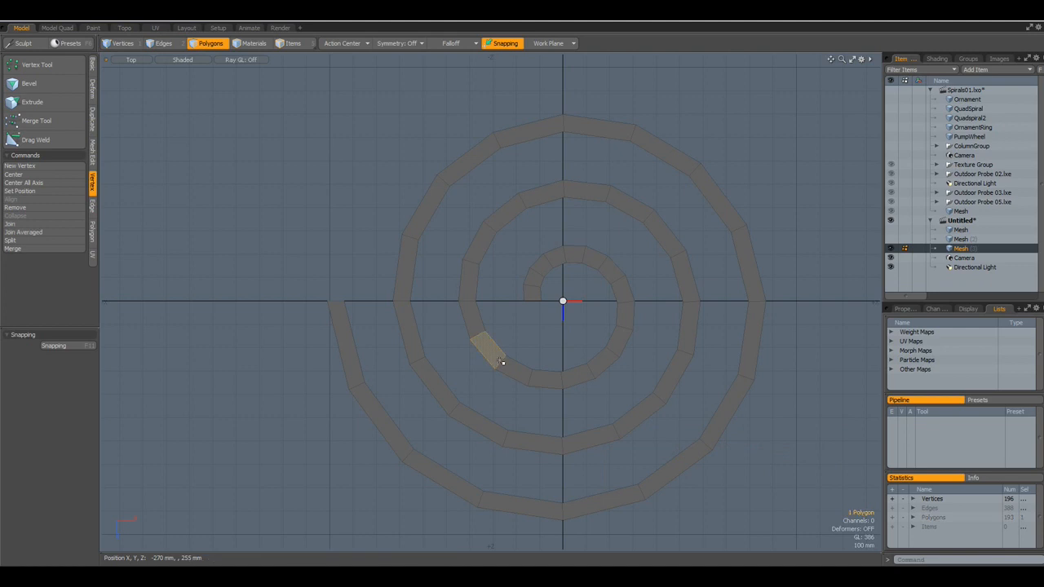
key(ctrl+a)
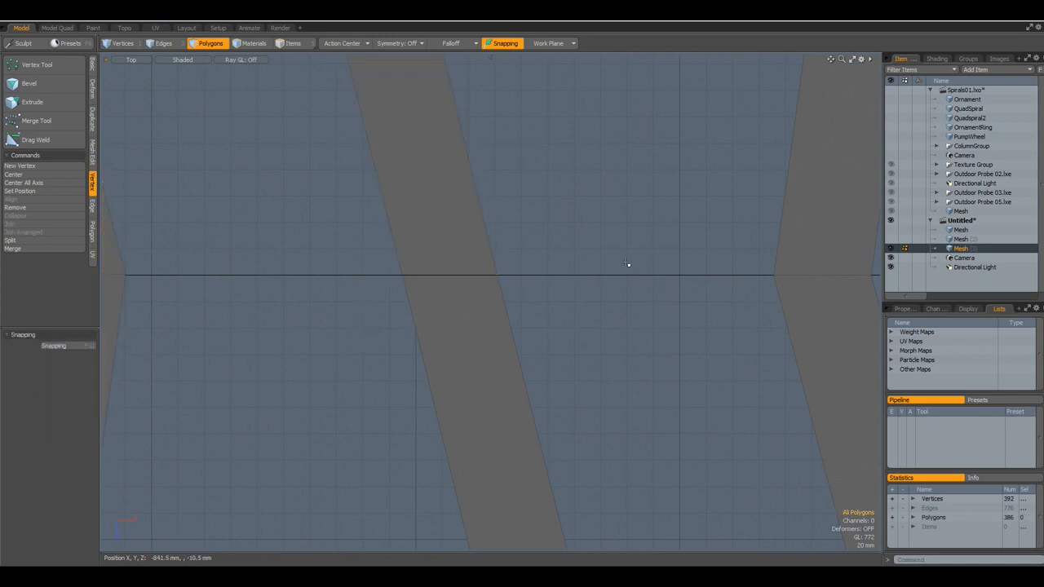
- Switch to Edges mode and dismiss the Mesh Cleanup report on the spiral
click(167, 43)
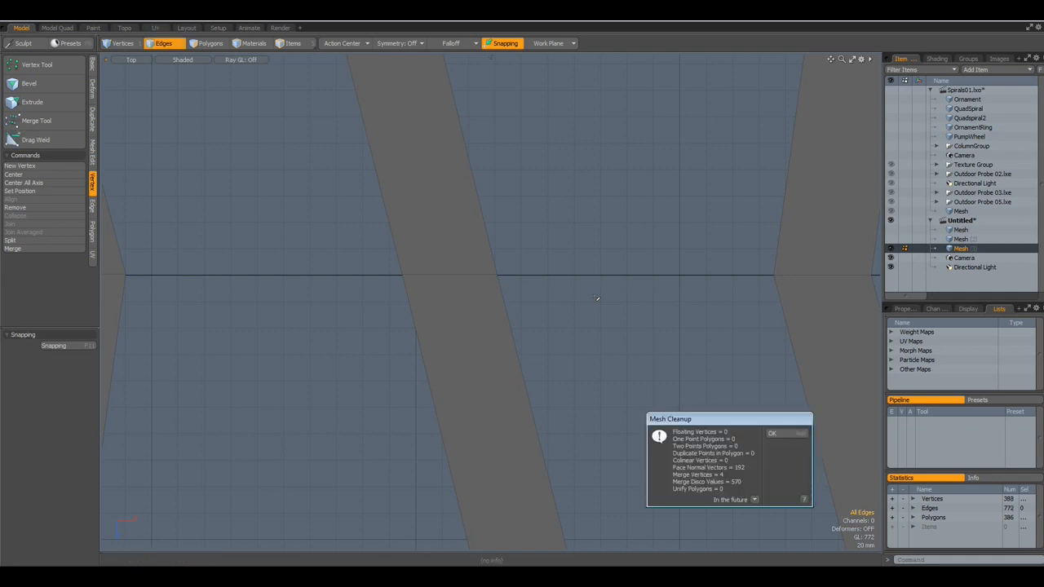
click(773, 434)
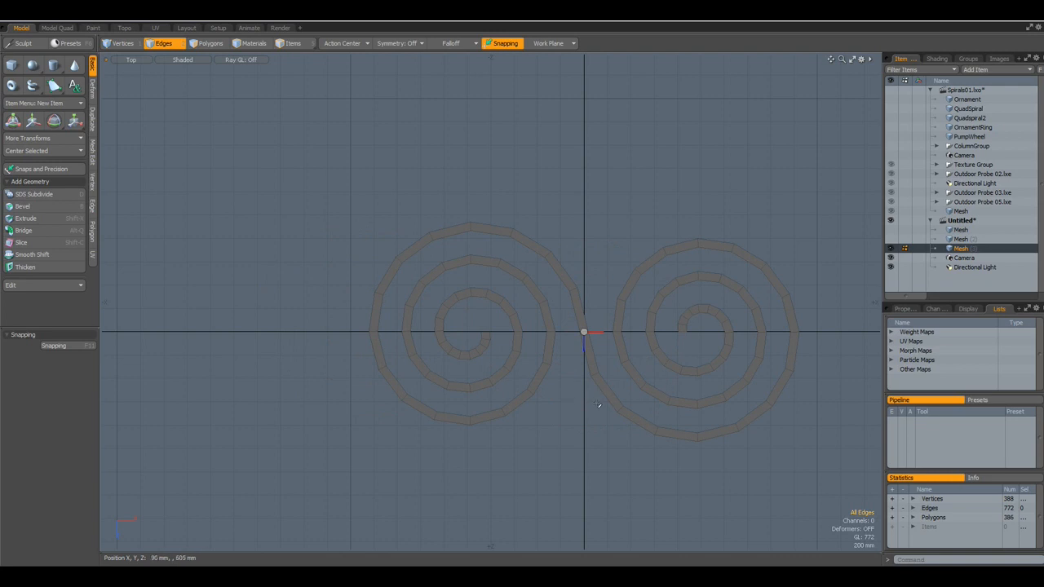
click(55, 121)
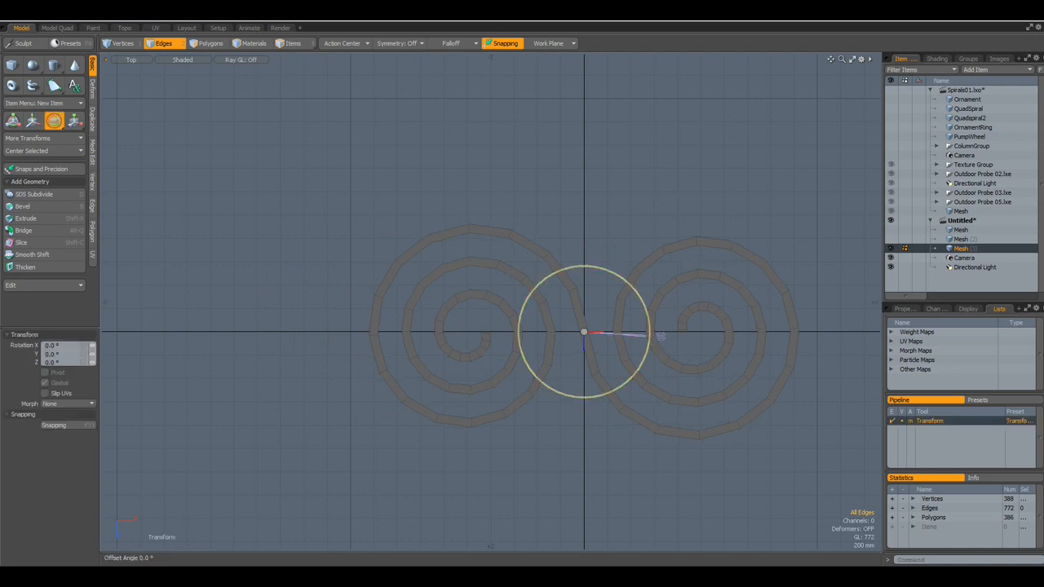
drag(661, 336, 813, 326)
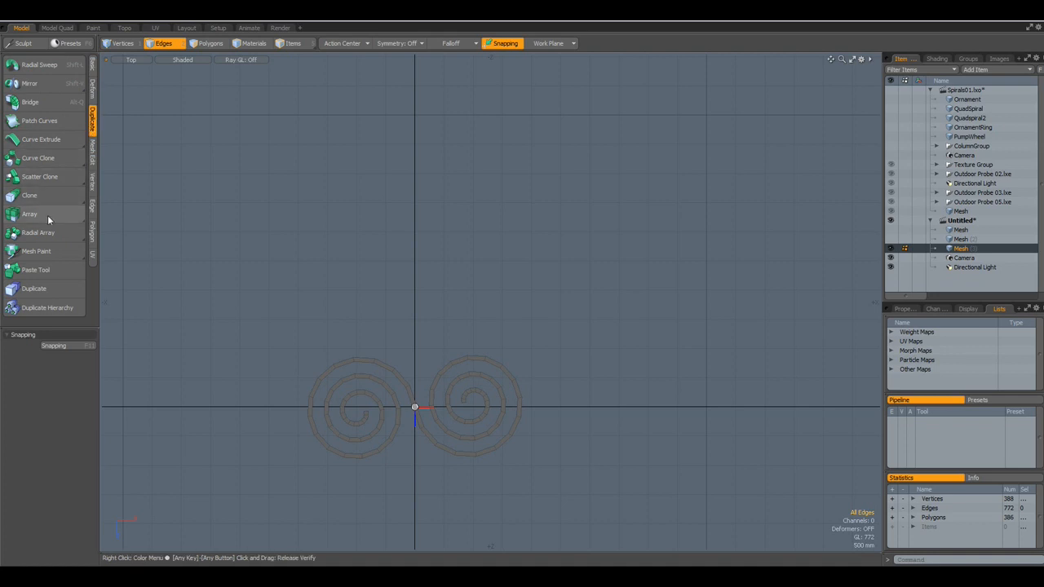
click(40, 196)
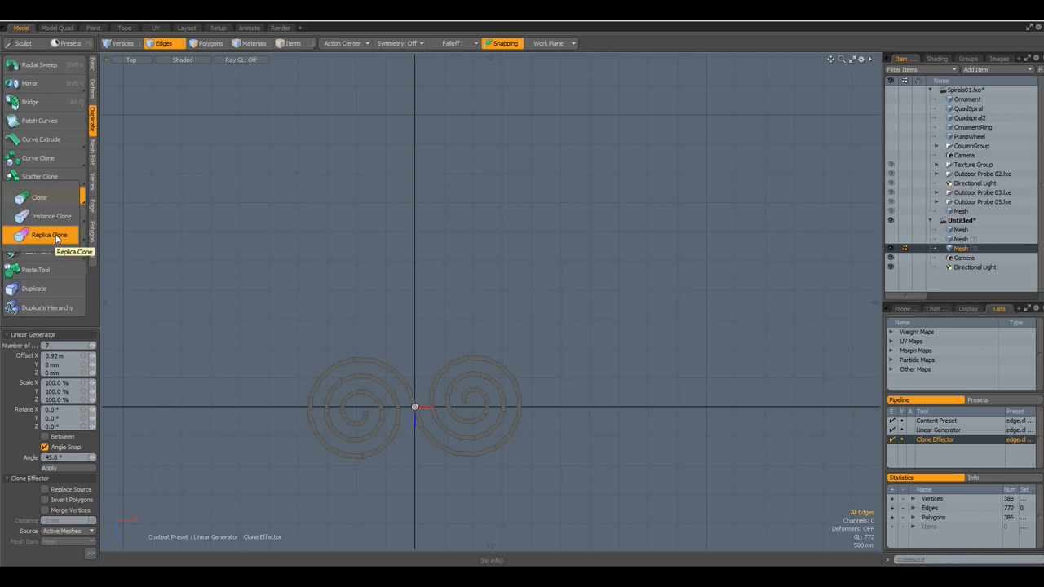
mouse_move(63, 216)
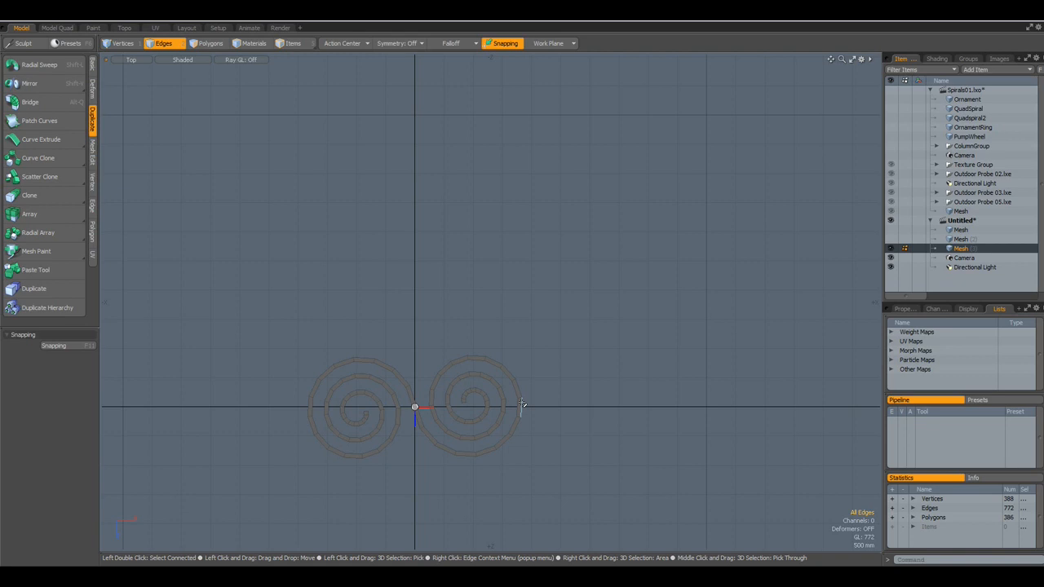
mouse_move(581, 401)
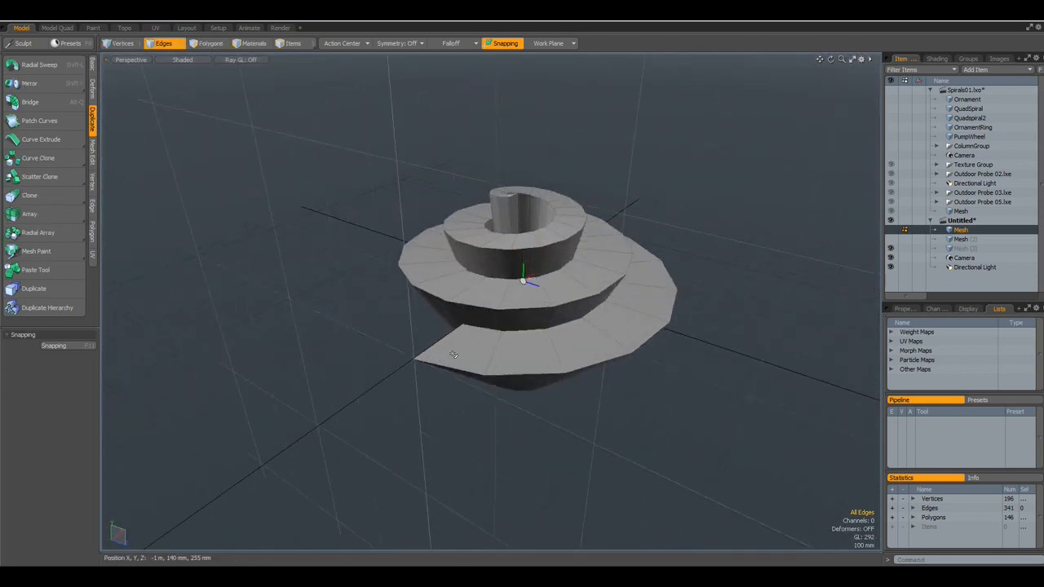
- Select the ramp's outer edges and make the spiral edge-line mesh active
click(454, 356)
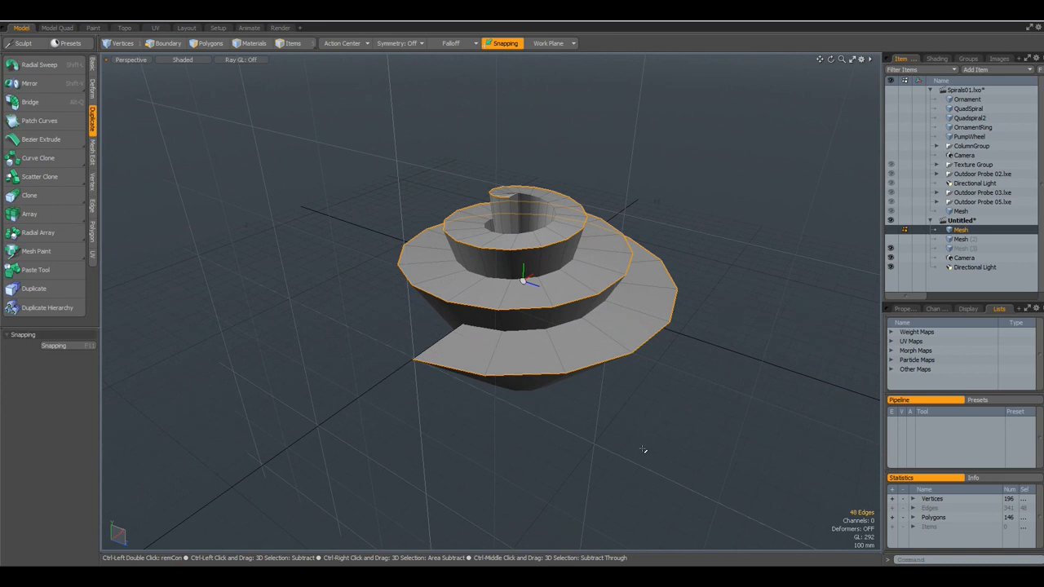
click(162, 42)
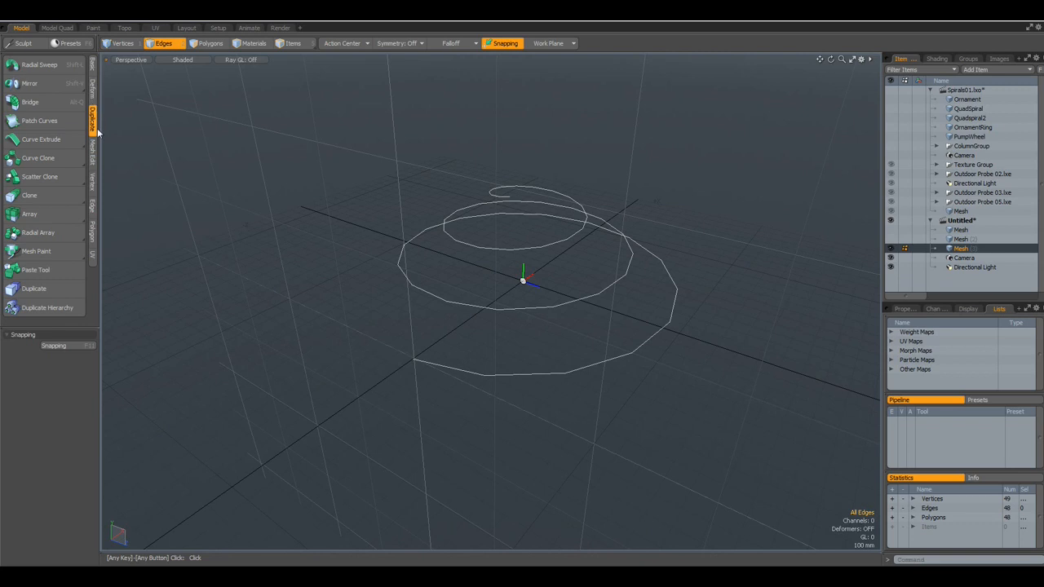
mouse_move(98, 122)
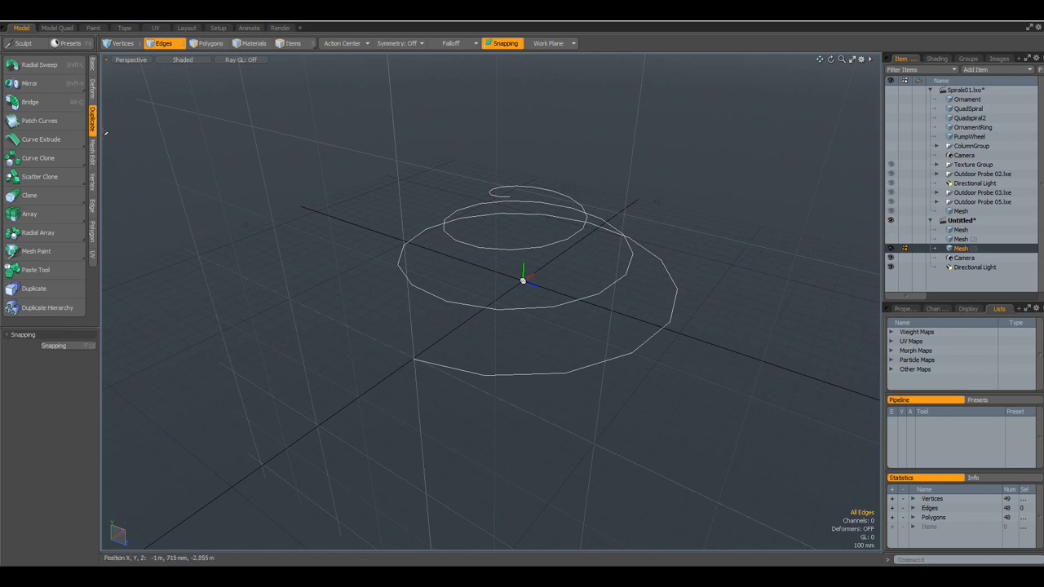
mouse_move(41, 139)
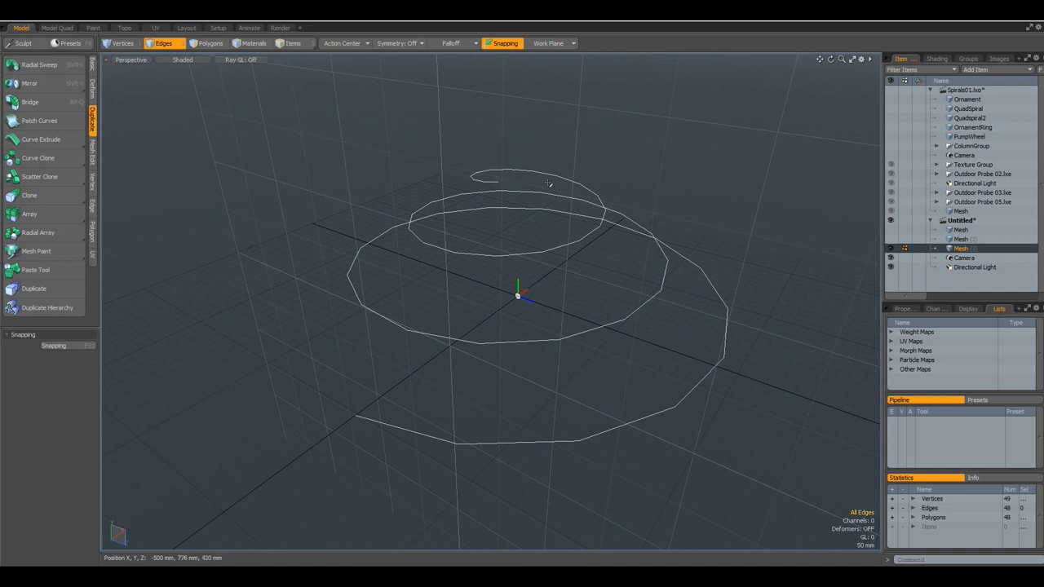
mouse_move(640, 129)
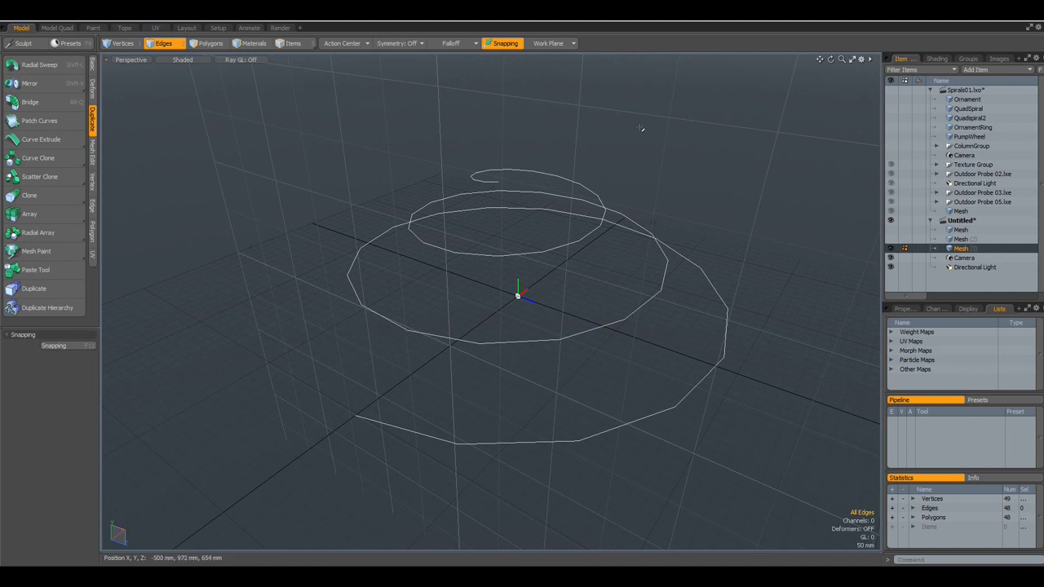
- Set the Snapping Mode to Vertex so new geometry snaps to spiral vertices
click(503, 42)
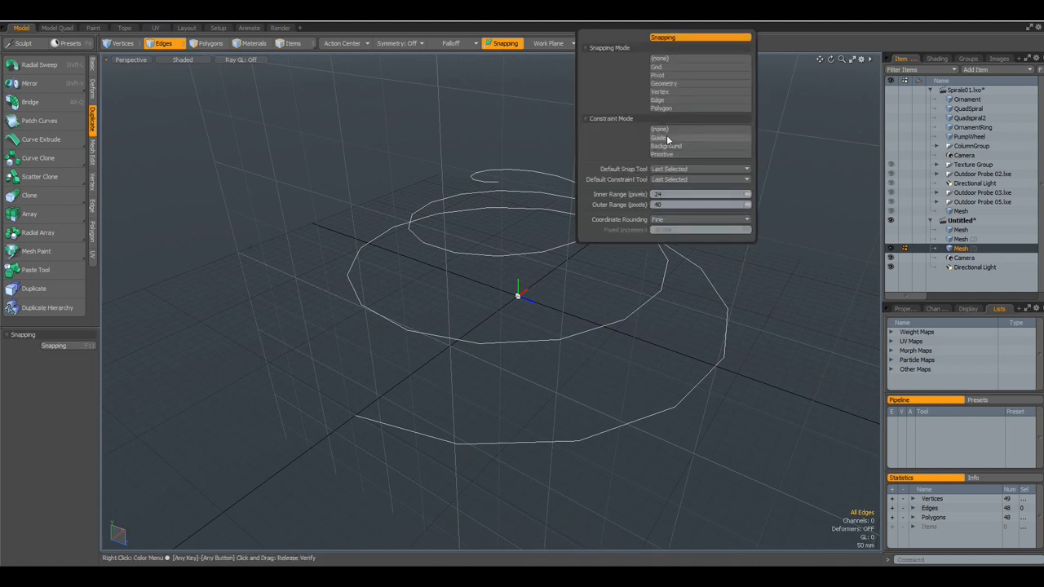
mouse_move(665, 92)
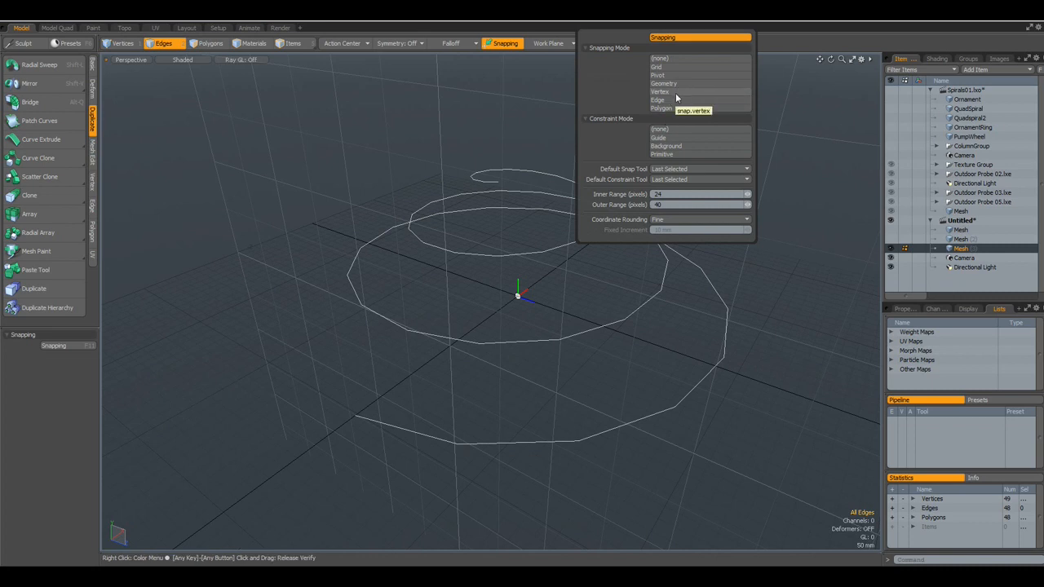
click(659, 91)
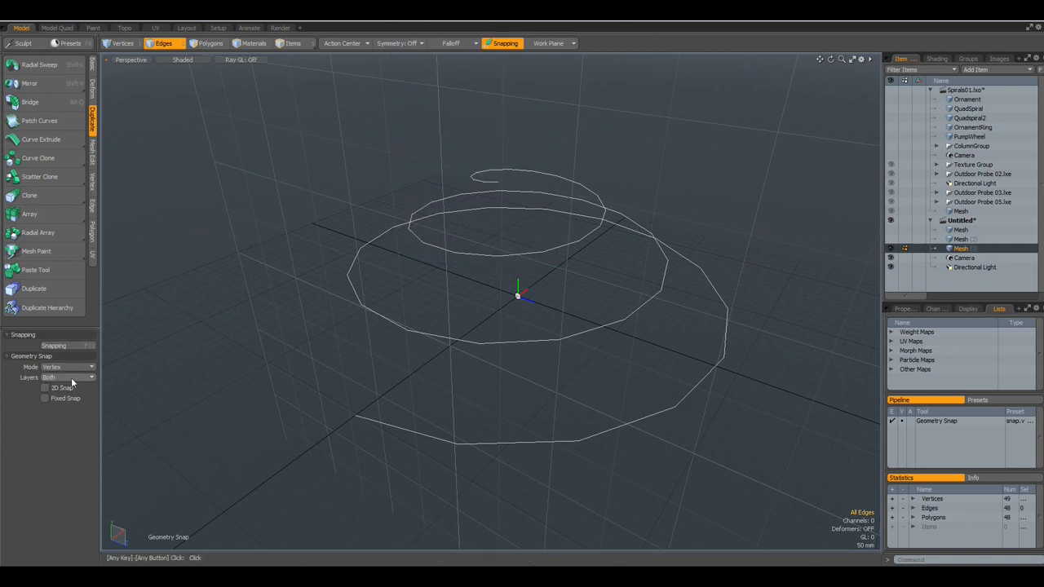
mouse_move(69, 382)
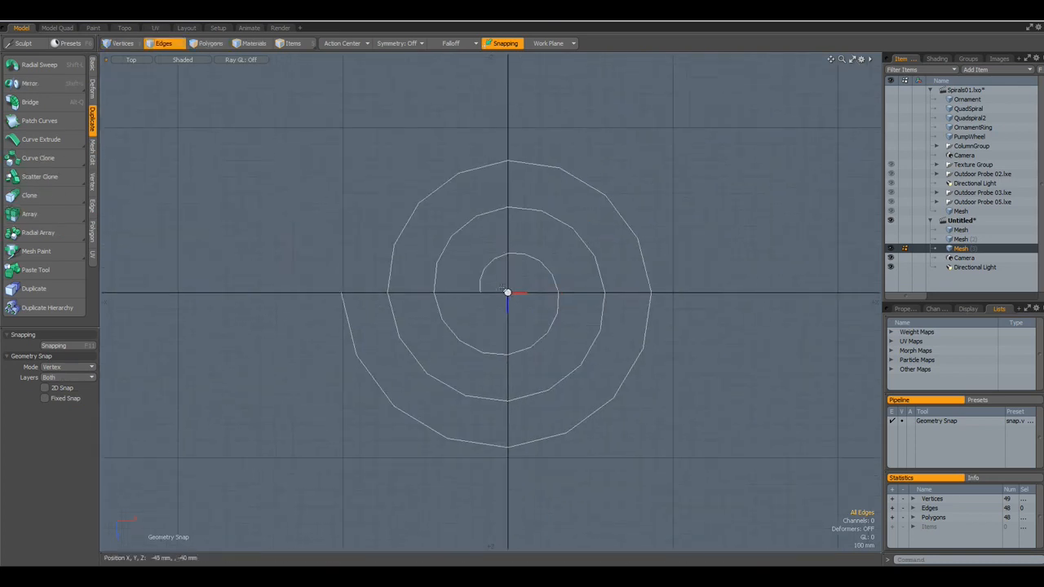
- Draw a curve through the snapped spiral vertices and select the finished curve polygon
click(503, 292)
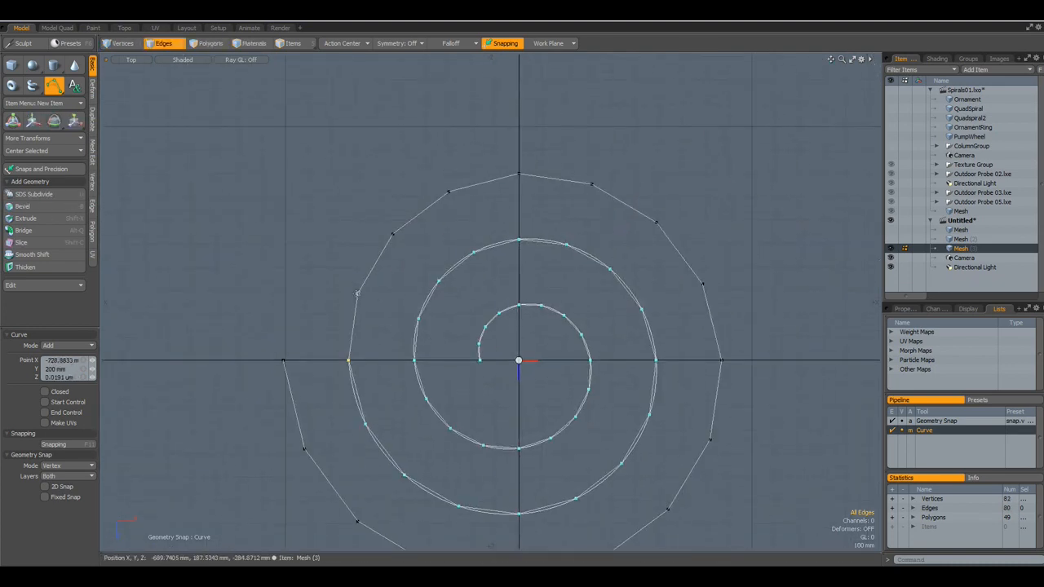
click(656, 222)
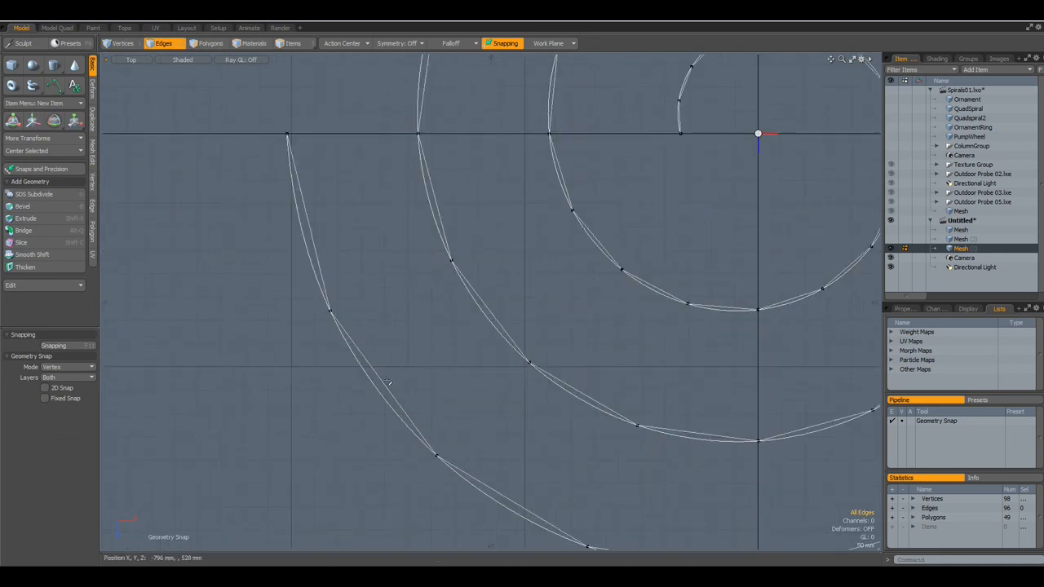
mouse_move(437, 369)
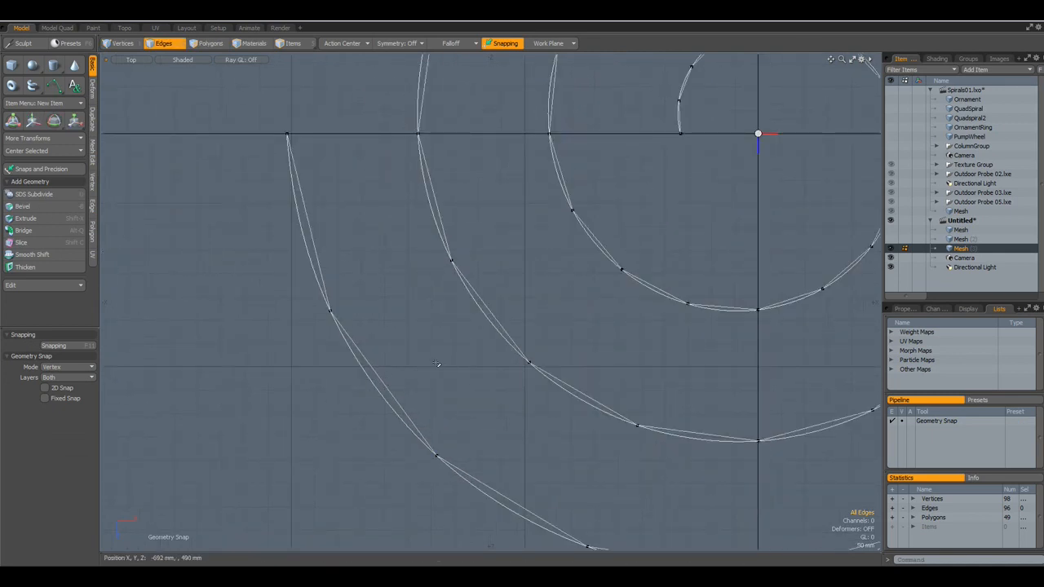
click(209, 43)
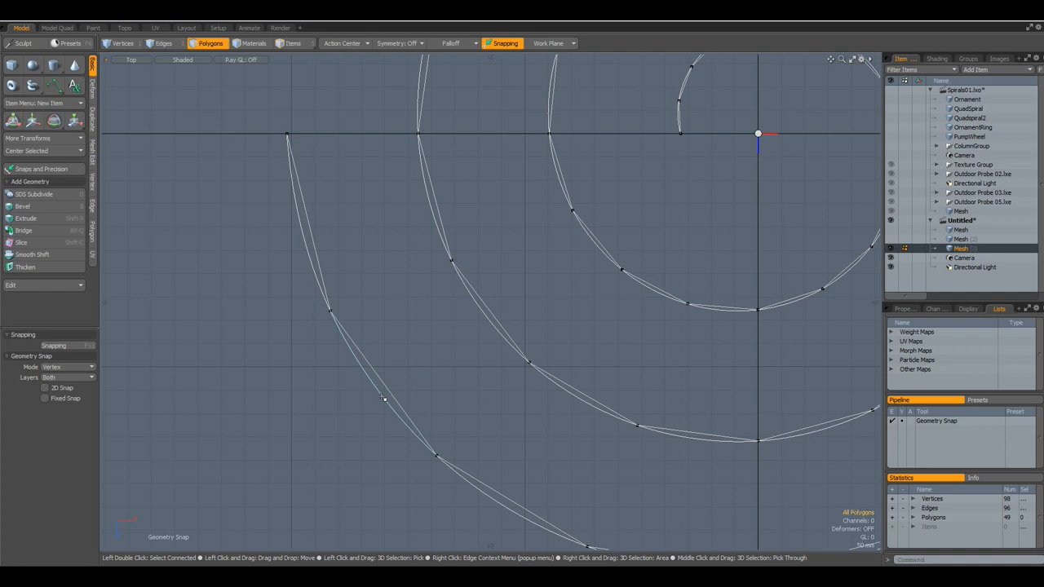
click(385, 400)
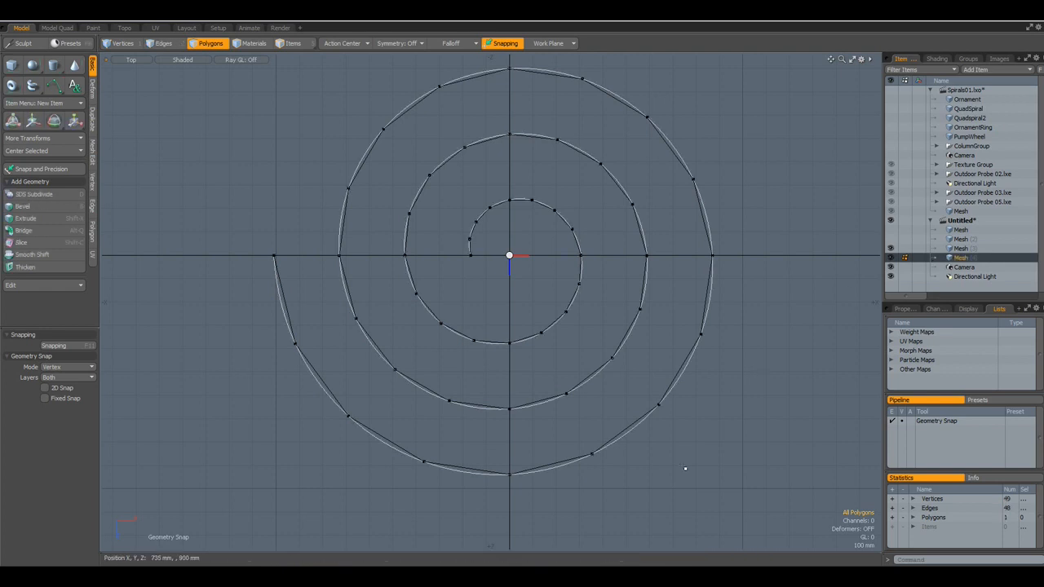
mouse_move(890, 254)
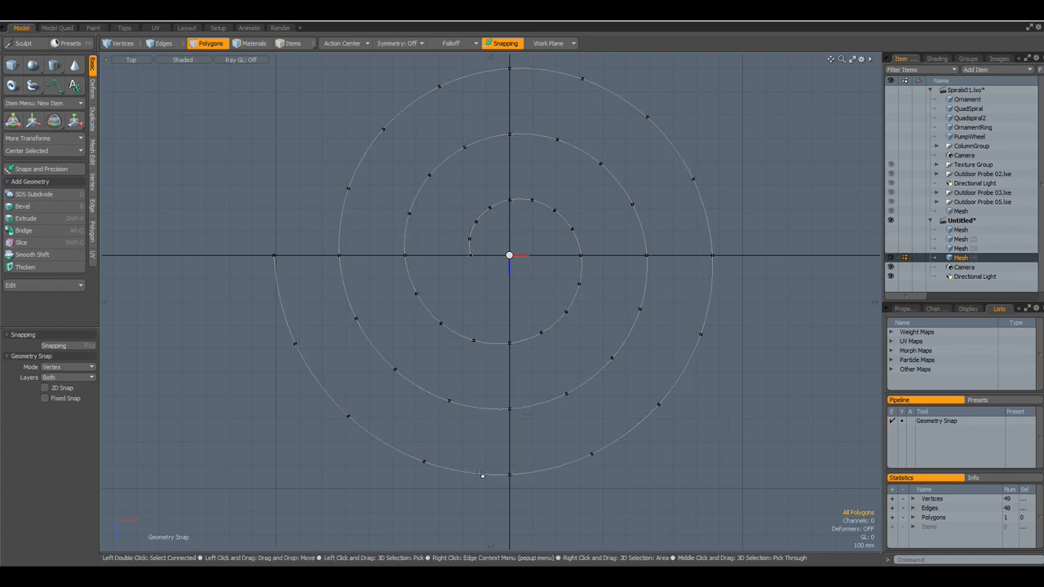
click(479, 477)
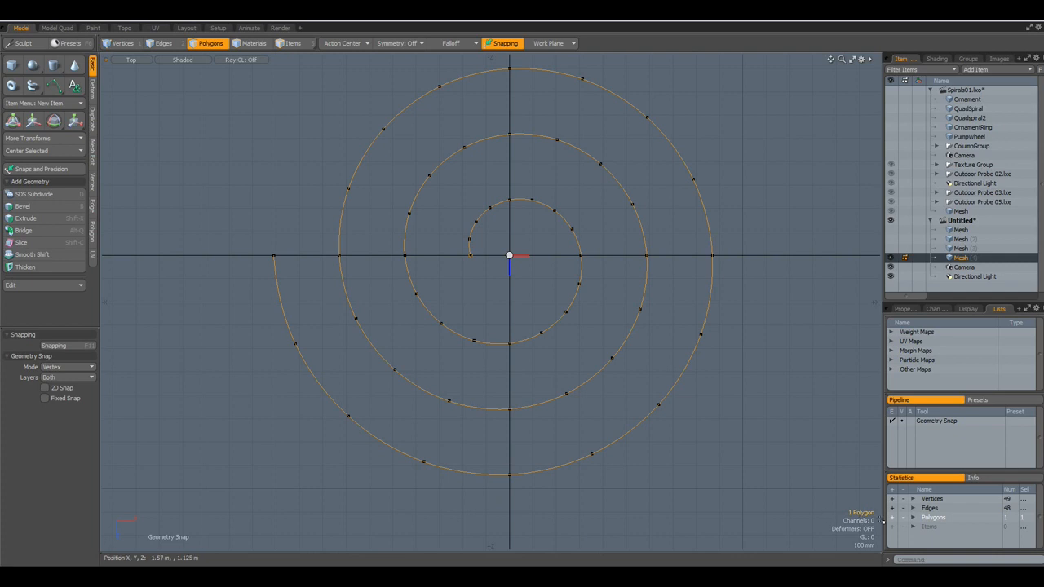
mouse_move(706, 525)
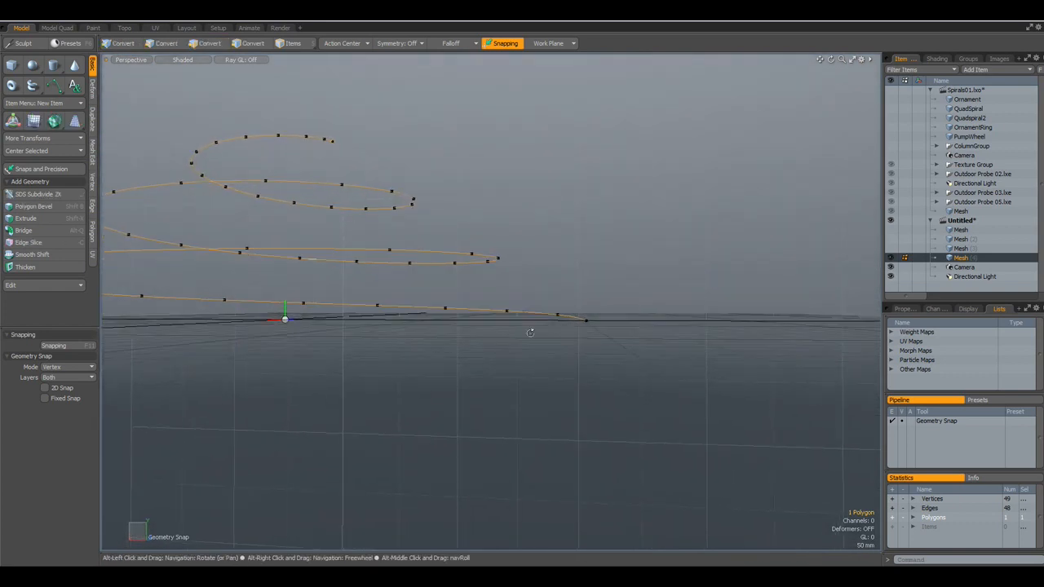
- Drag out a small flat Cylinder disc near the curve's start as the tube cross-section
click(210, 43)
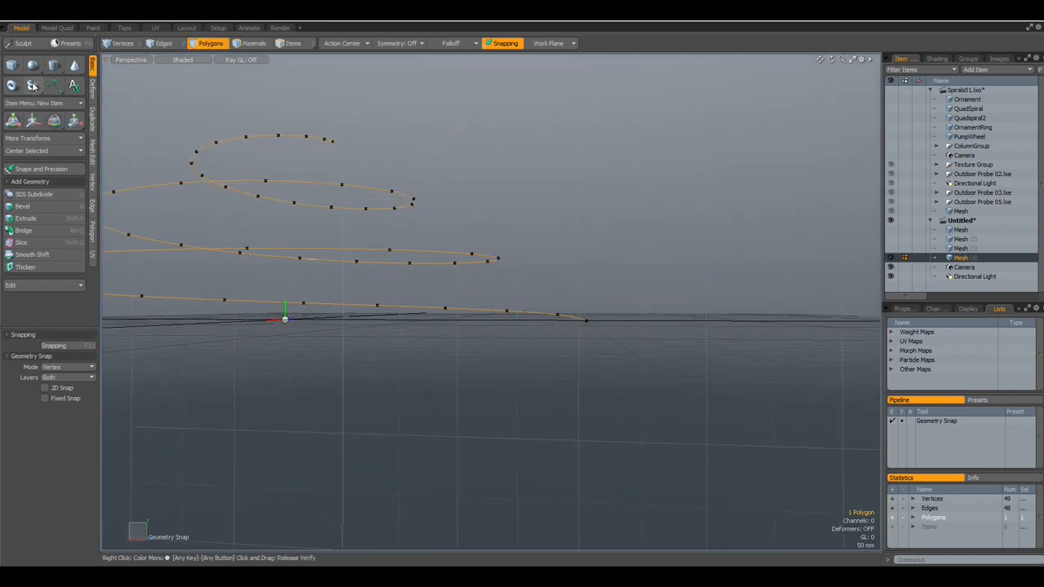
click(51, 65)
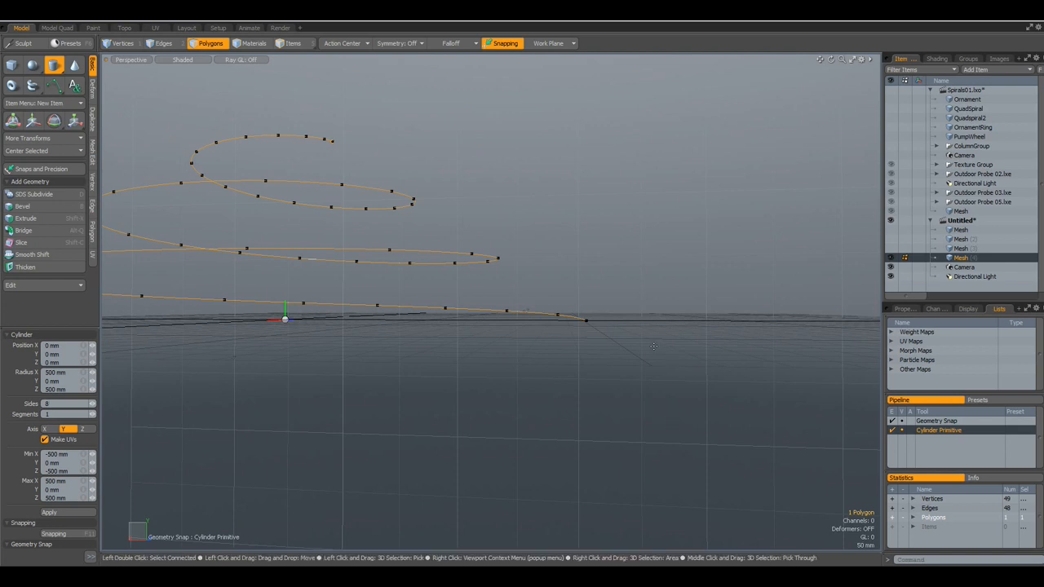
drag(633, 330, 677, 366)
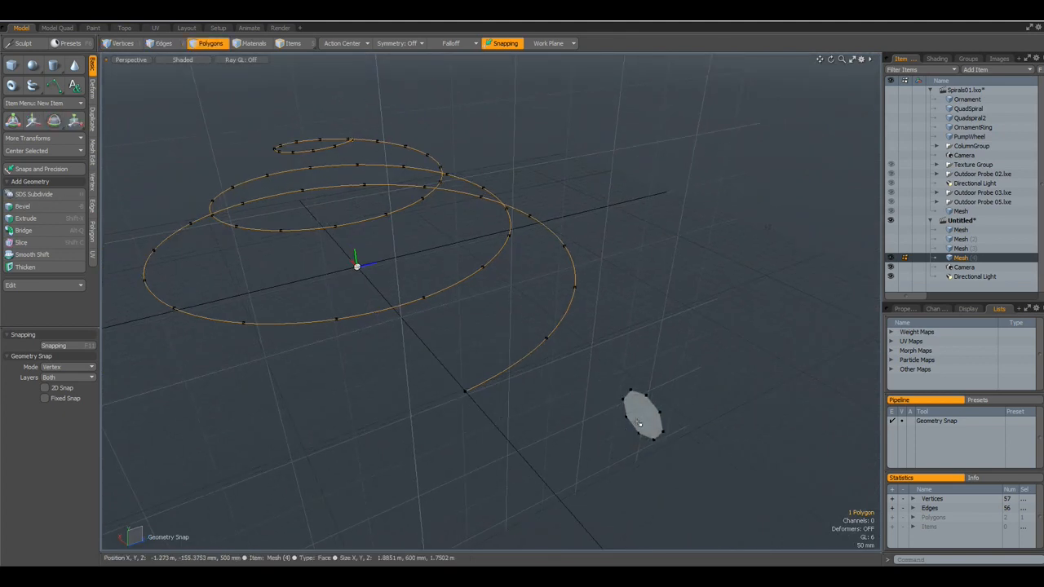
click(640, 421)
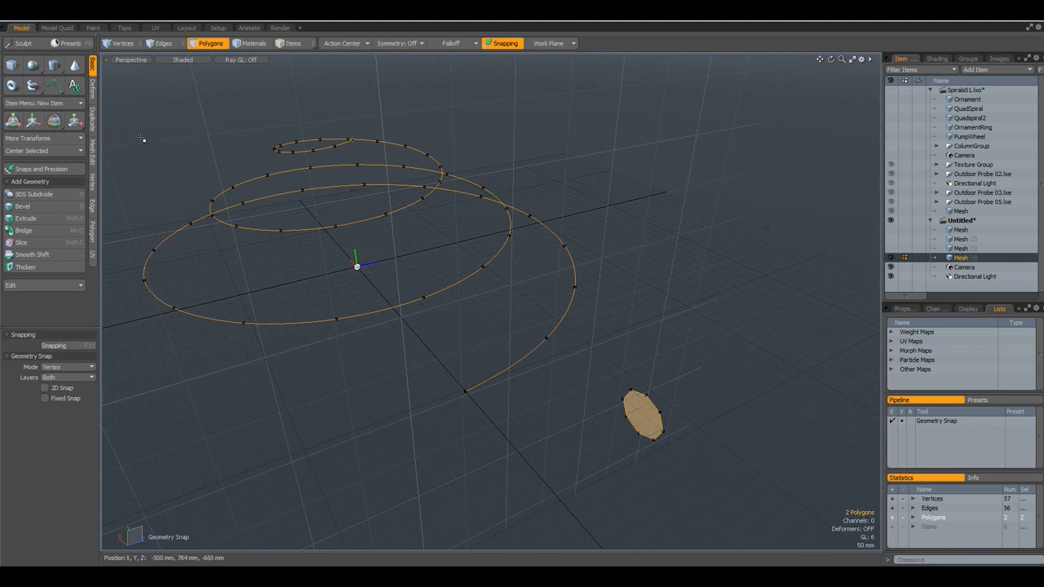
mouse_move(128, 145)
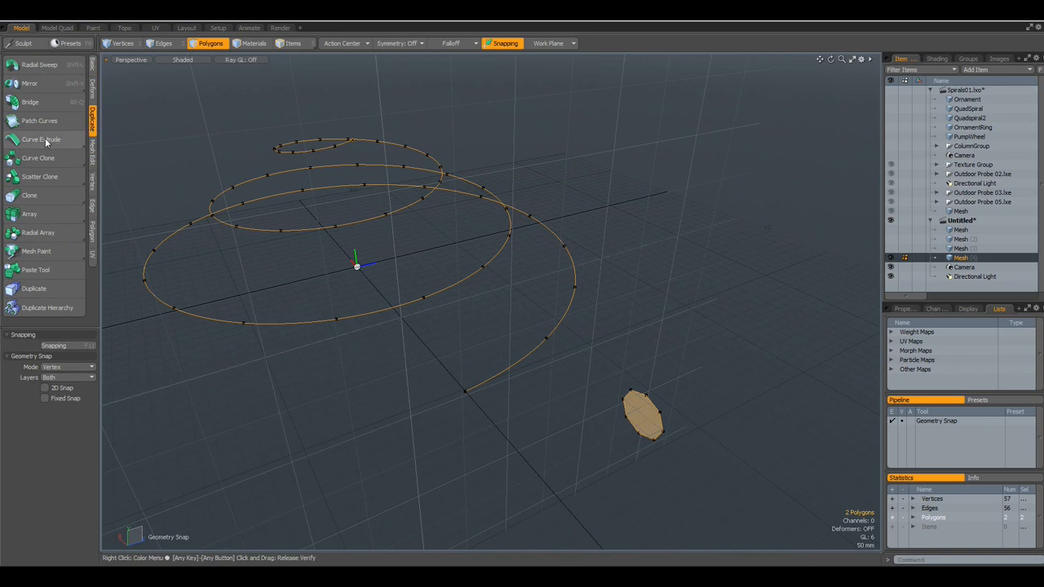
click(43, 138)
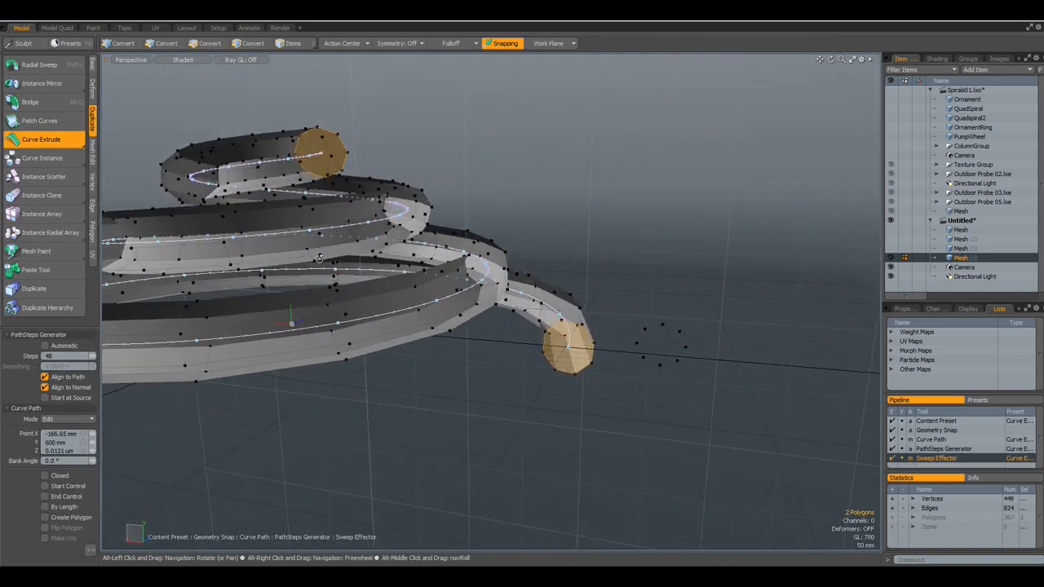
drag(319, 258, 481, 362)
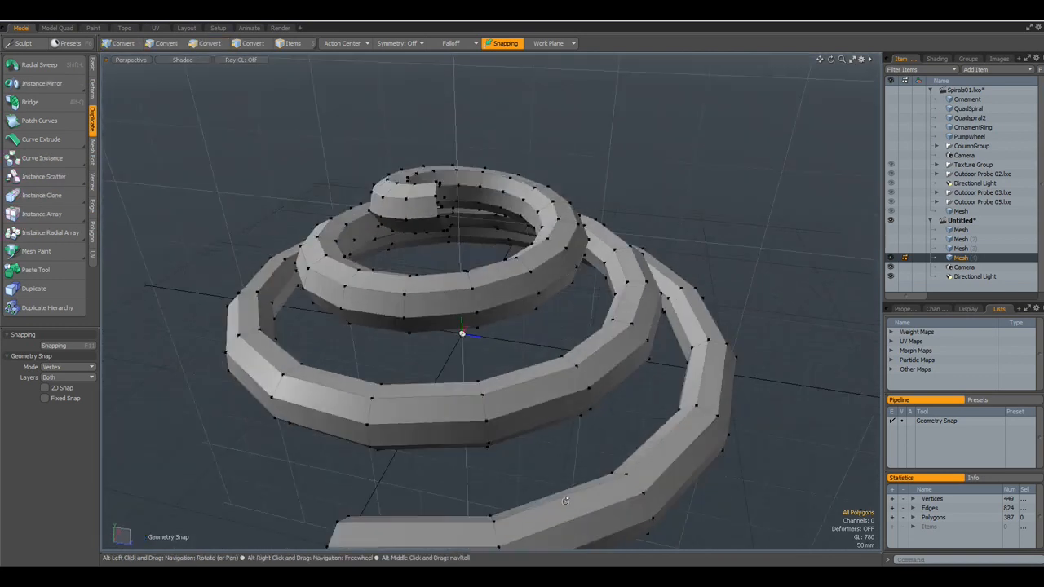
drag(565, 503, 659, 476)
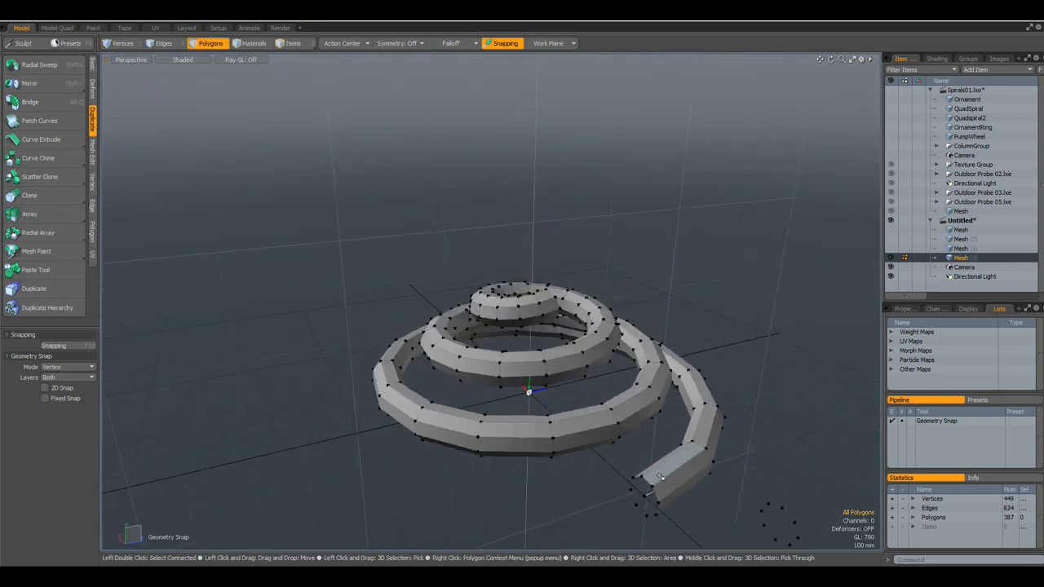
drag(660, 476, 688, 480)
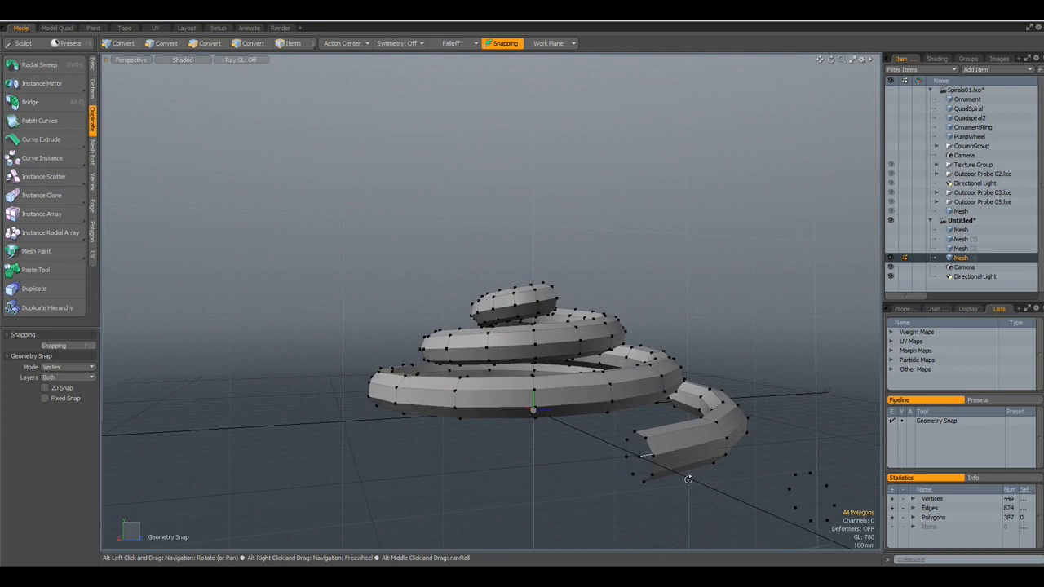
click(214, 43)
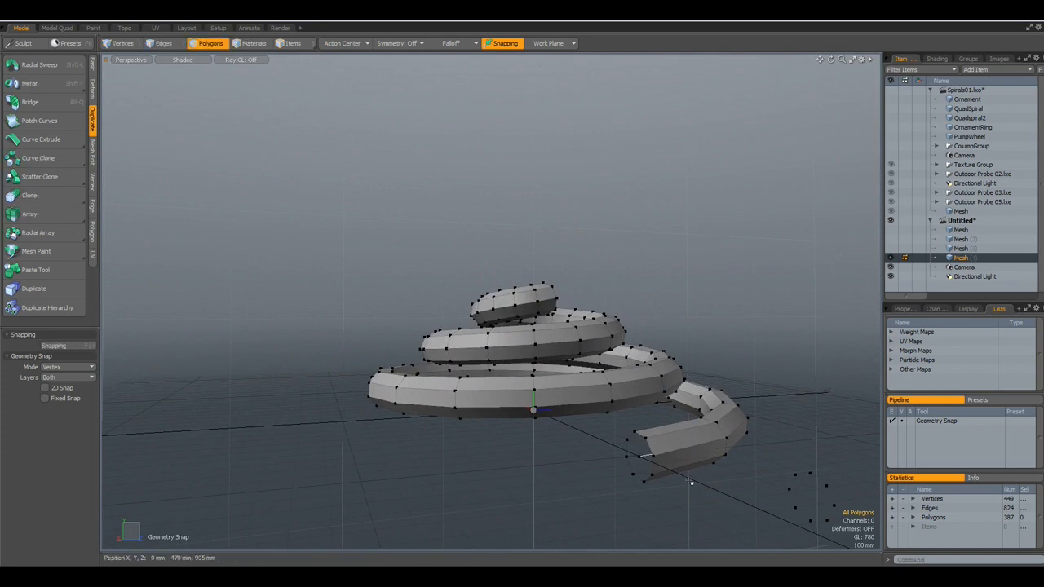
mouse_move(327, 215)
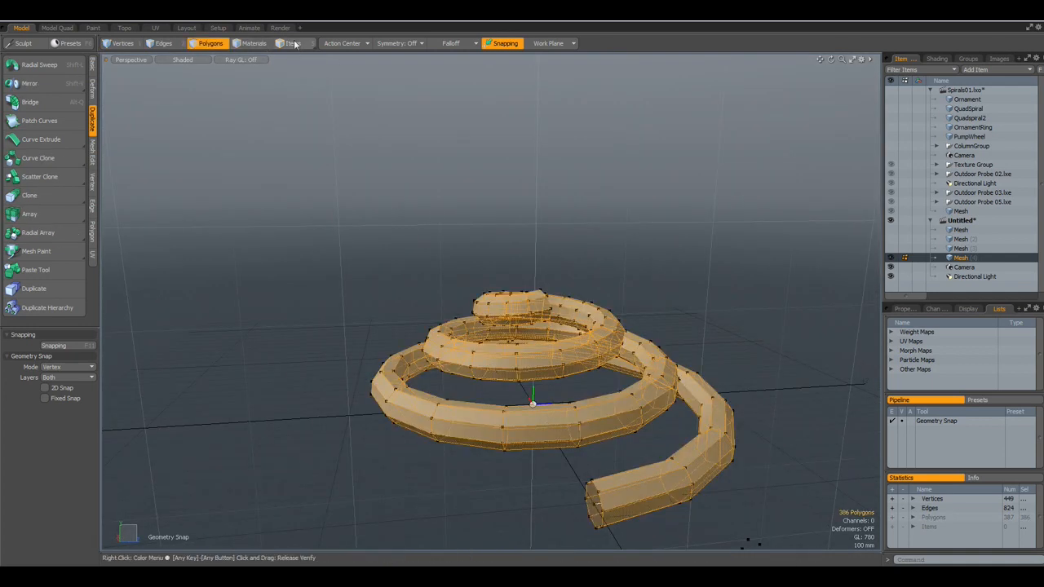
- In Items mode, delete the spiral tube mesh via the viewport context menu
click(292, 43)
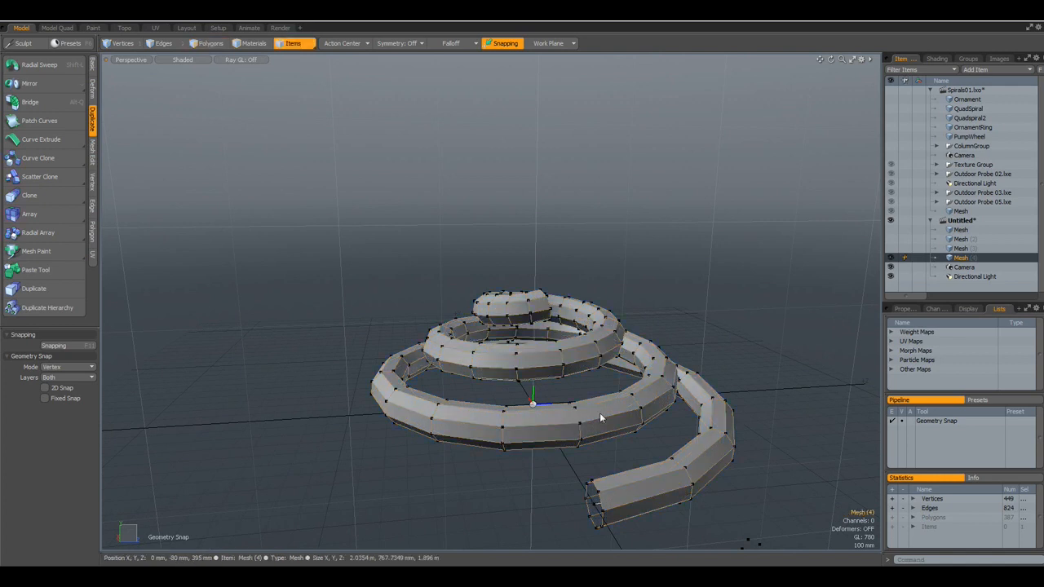
right_click(600, 418)
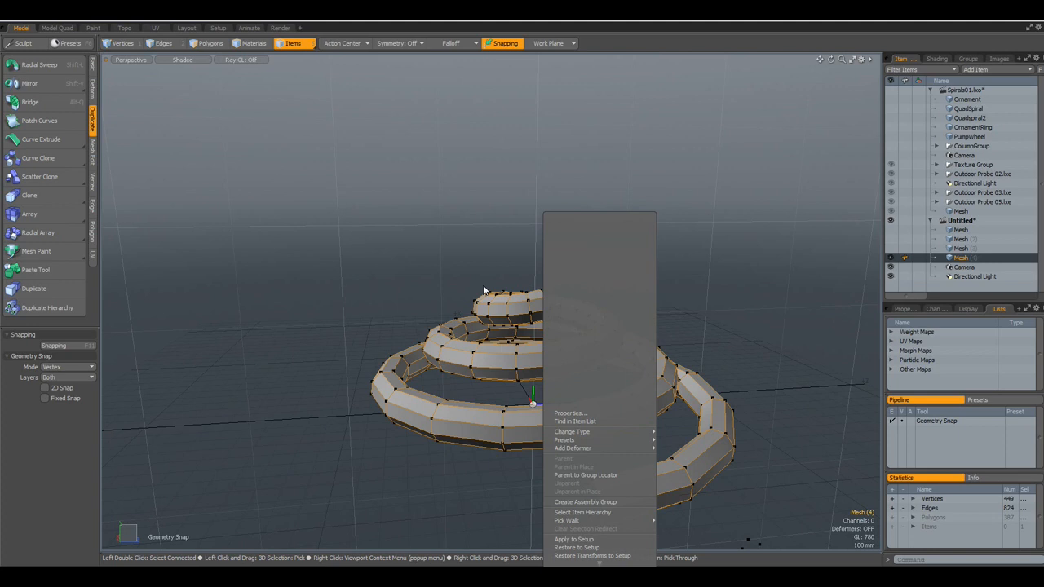
click(653, 490)
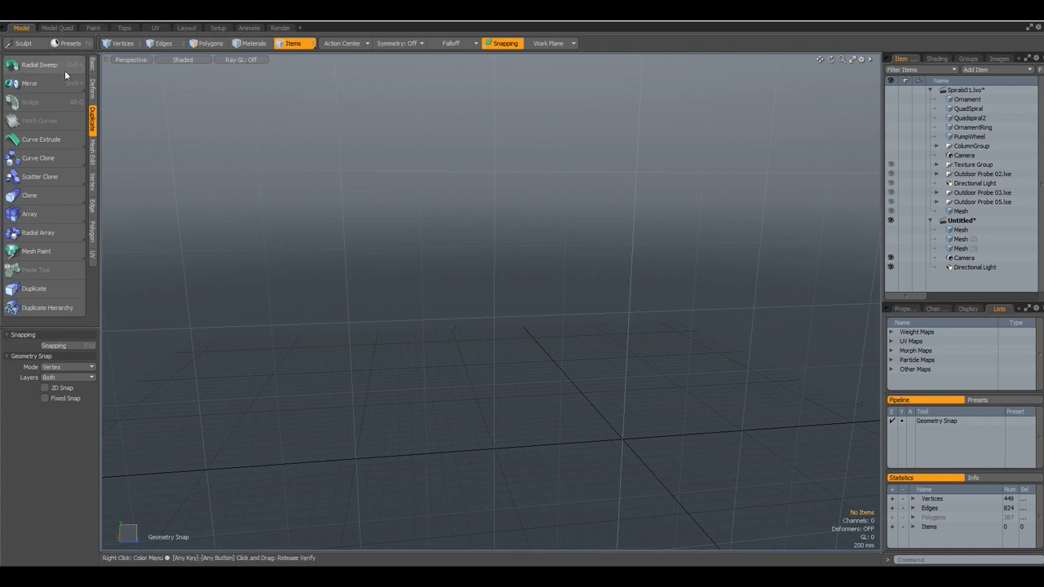
click(70, 46)
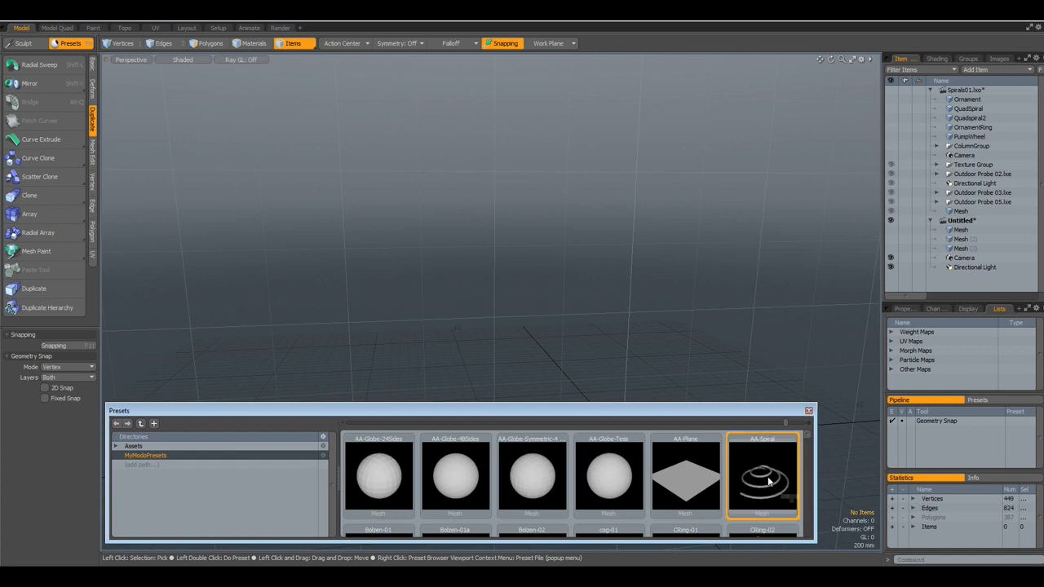
double_click(767, 483)
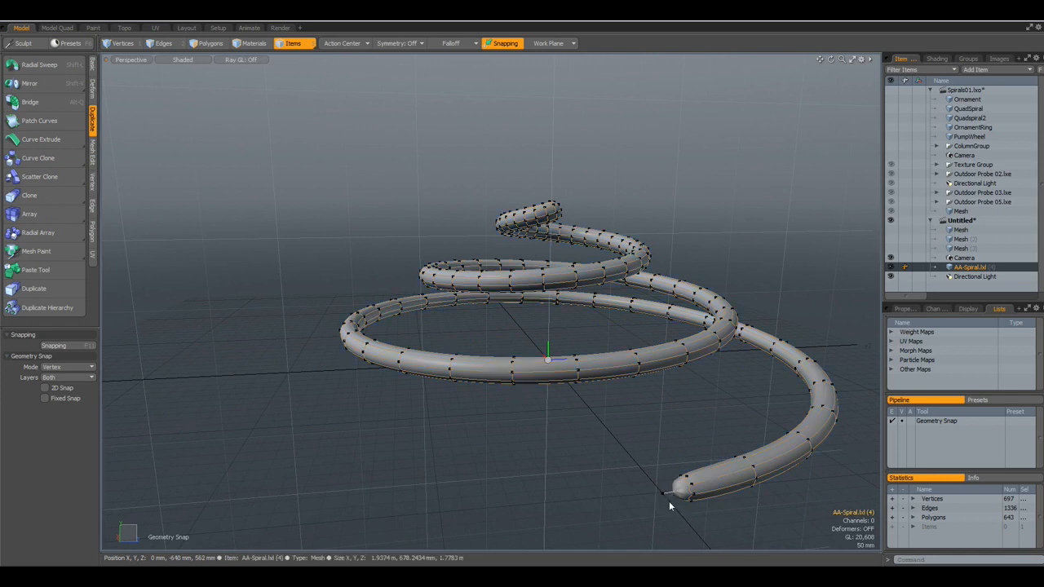
drag(669, 506, 572, 383)
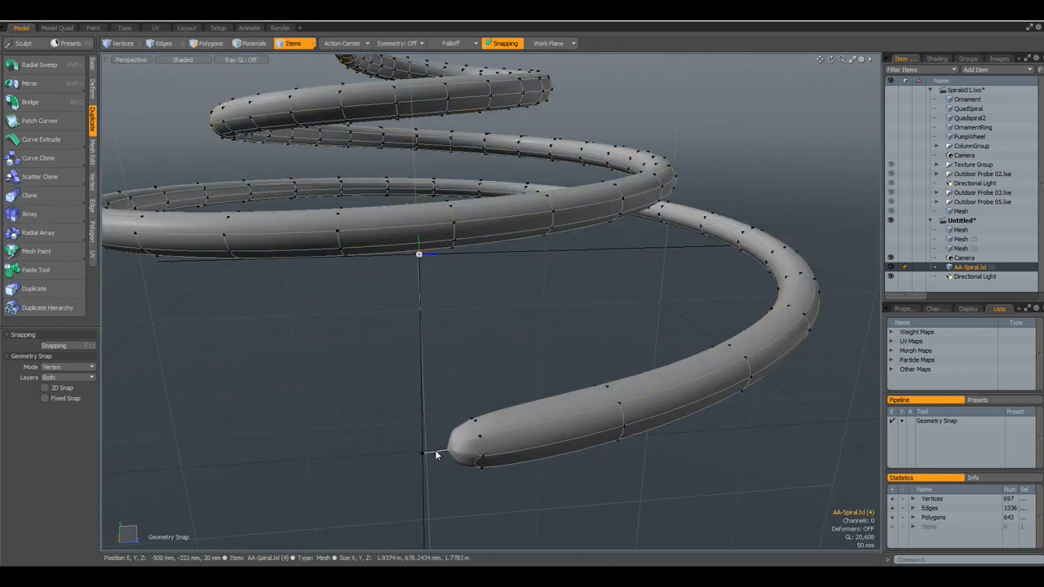
click(215, 44)
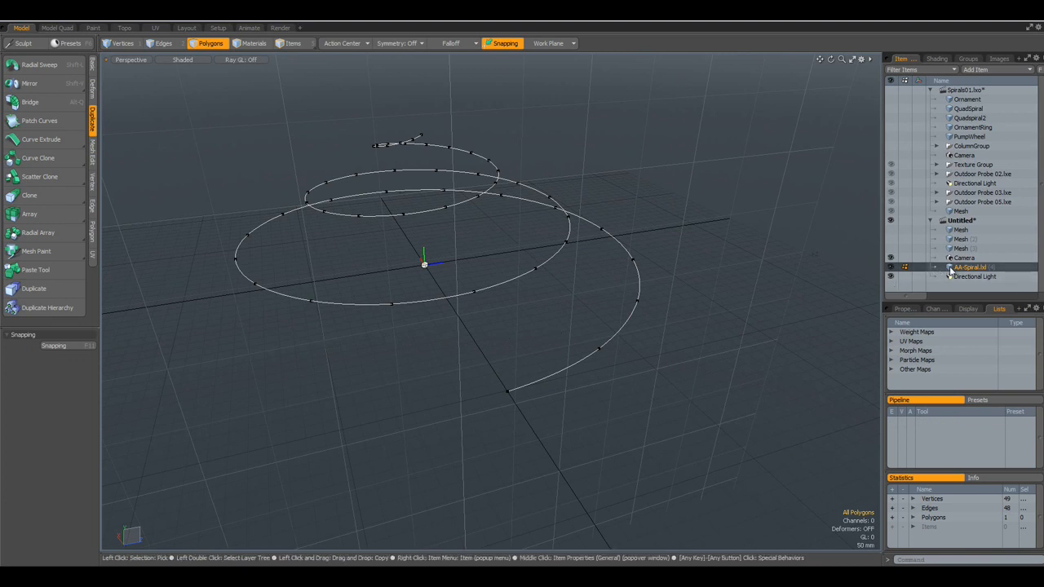
right_click(963, 267)
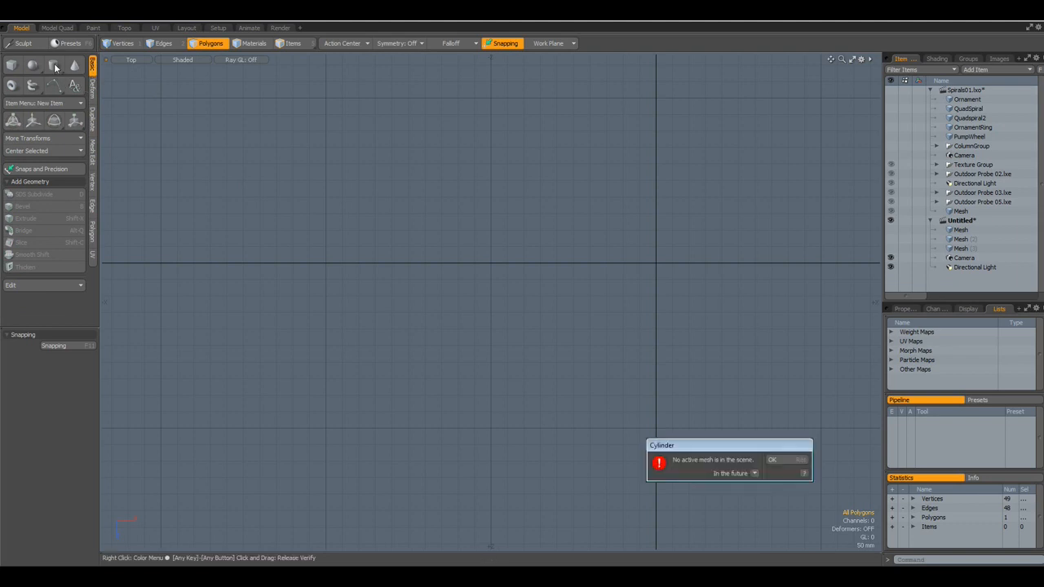
- Add a new mesh item and shape a flat disc with concentric rings and radial segments in Top view
click(775, 460)
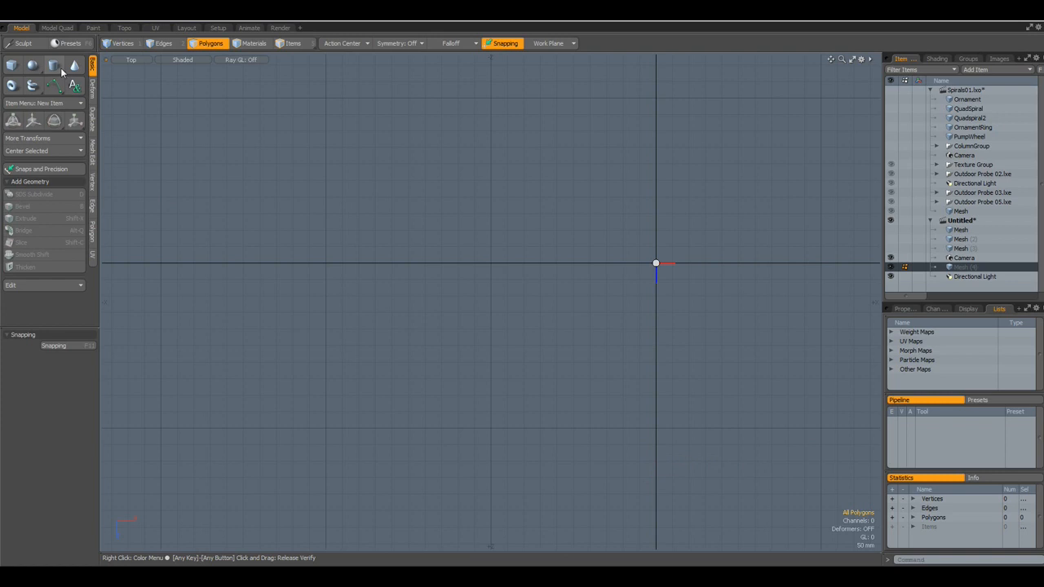
click(57, 66)
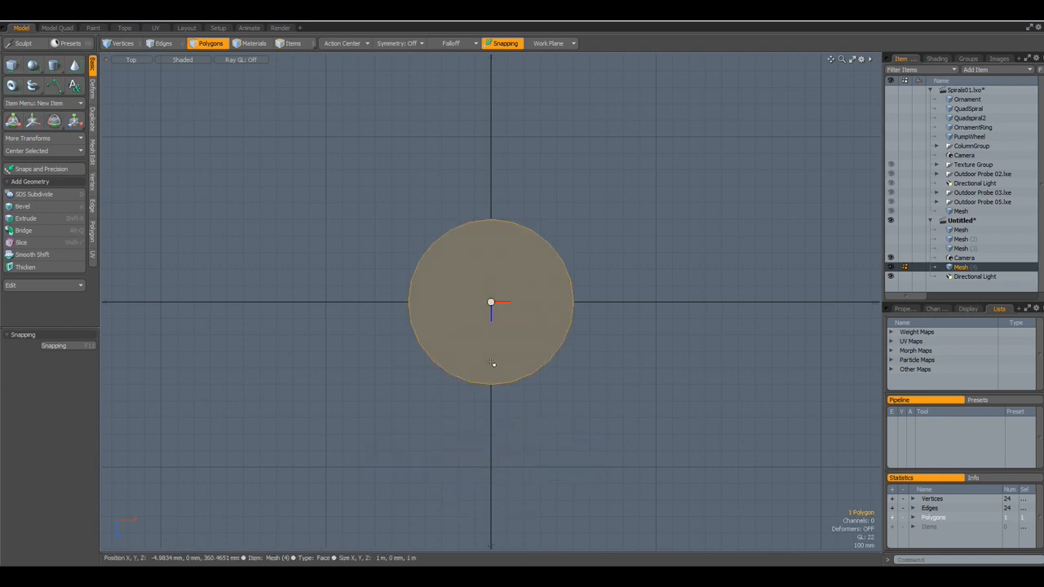
click(23, 219)
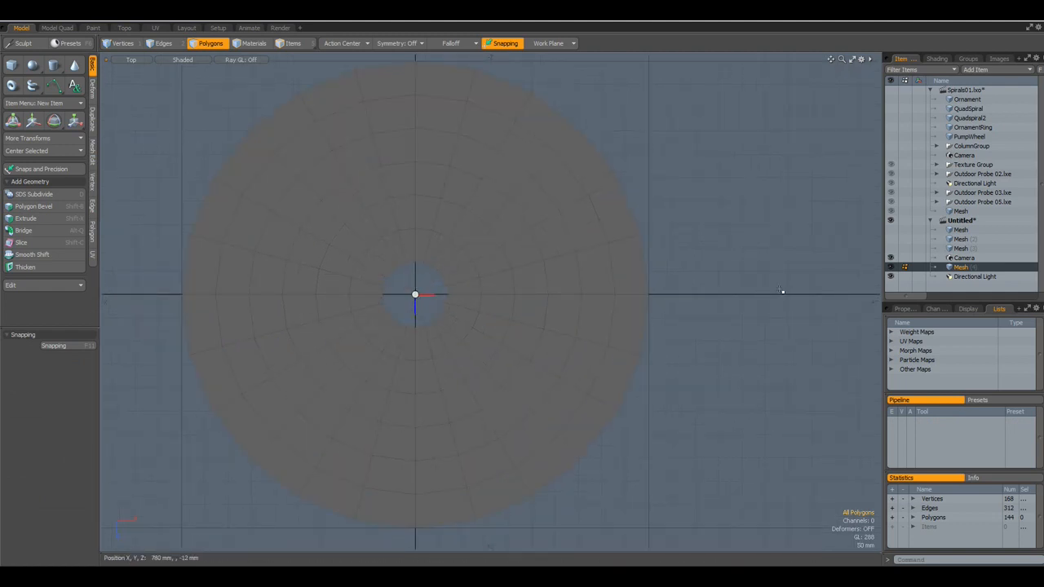
- Enable snapping in Vertex mode and start the Pen tool
click(503, 42)
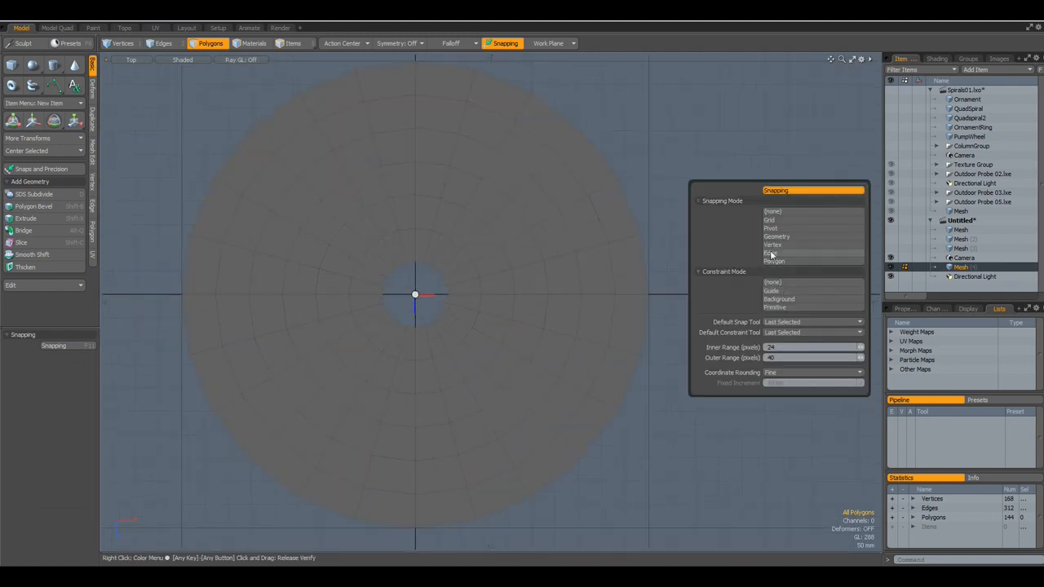
click(774, 245)
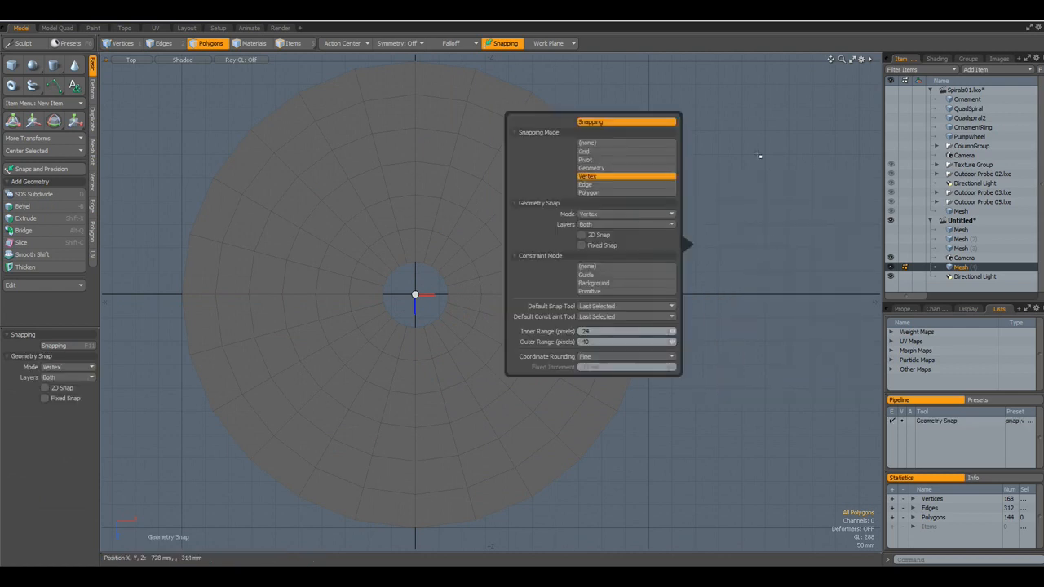
click(761, 156)
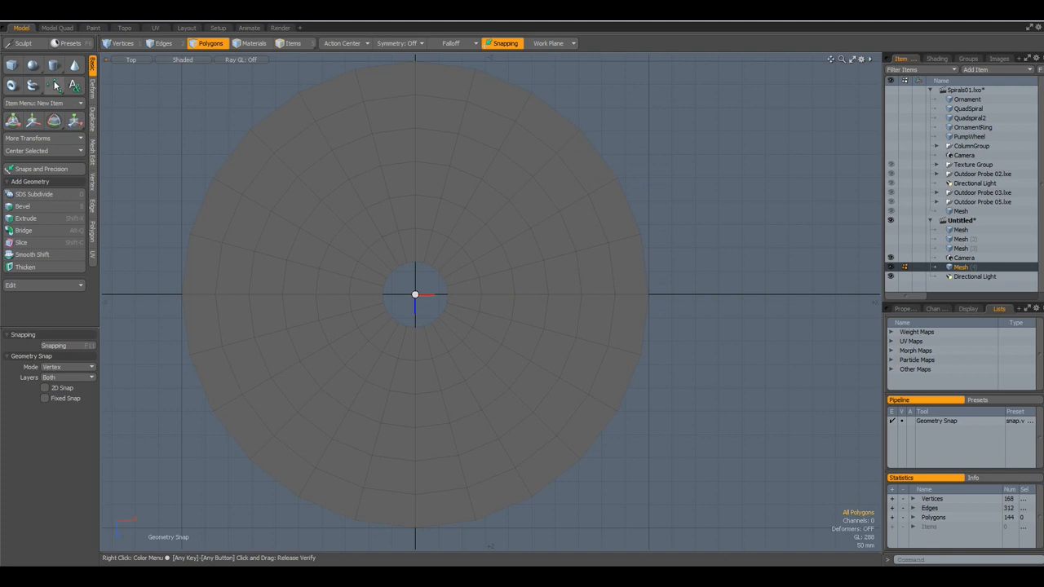
click(51, 64)
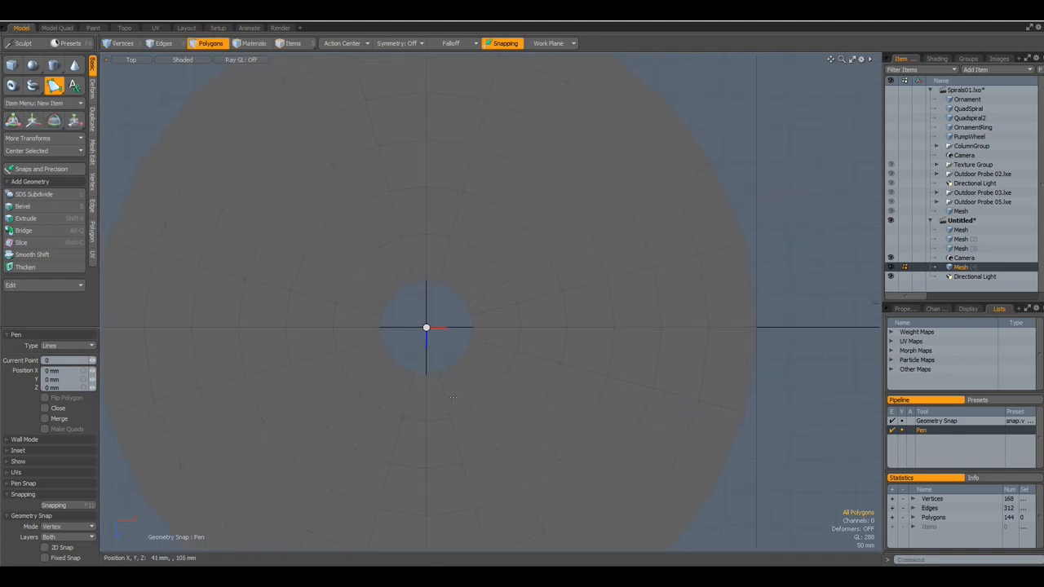
mouse_move(315, 359)
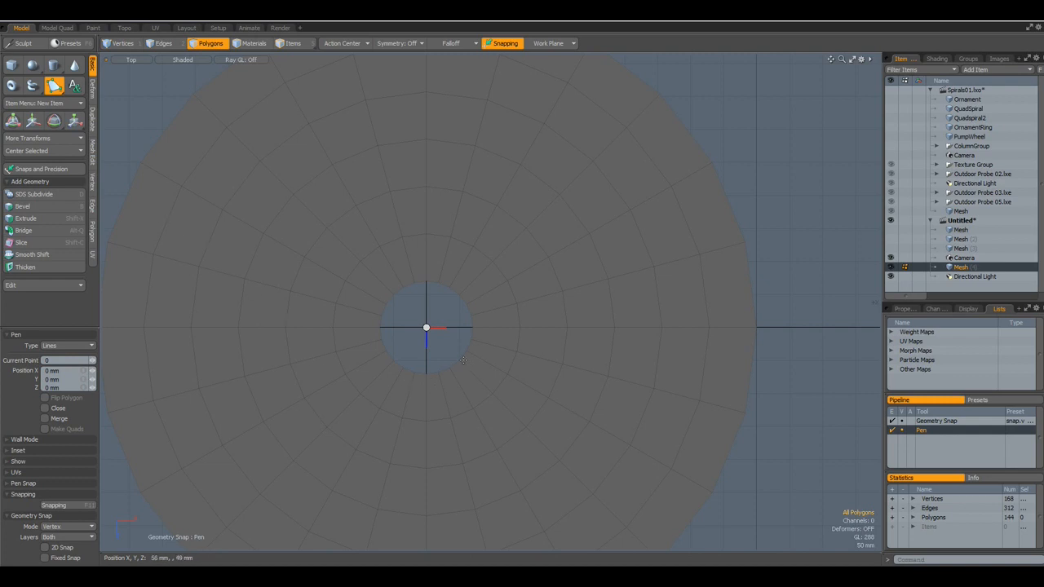
- Place five pen points curving from the disc's centre hole outward to its rim
click(456, 361)
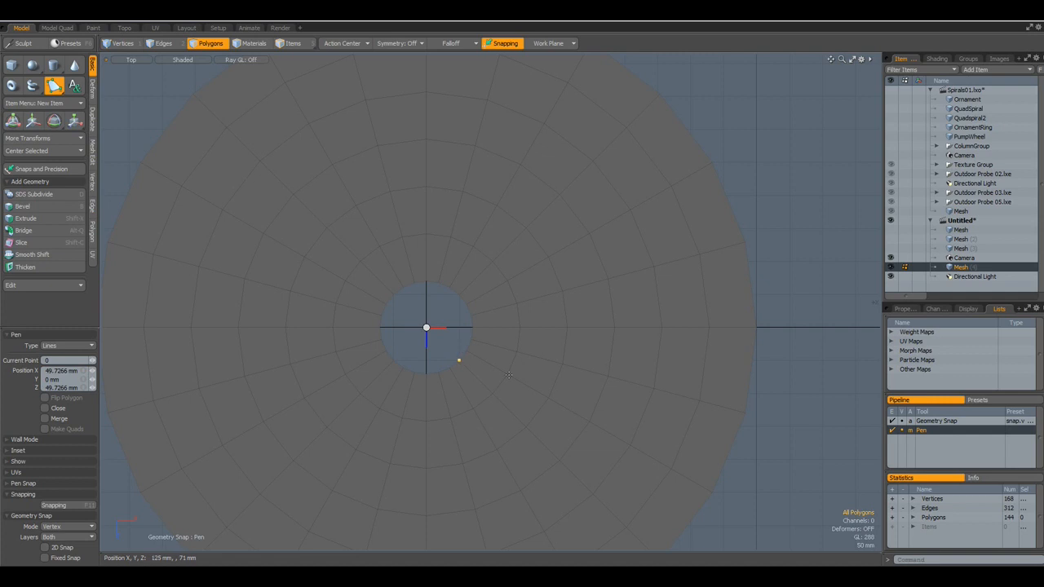
click(506, 374)
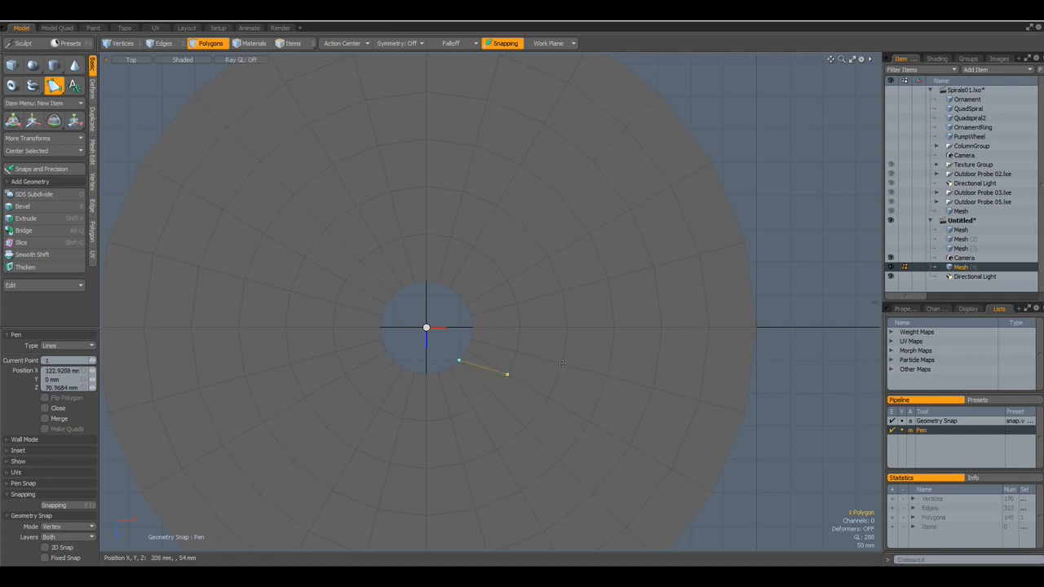
click(613, 325)
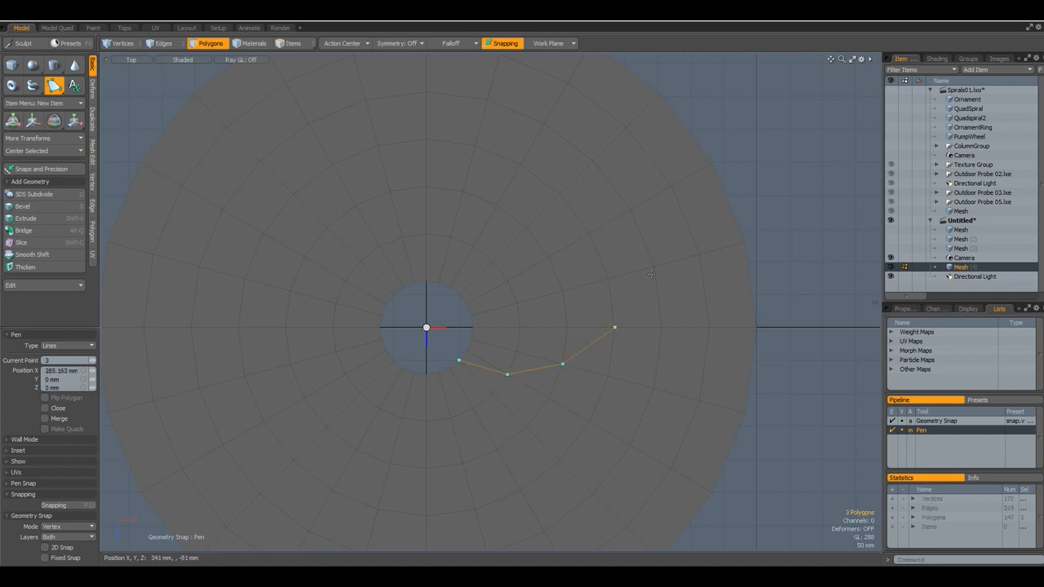
click(653, 266)
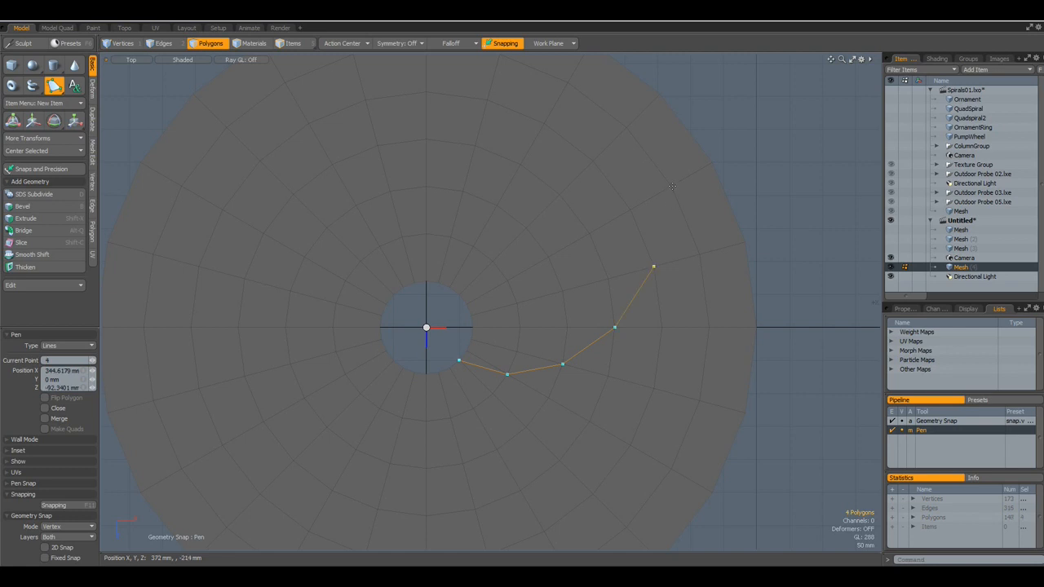
click(656, 93)
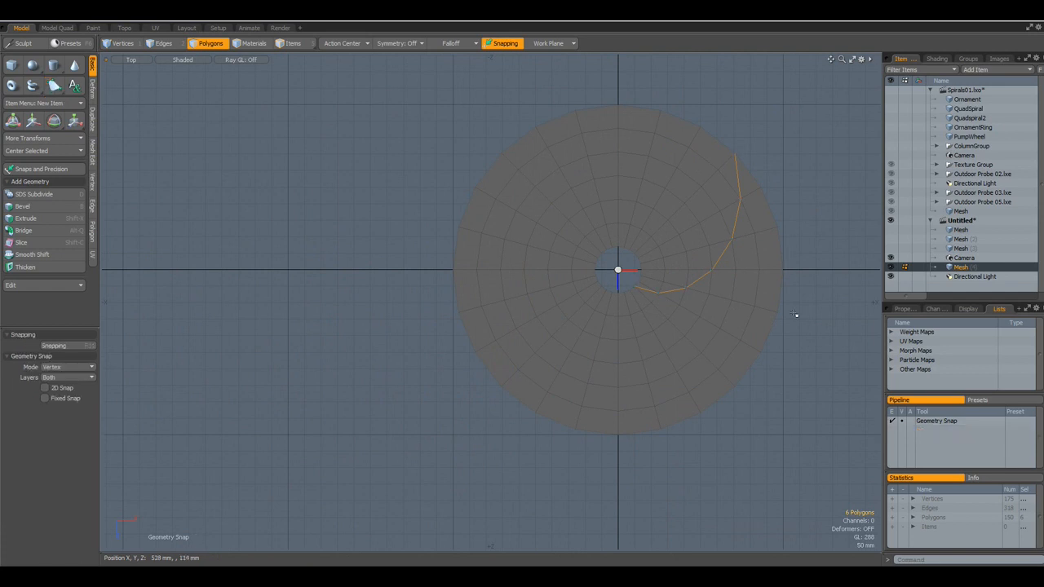
mouse_move(163, 287)
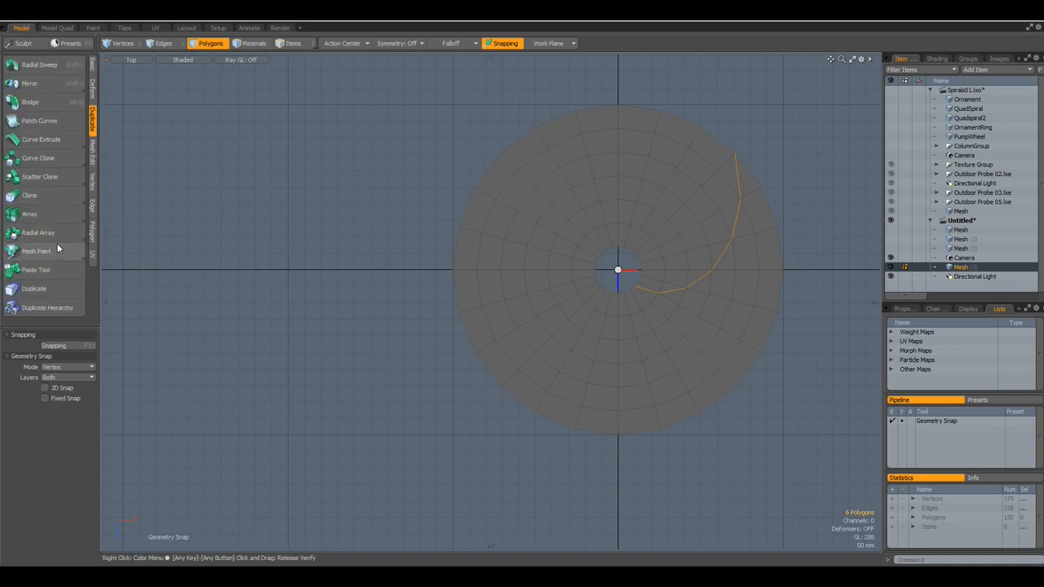
- Radial Array the curve with Action Center set to Origin, forming a pinwheel of curves
click(39, 232)
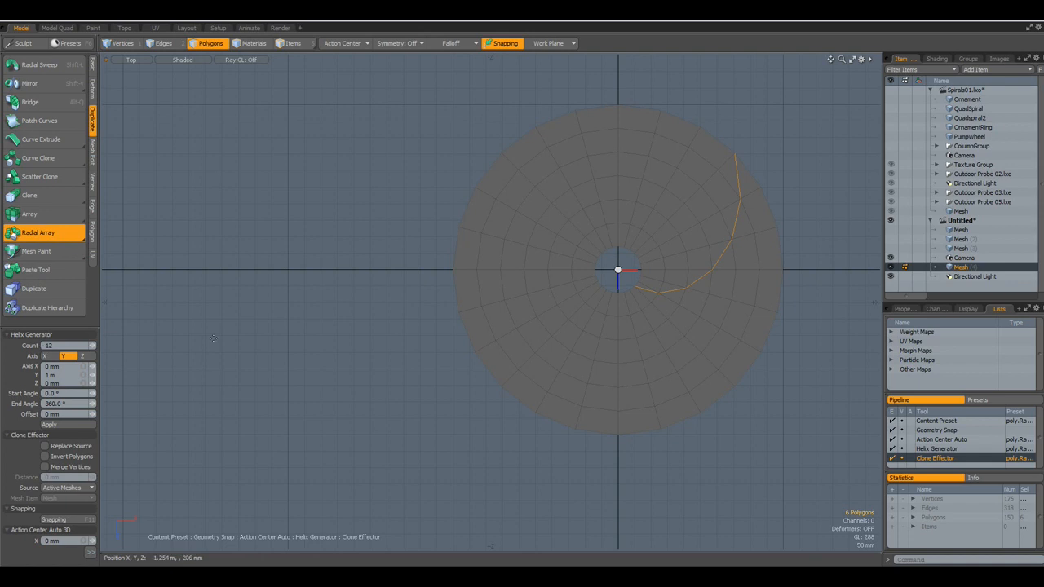
click(343, 42)
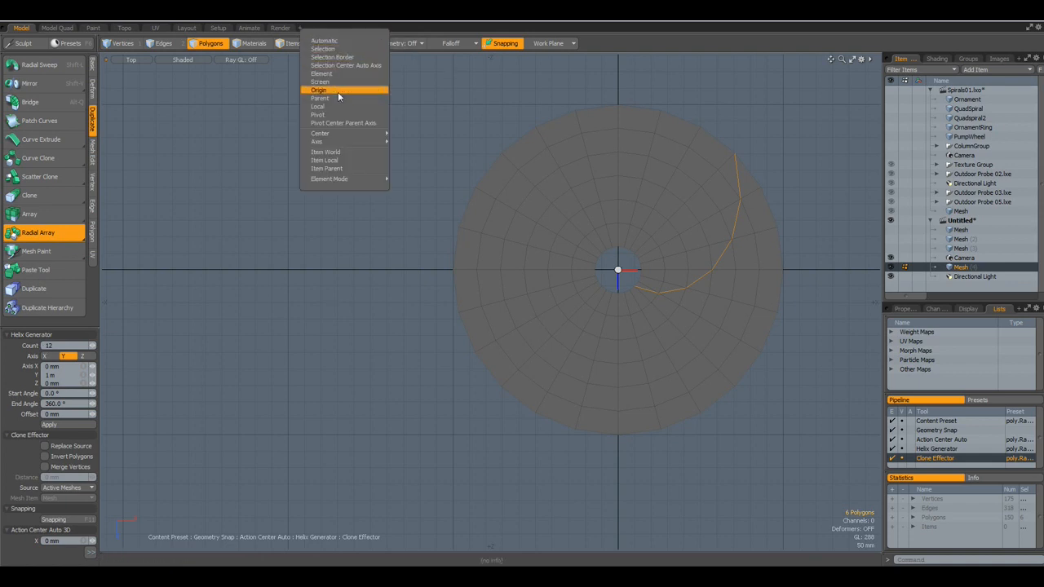
click(329, 90)
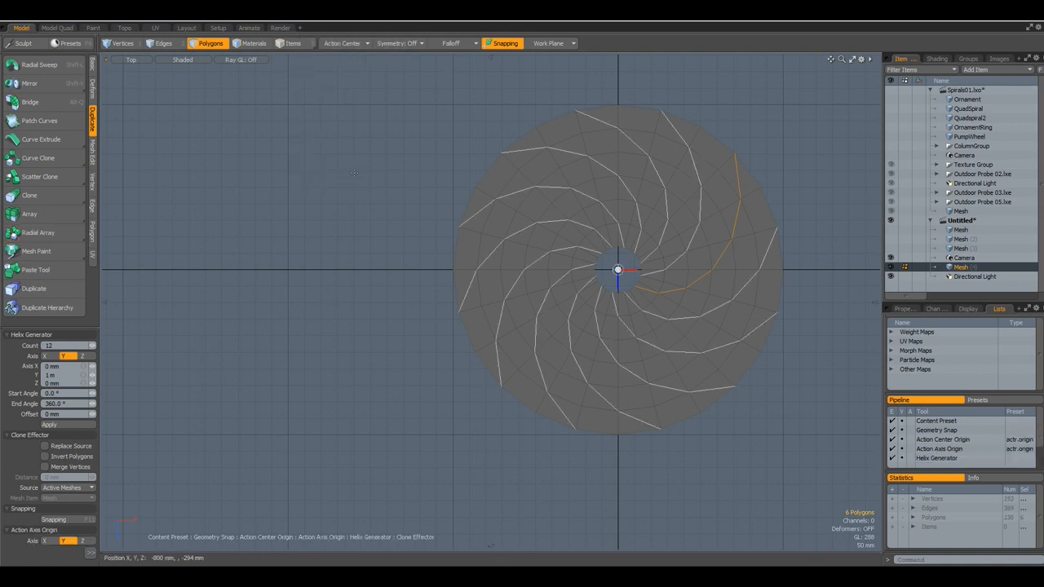